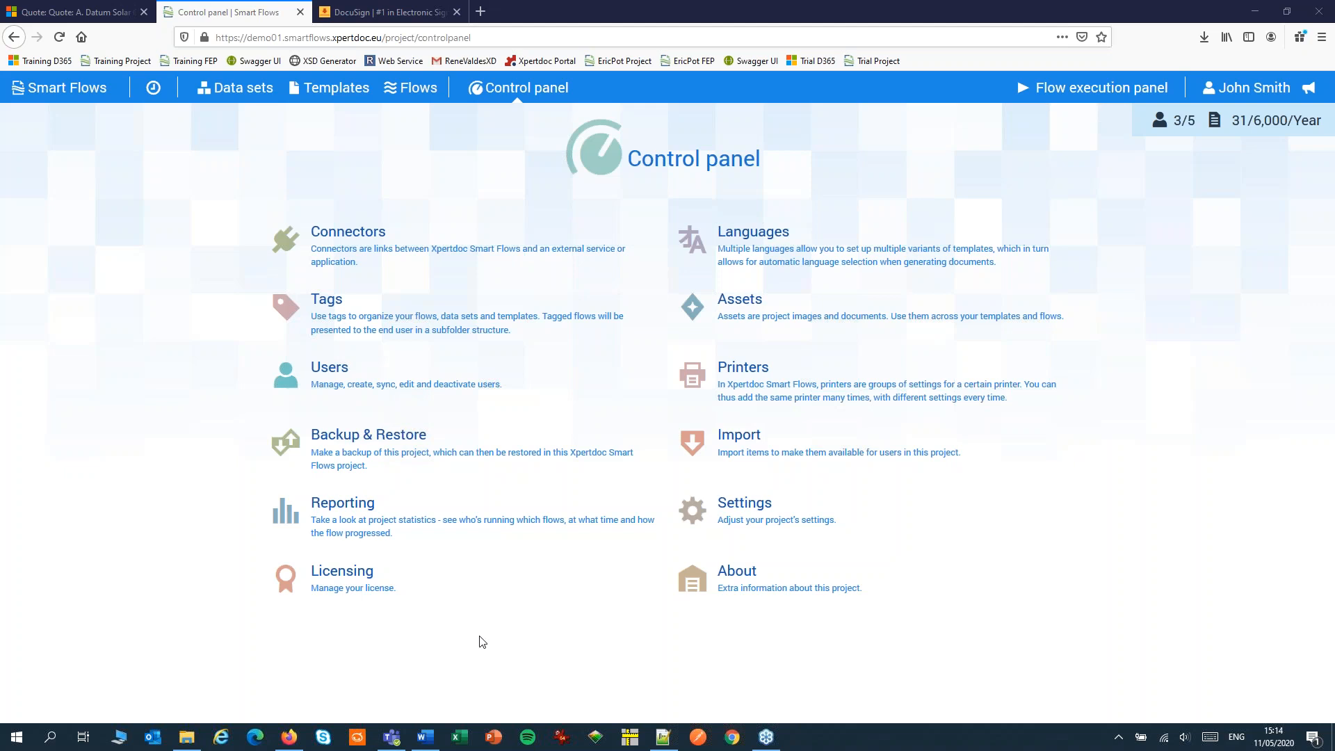
pyautogui.moveTo(469, 627)
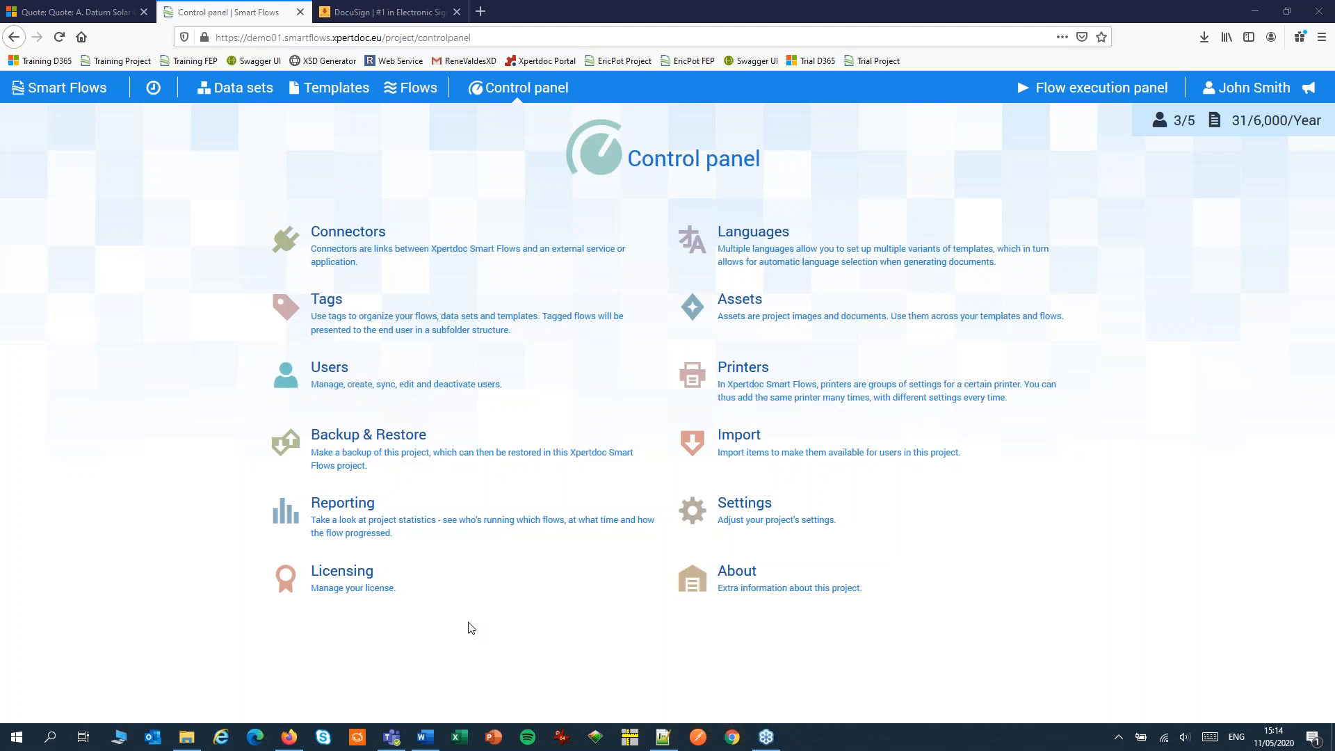
# Step: Open the Licensing page showing subscription, edition and enabled plugins
pyautogui.click(341, 570)
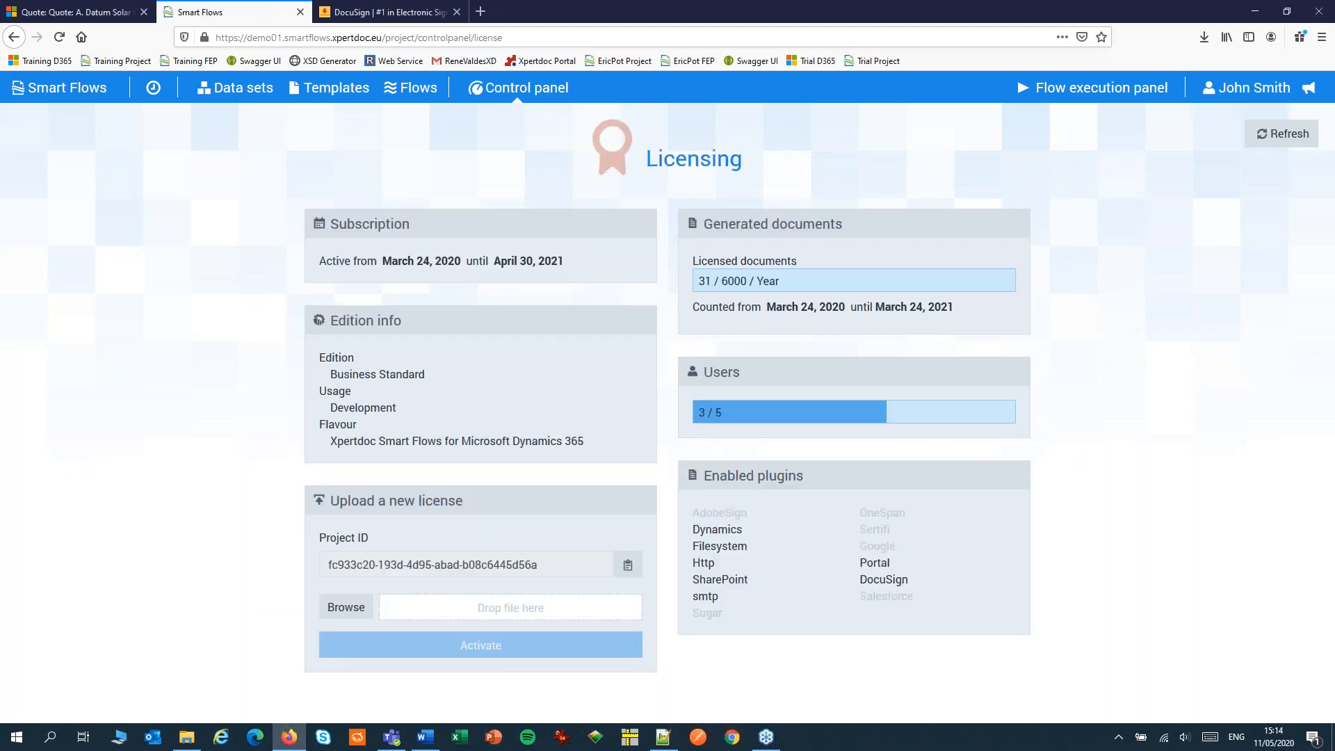
pyautogui.moveTo(930, 553)
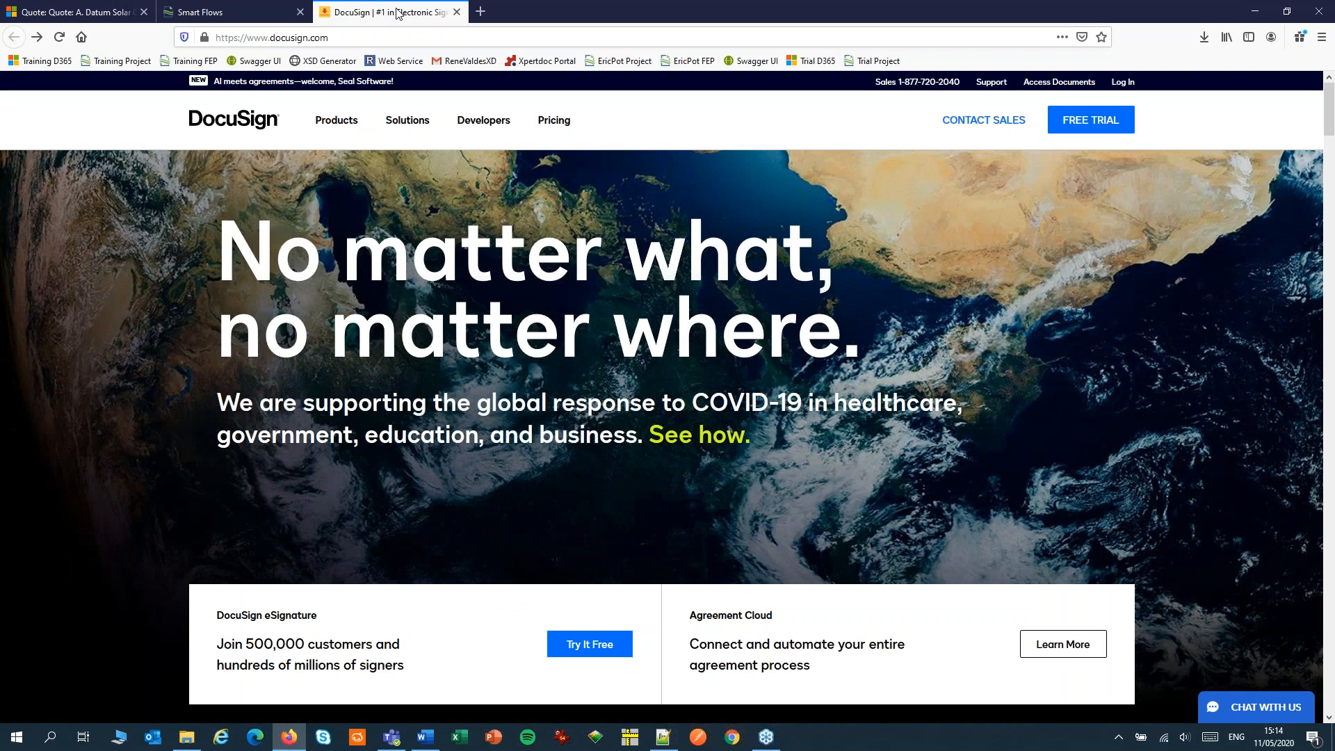
pyautogui.moveTo(423, 25)
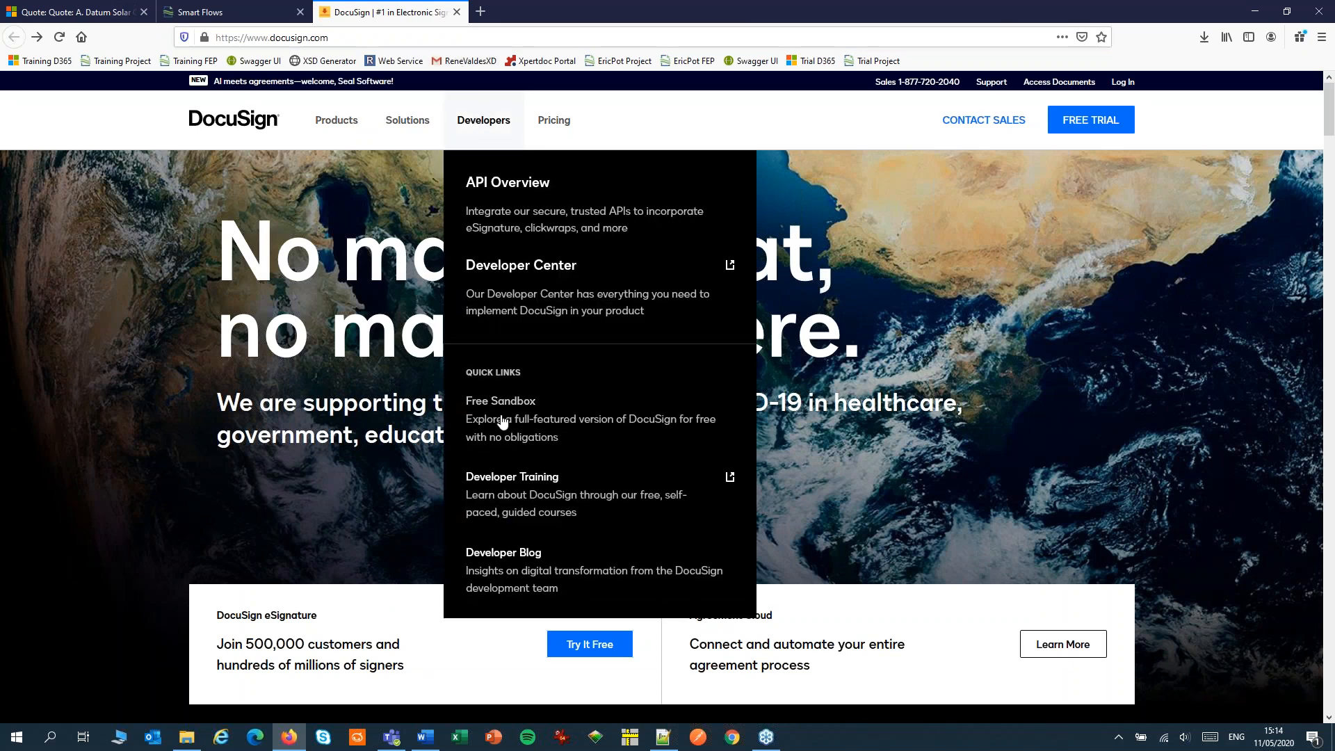
# Step: Open DocuSign's free Developer Sandbox sign-up form, then return to the Smart Flows tab
pyautogui.click(501, 400)
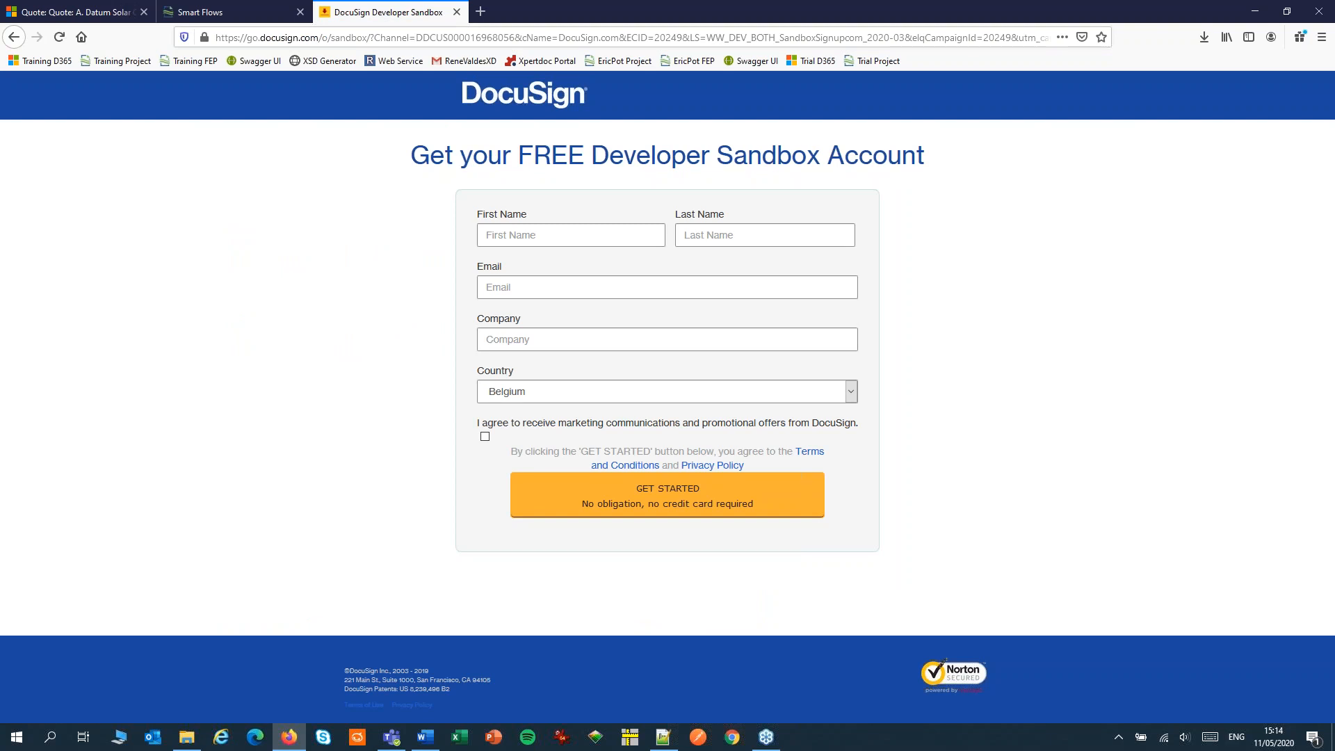
pyautogui.moveTo(394, 87)
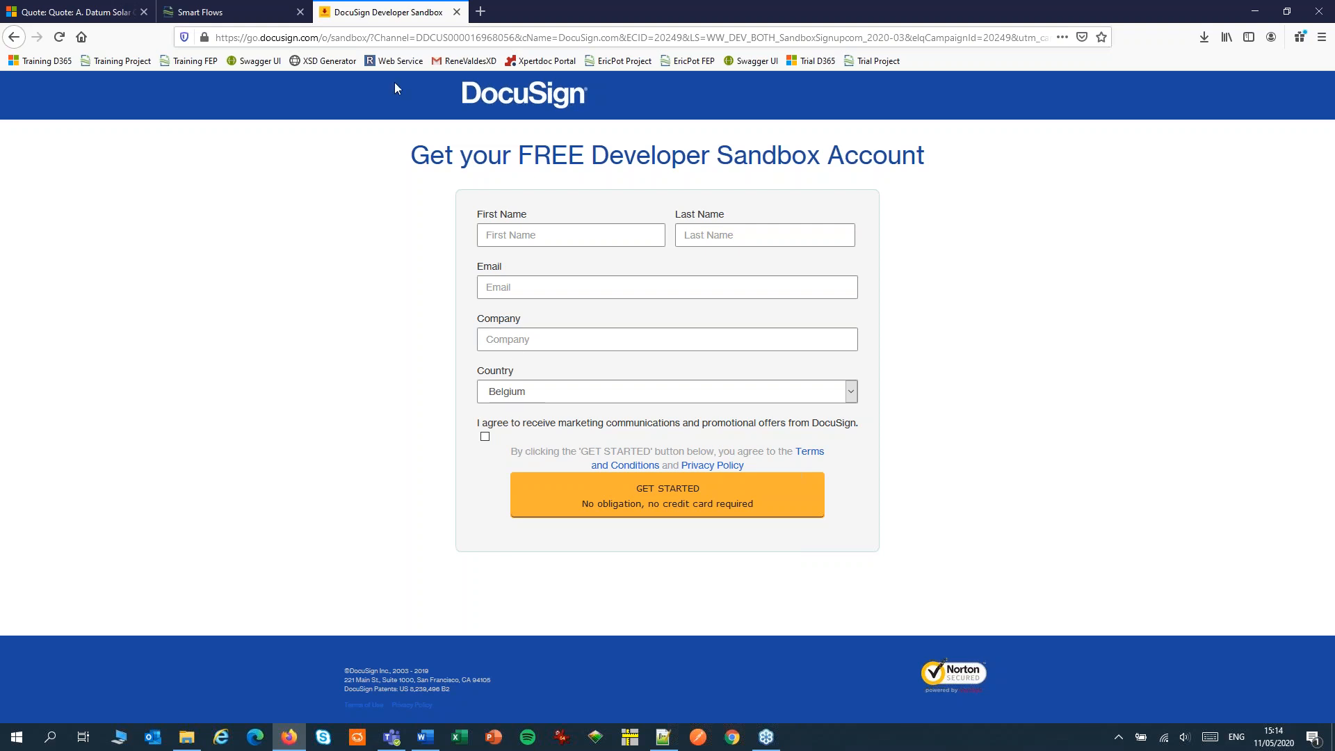
pyautogui.click(204, 12)
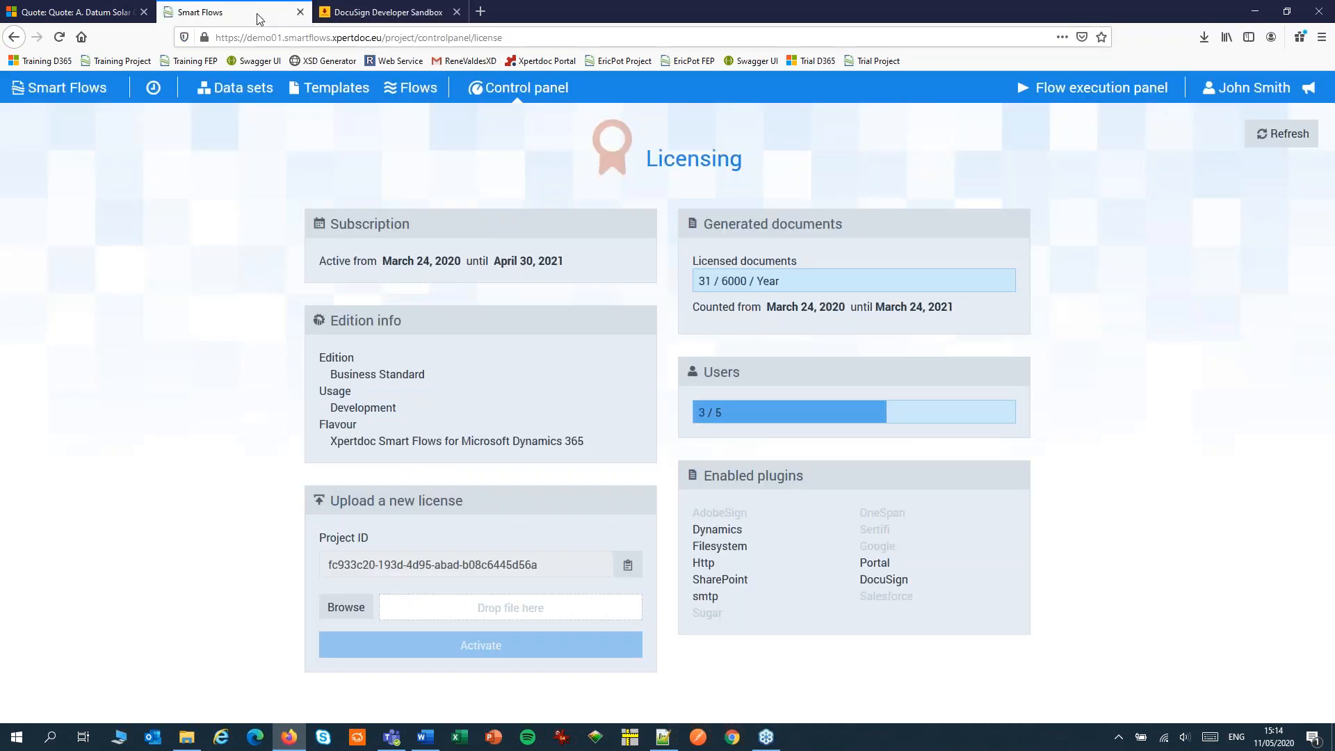
# Step: Start a new connector named 'DocuSign' with connector type DocuSign
pyautogui.click(525, 87)
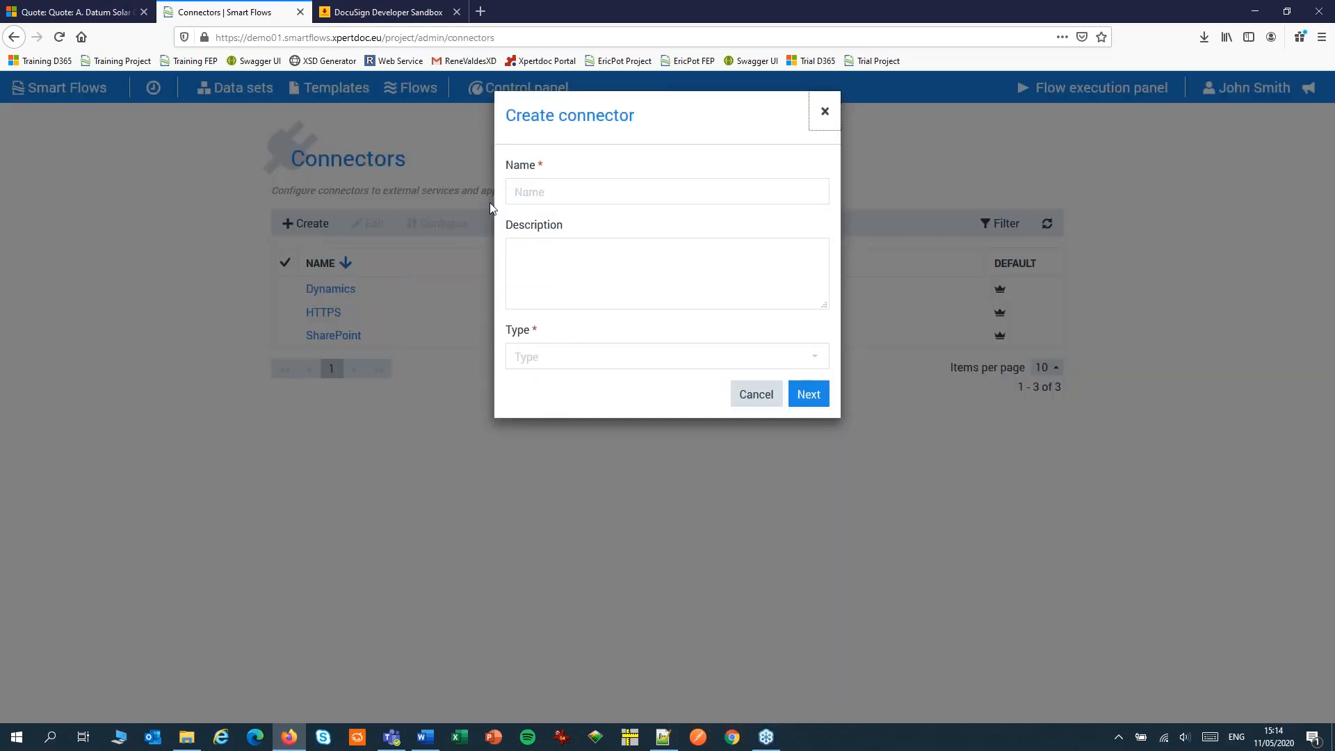
pyautogui.write('Doc')
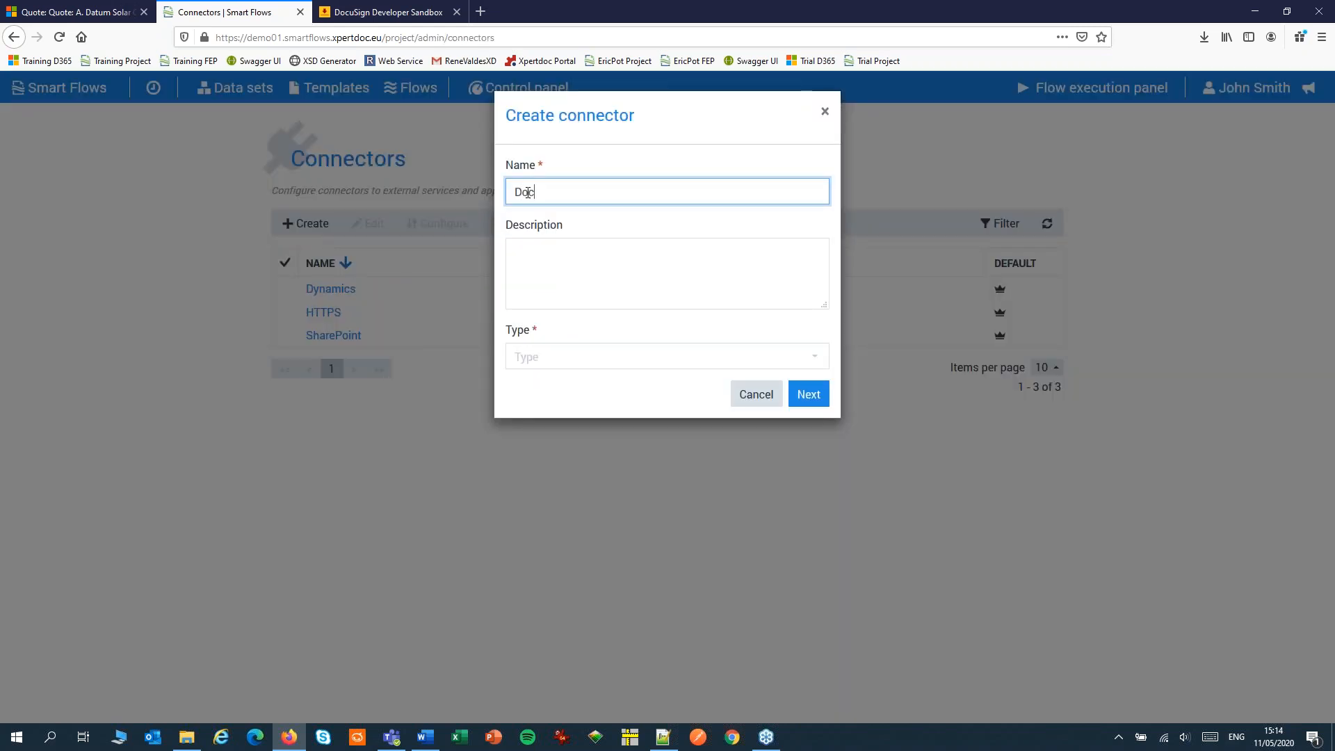
pyautogui.write('uSign')
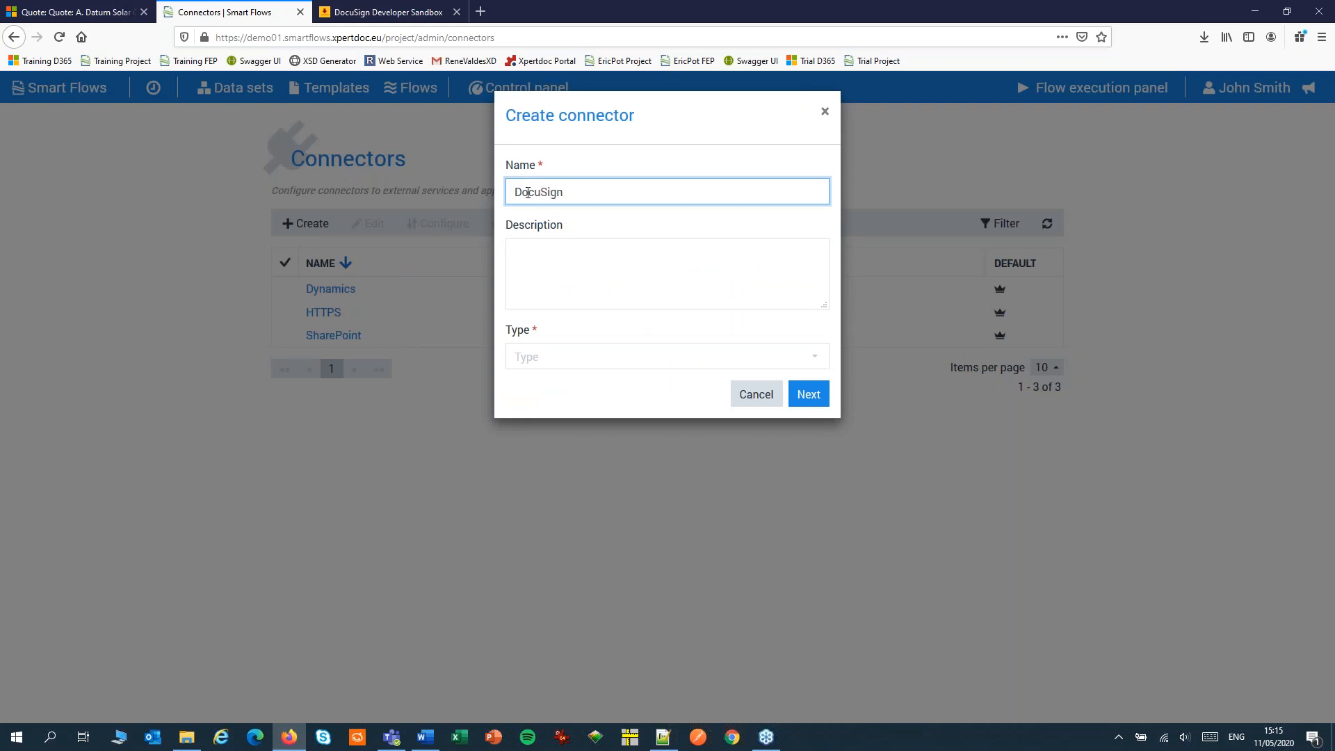
pyautogui.click(666, 356)
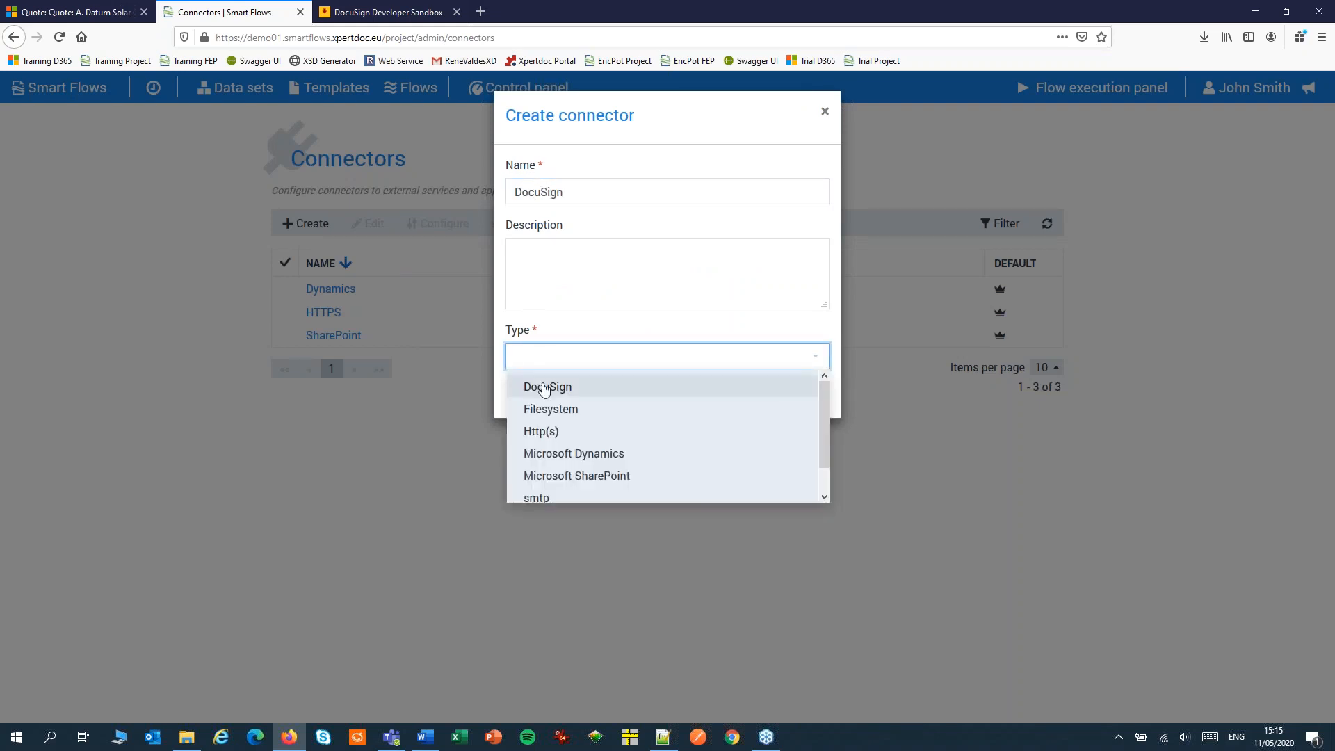
pyautogui.click(547, 386)
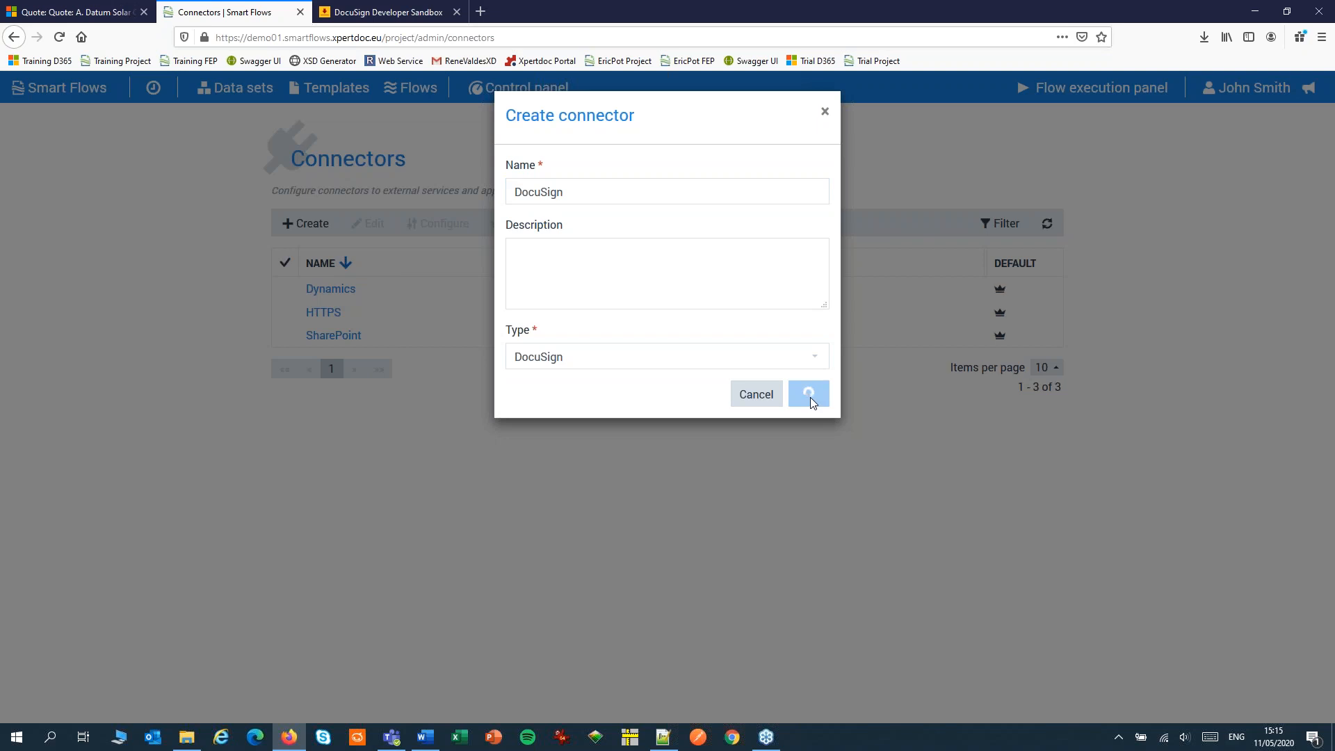
# Step: Select the Developer Sandbox stage and authorize Xpertdoc Smart Flows to access DocuSign
pyautogui.click(807, 394)
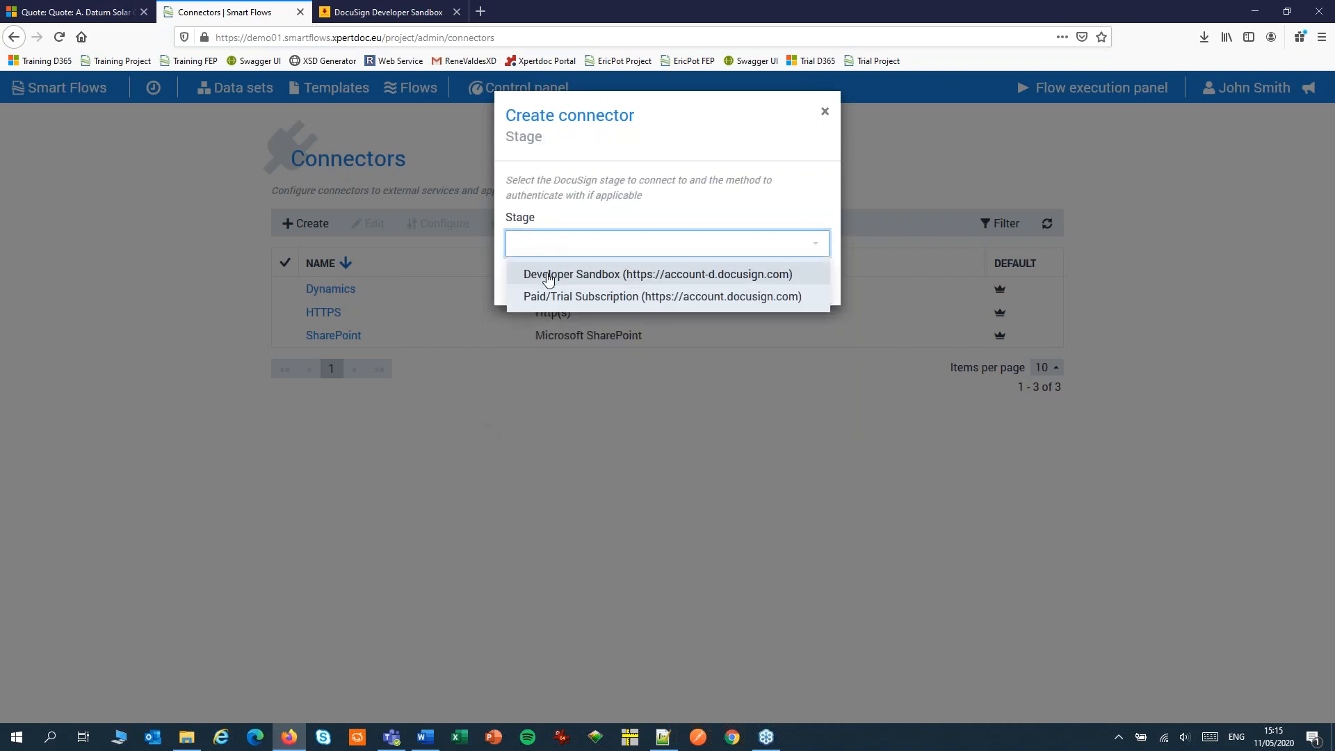
pyautogui.click(656, 273)
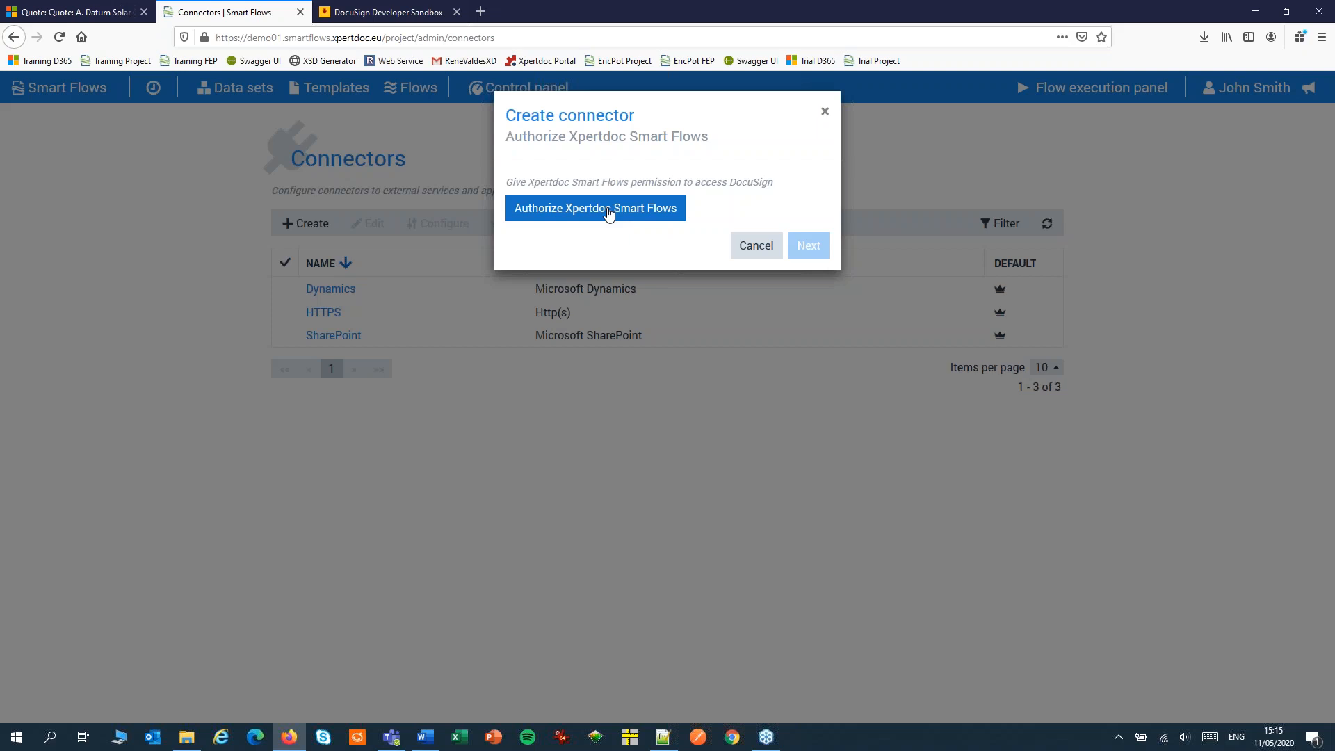
pyautogui.click(595, 208)
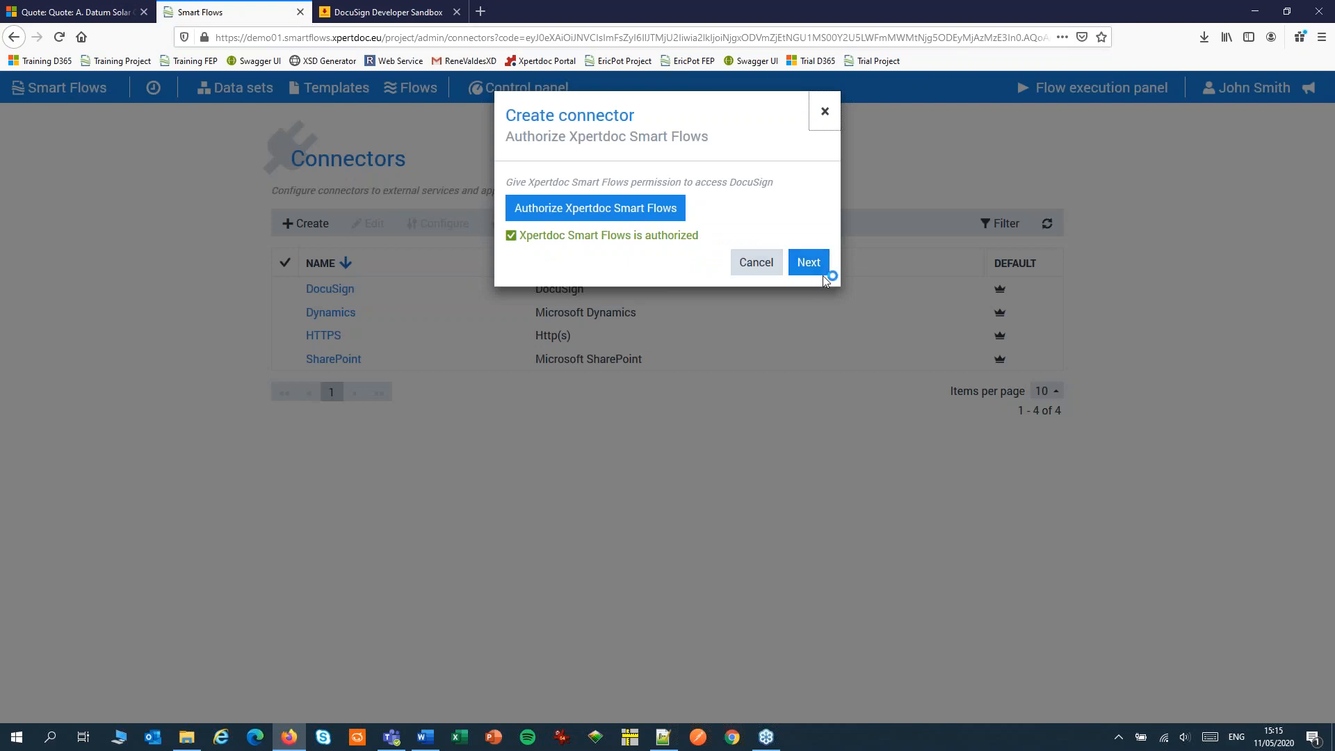
pyautogui.click(807, 262)
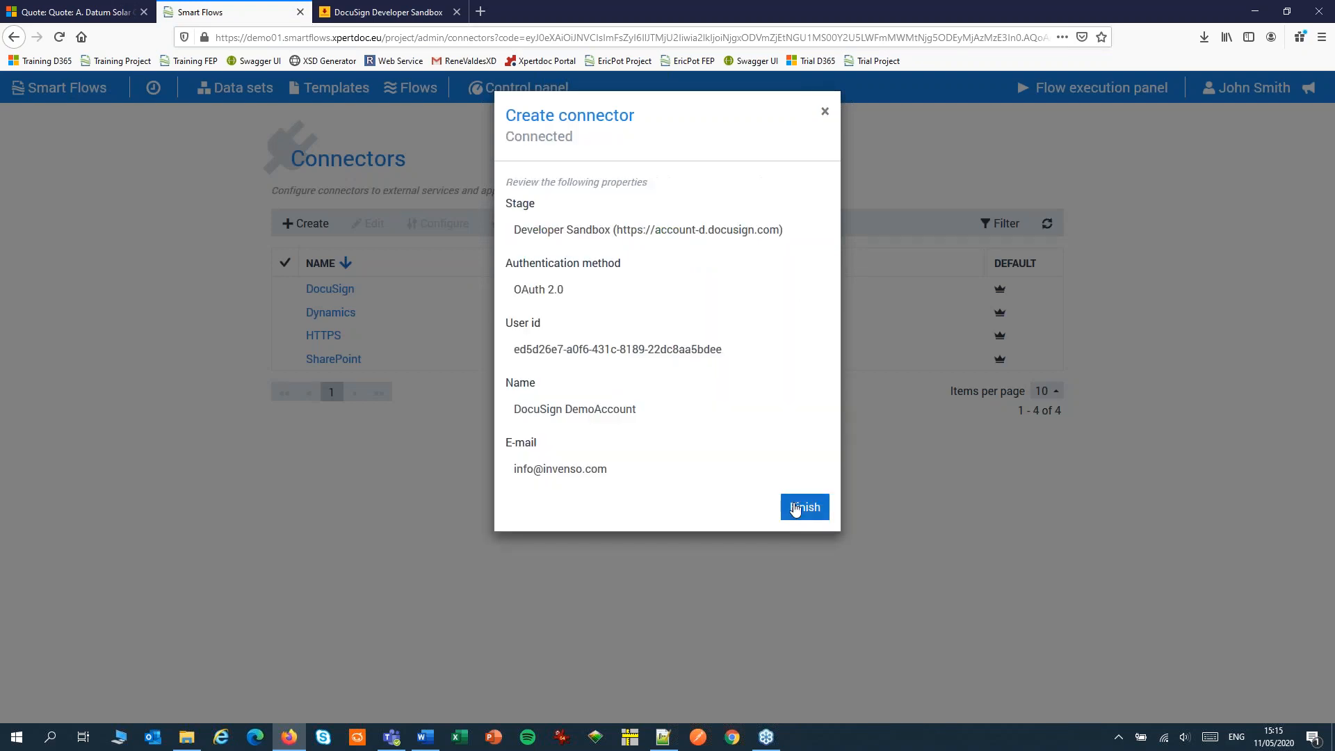
# Step: Finish the DocuSign connector so its Basic settings page appears
pyautogui.click(801, 508)
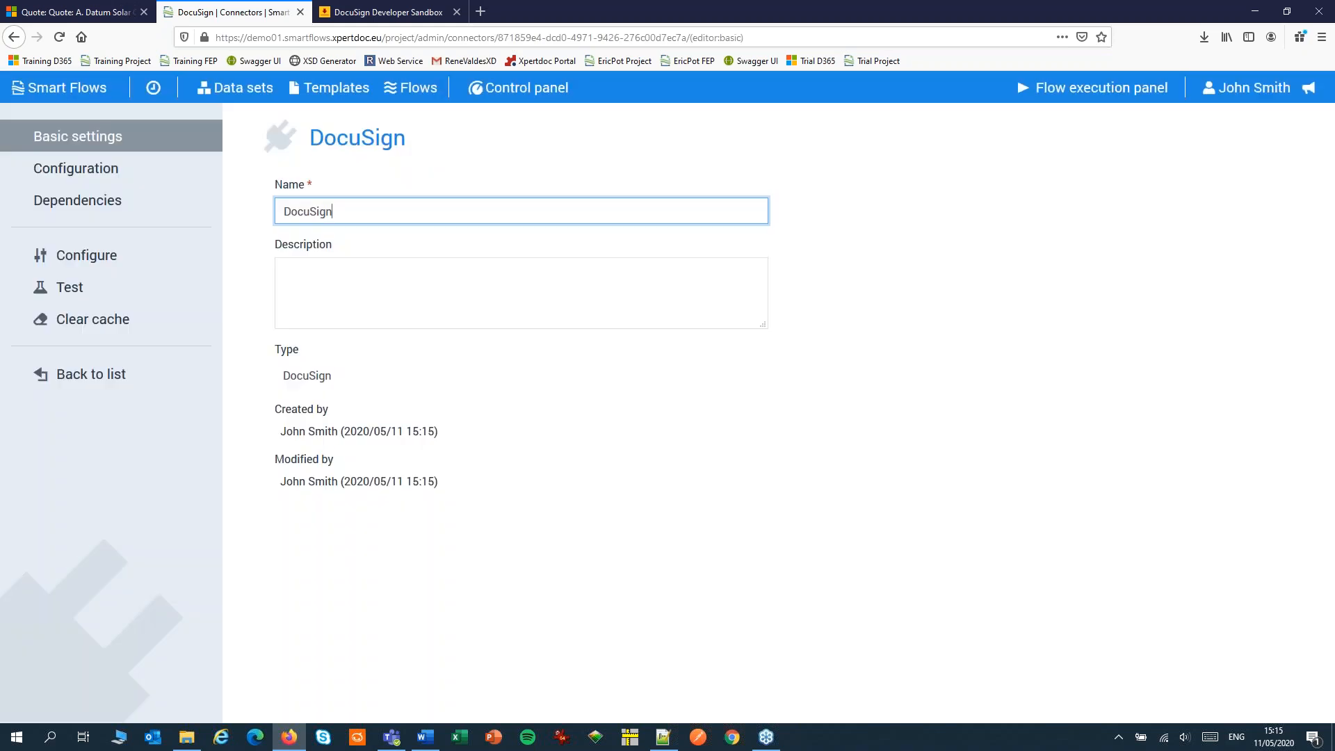
pyautogui.moveTo(52, 256)
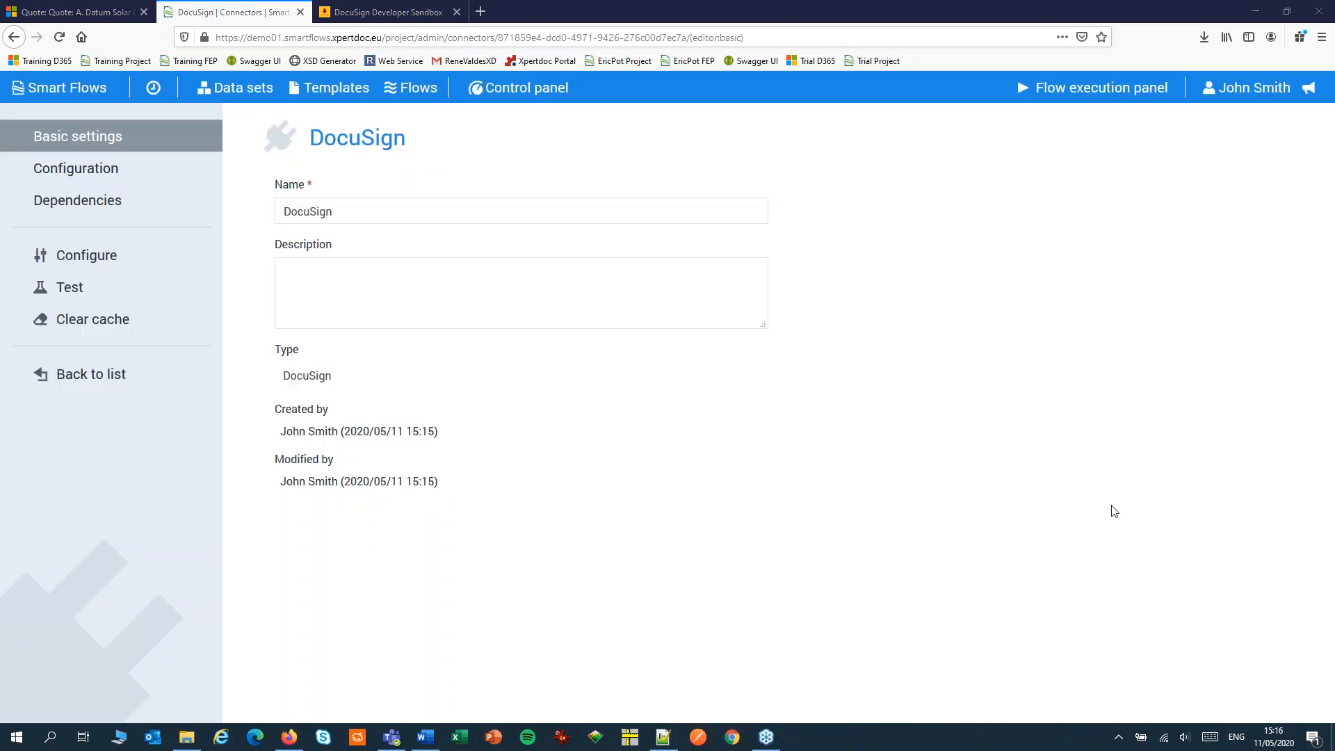
pyautogui.moveTo(584, 474)
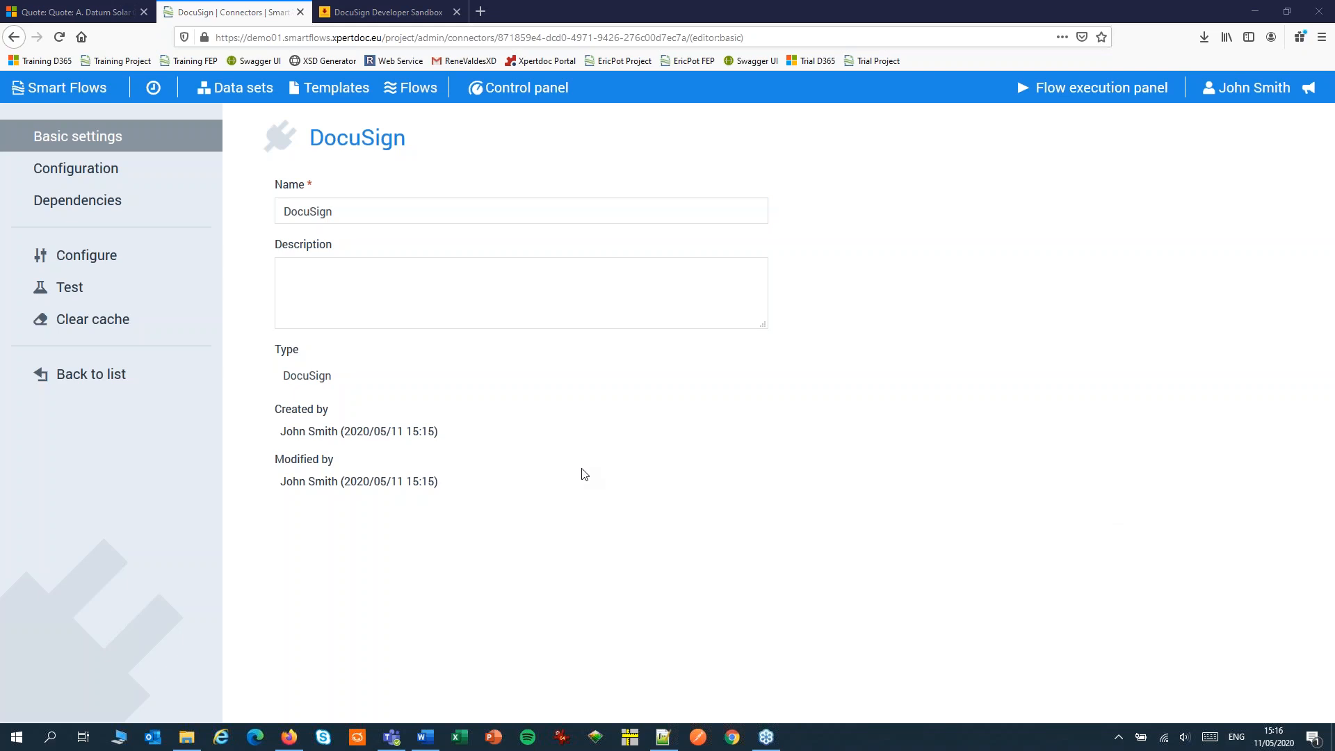
pyautogui.moveTo(496, 350)
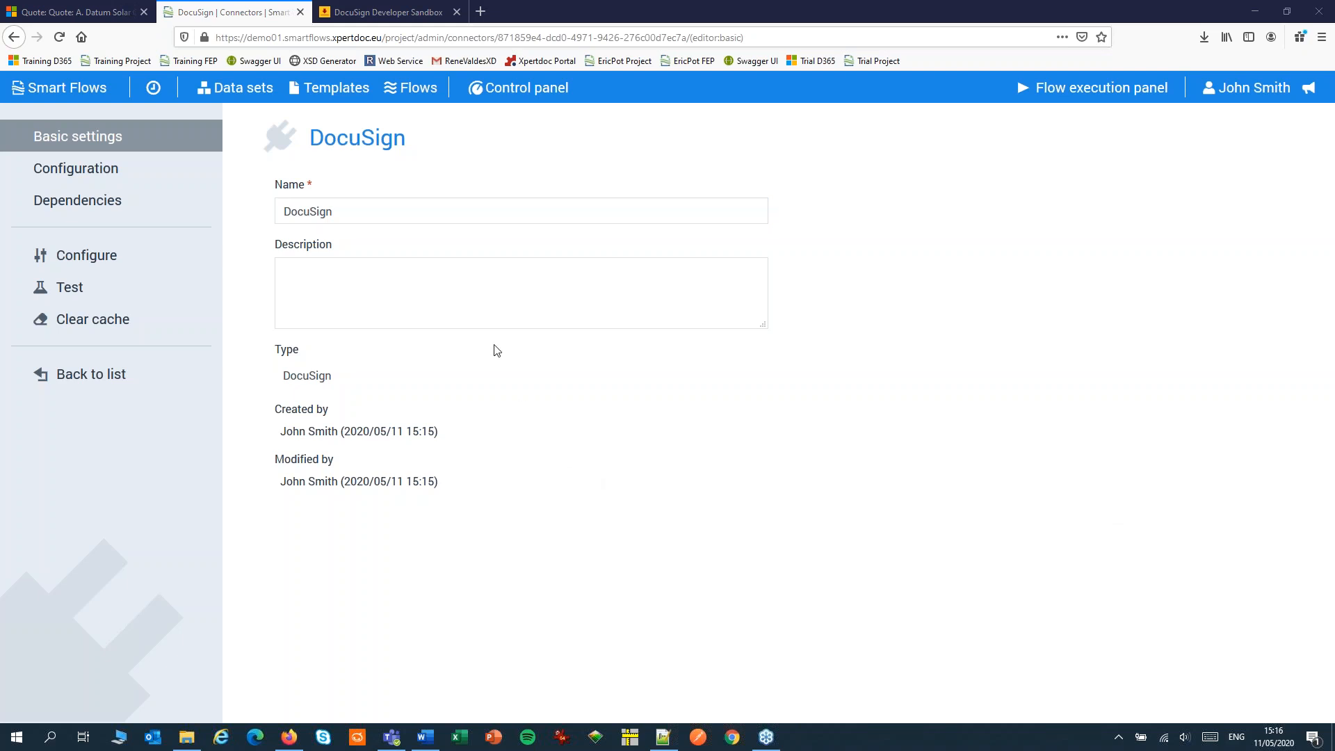
# Step: Open My Demo Flow and choose the Send to DocuSign output block under Store & deliver
pyautogui.click(417, 87)
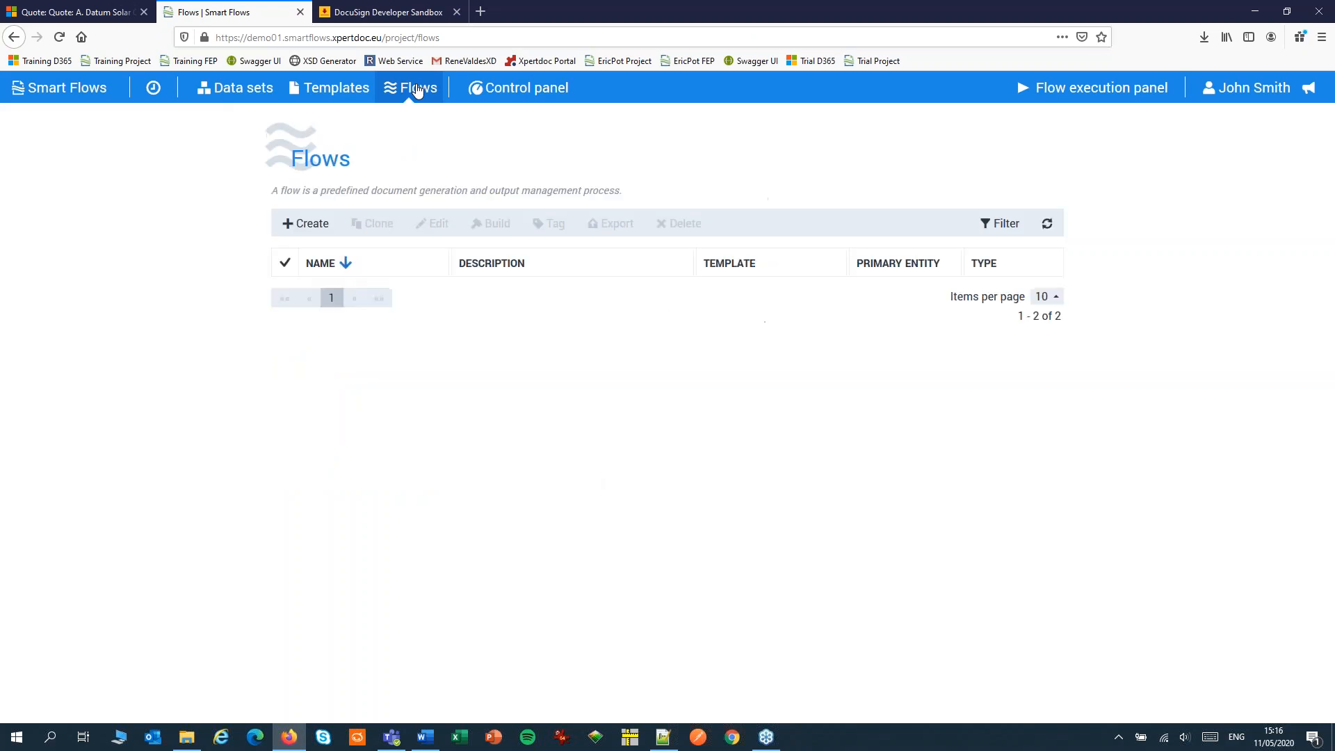
pyautogui.click(342, 288)
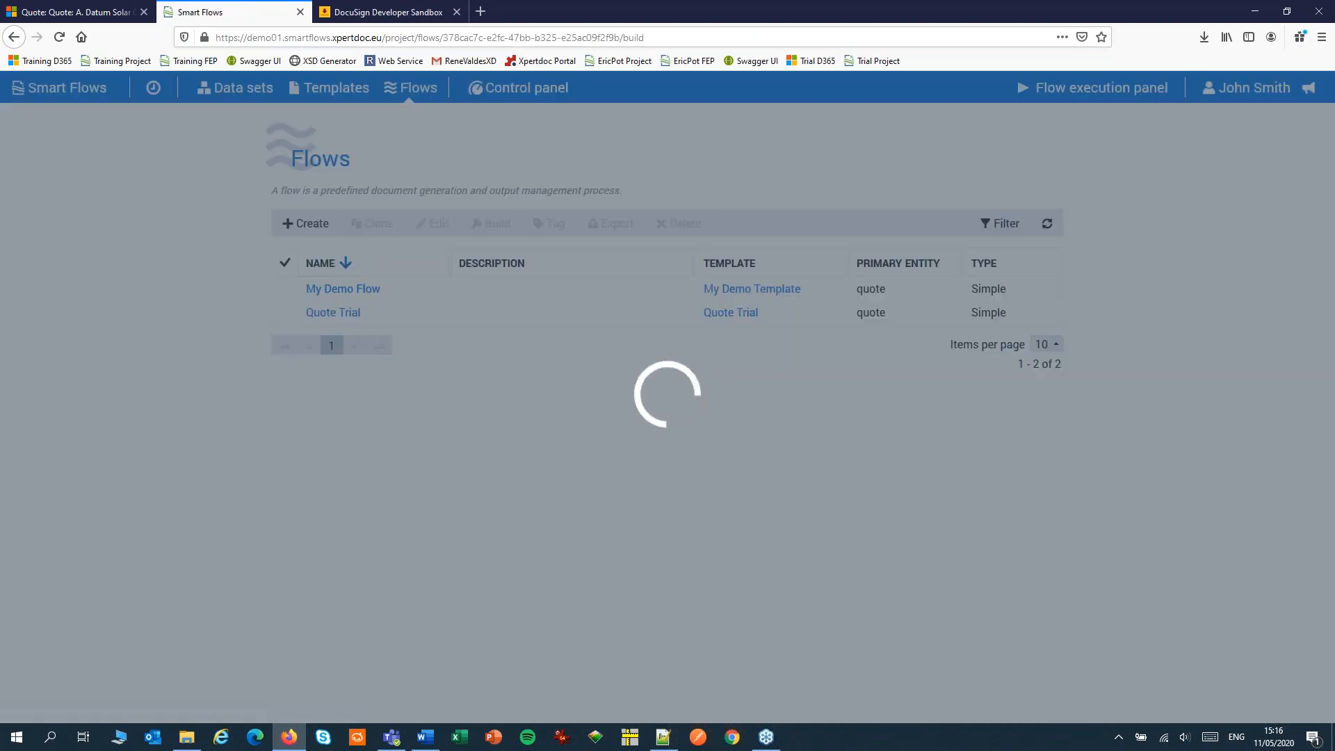
pyautogui.click(342, 288)
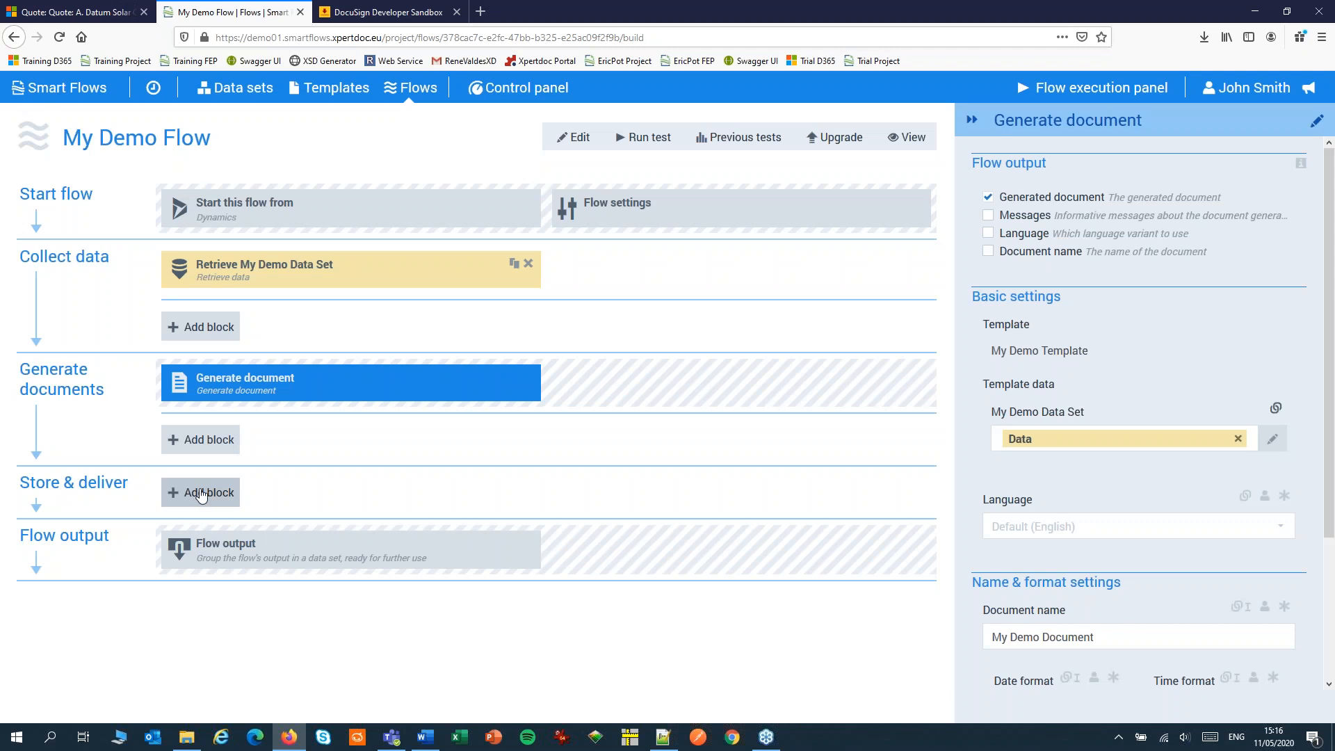
pyautogui.click(200, 493)
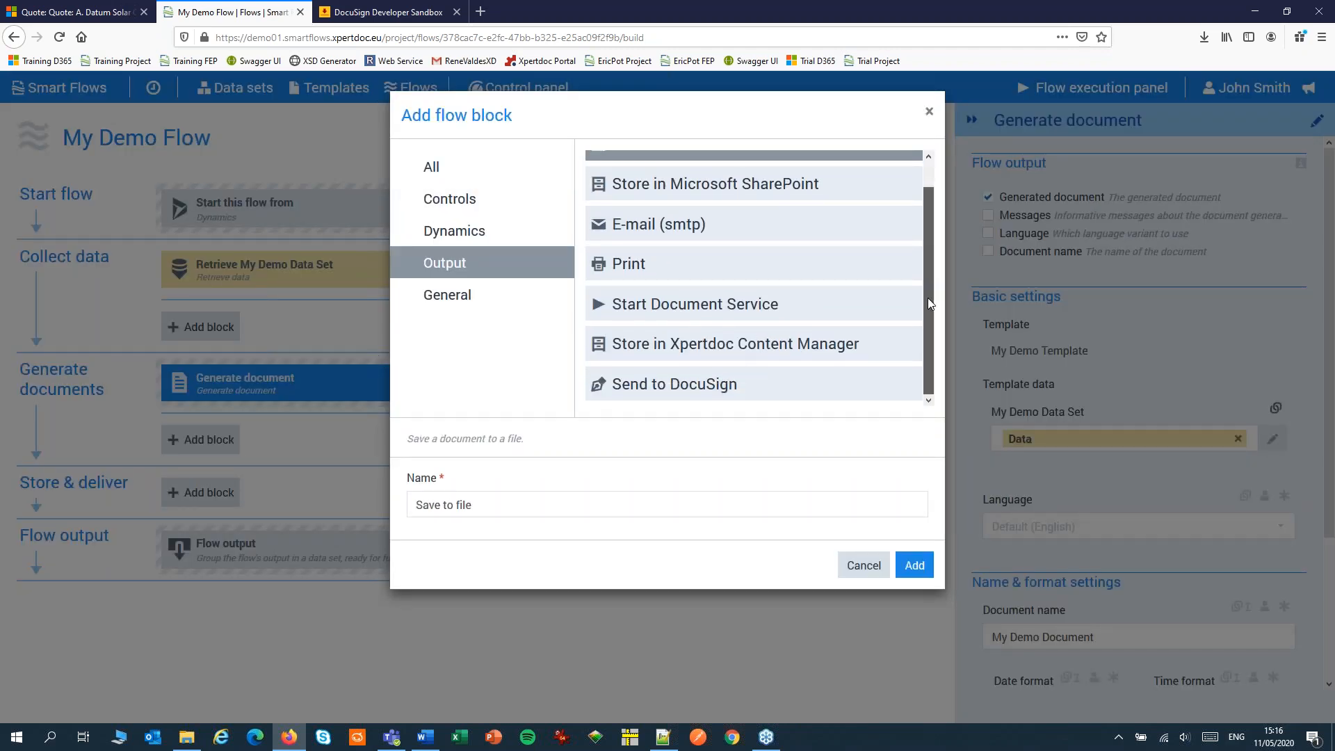
pyautogui.click(673, 384)
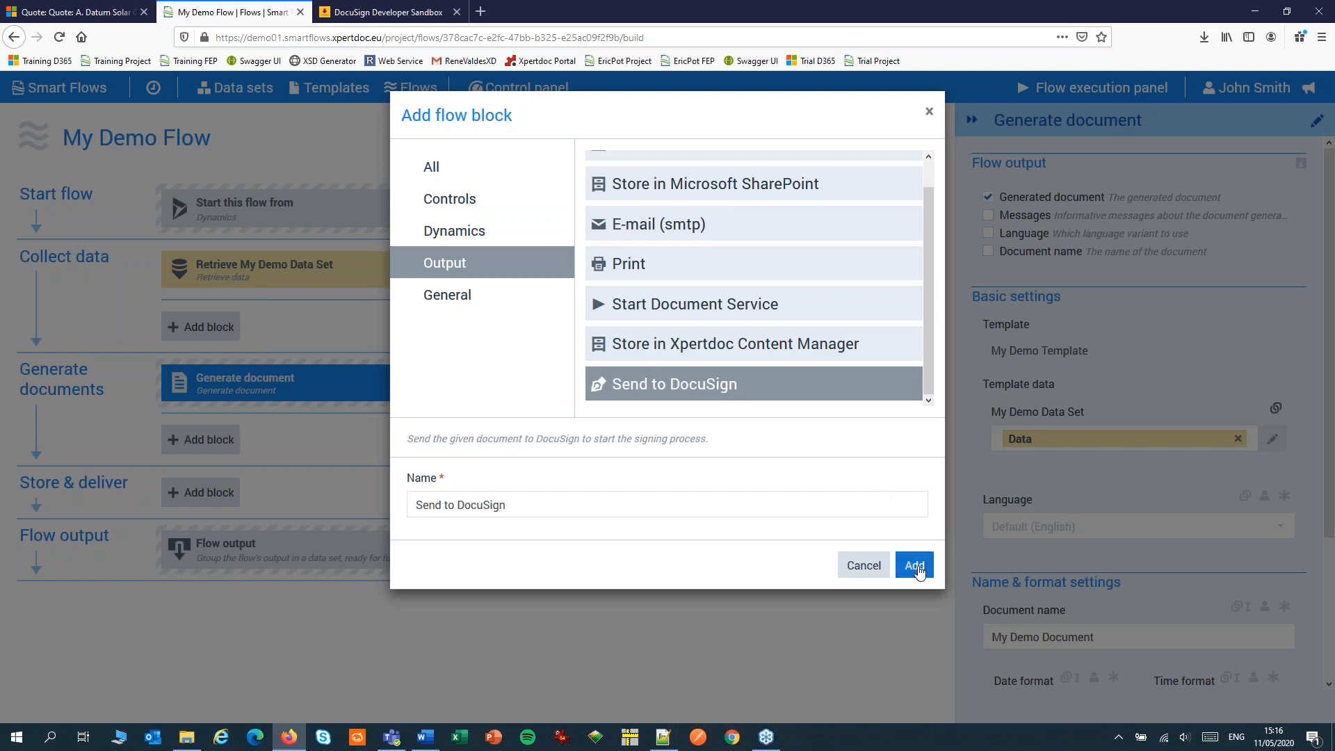
# Step: Add Send to DocuSign with Signed document as flow output, then start another block
pyautogui.click(914, 564)
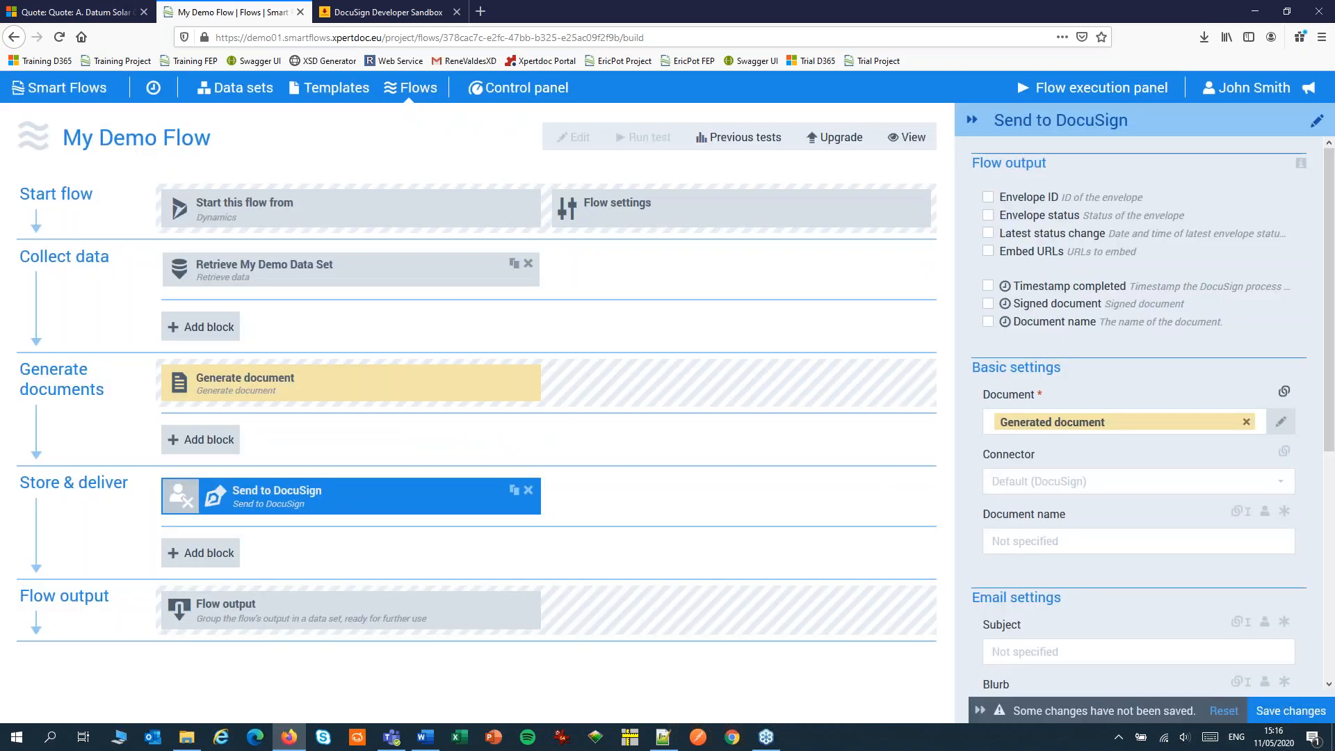
pyautogui.moveTo(1106, 511)
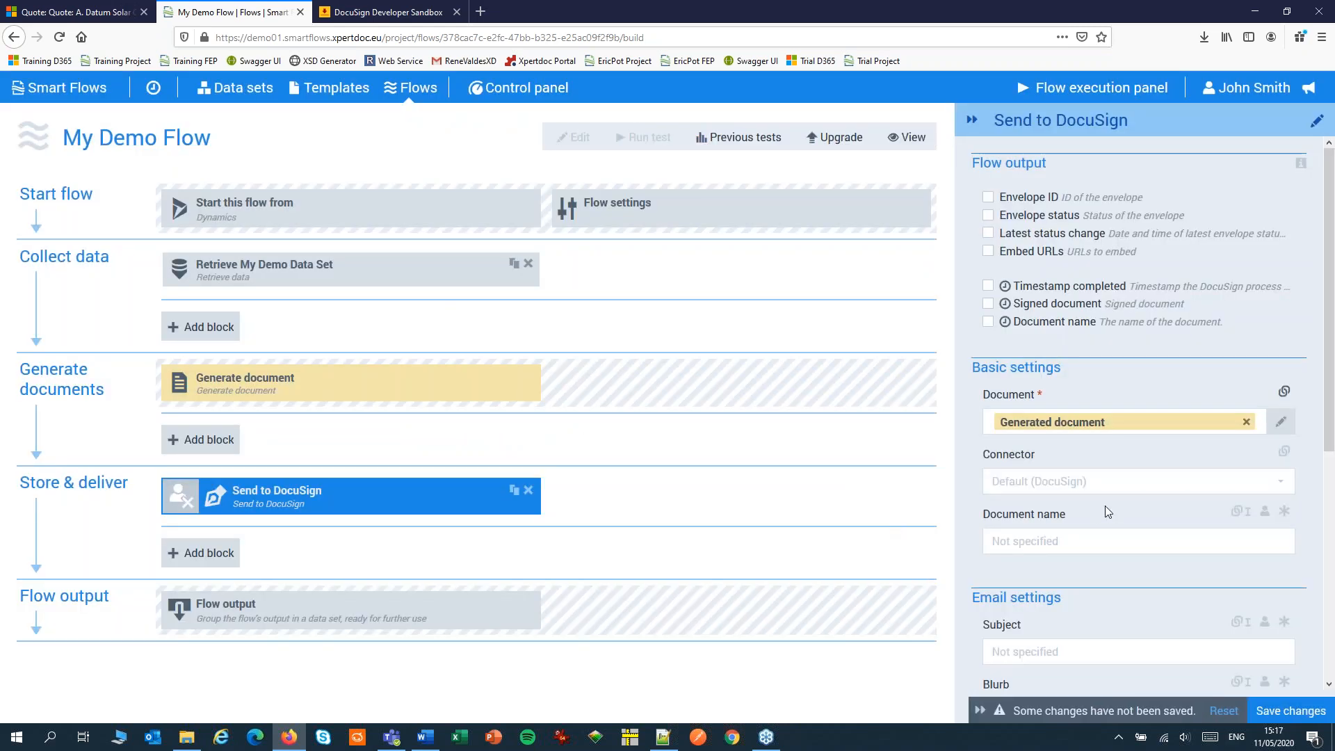
pyautogui.moveTo(1009, 228)
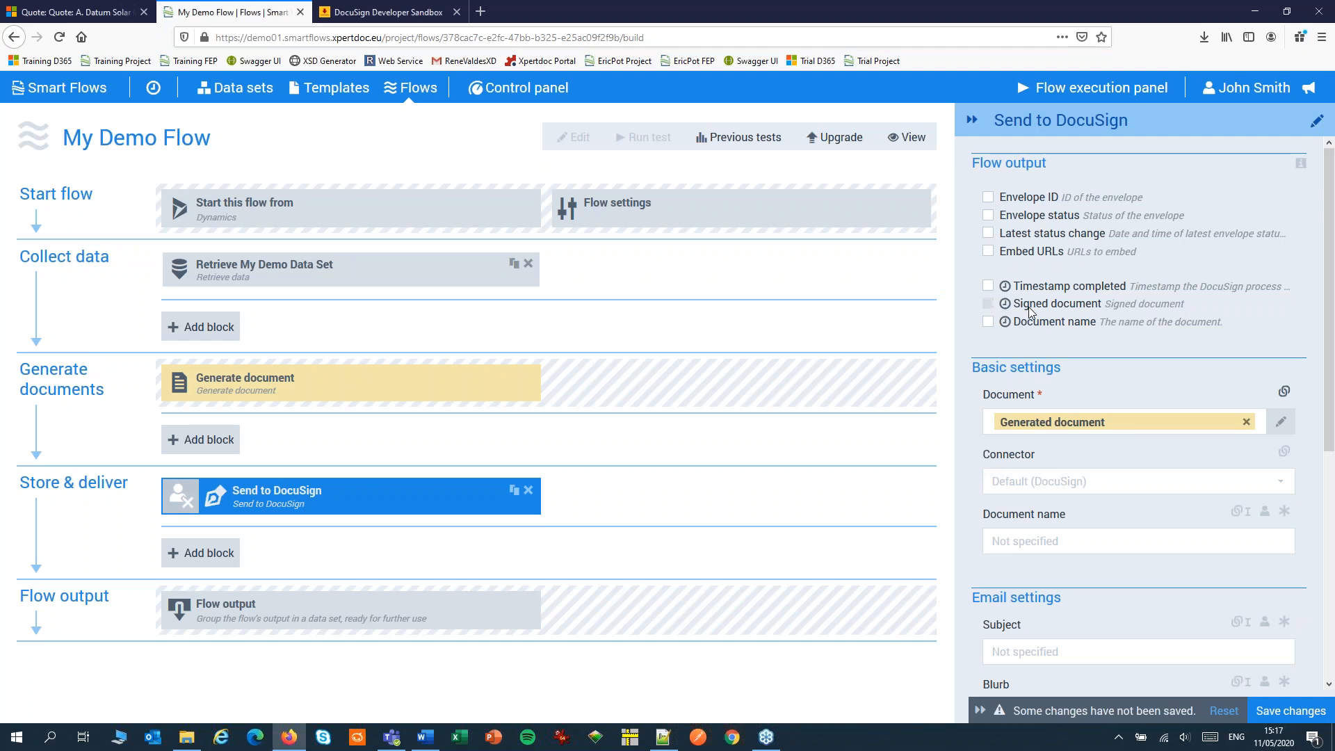
pyautogui.click(987, 303)
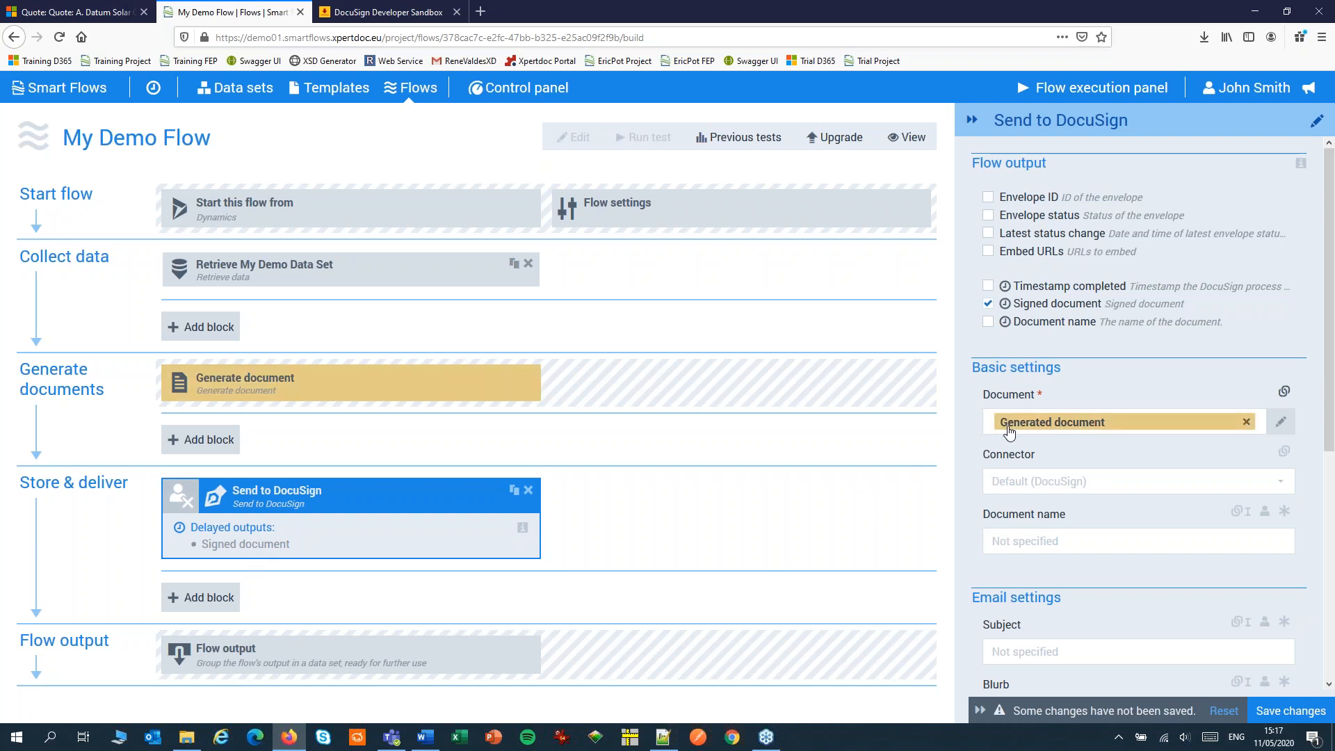
pyautogui.moveTo(1052, 421)
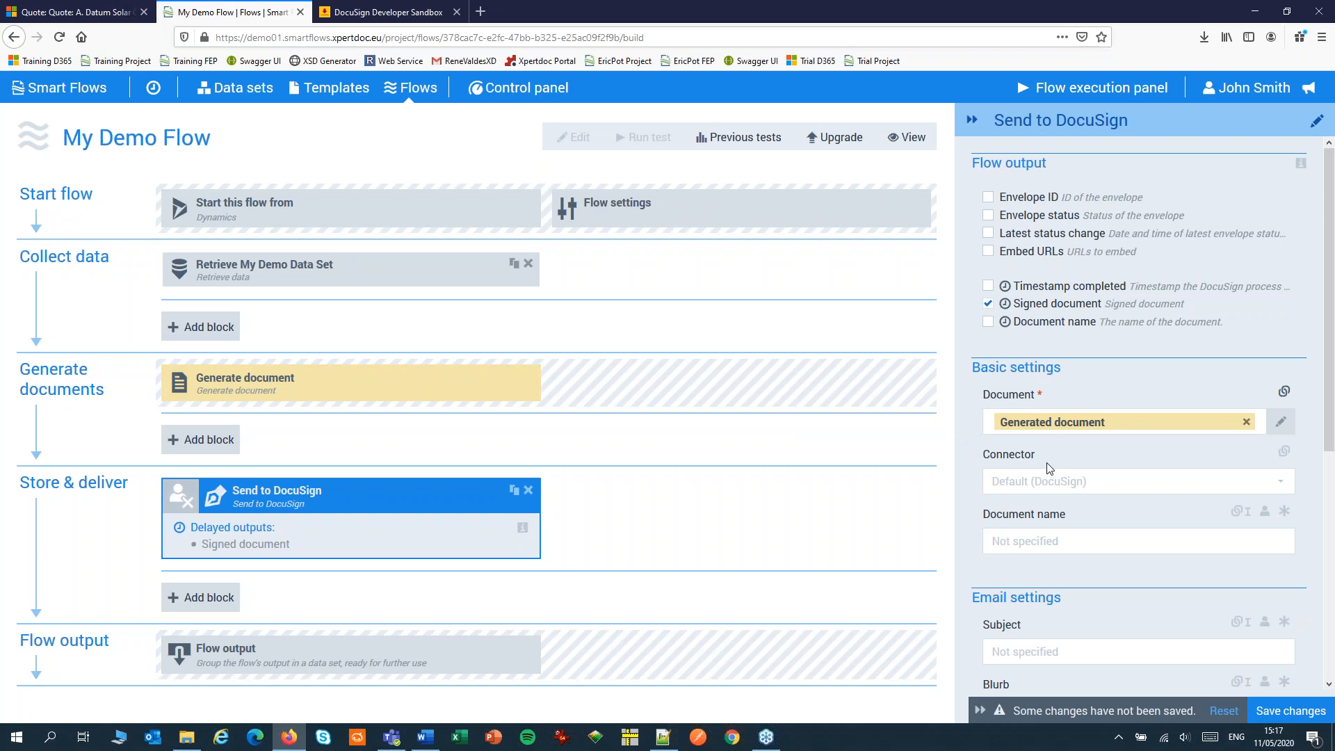
pyautogui.moveTo(681, 466)
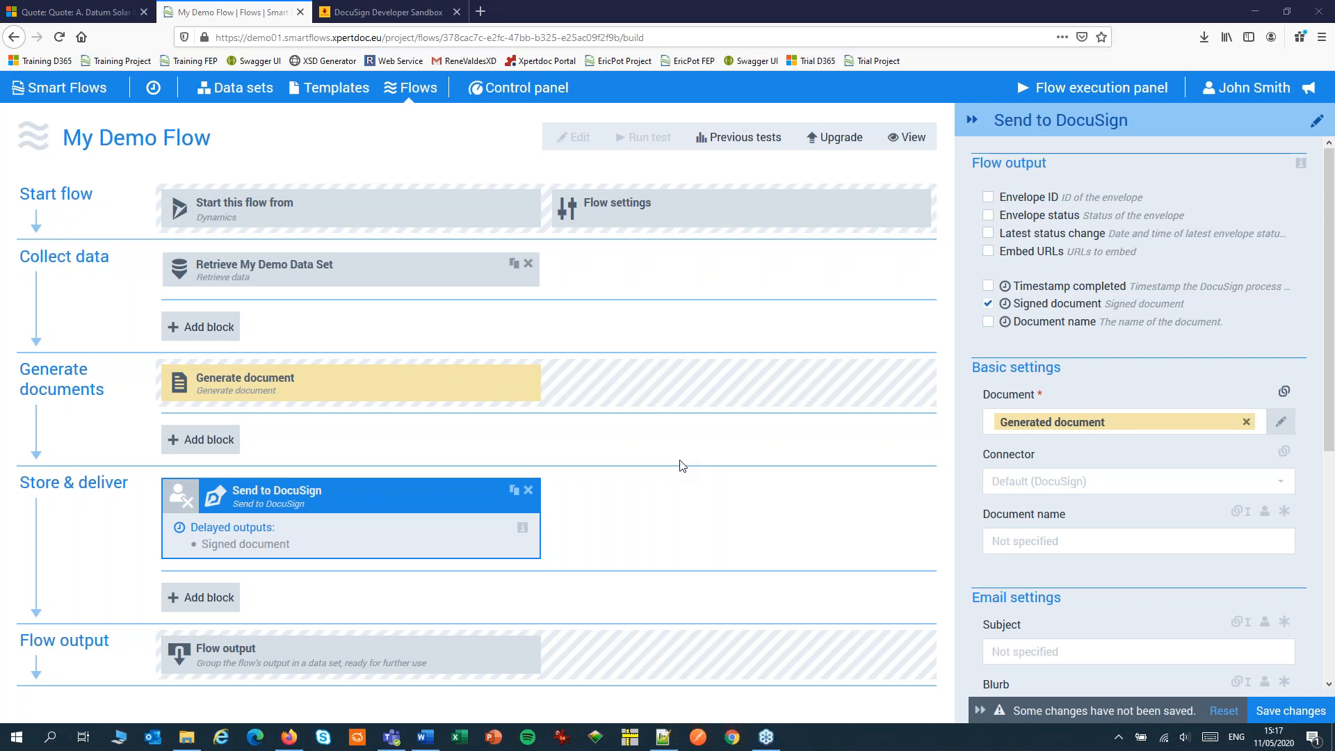
pyautogui.moveTo(200, 596)
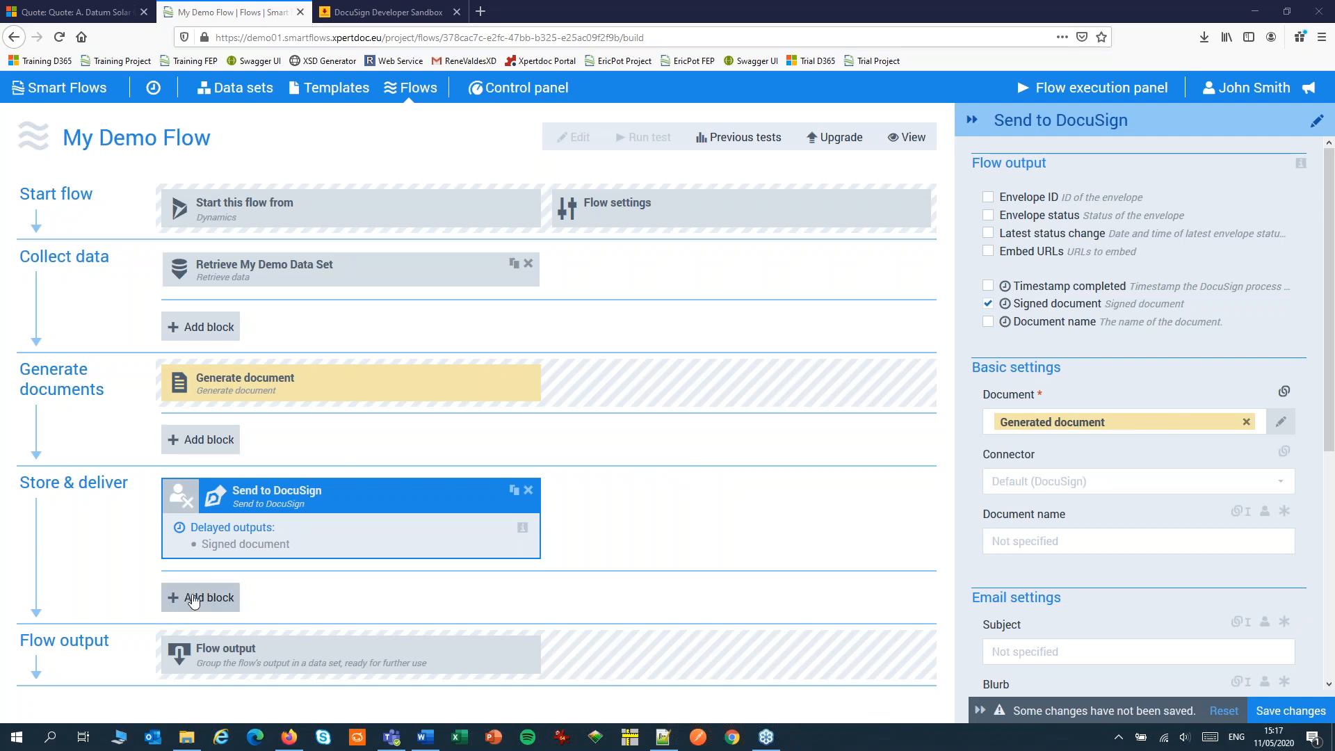
pyautogui.click(201, 597)
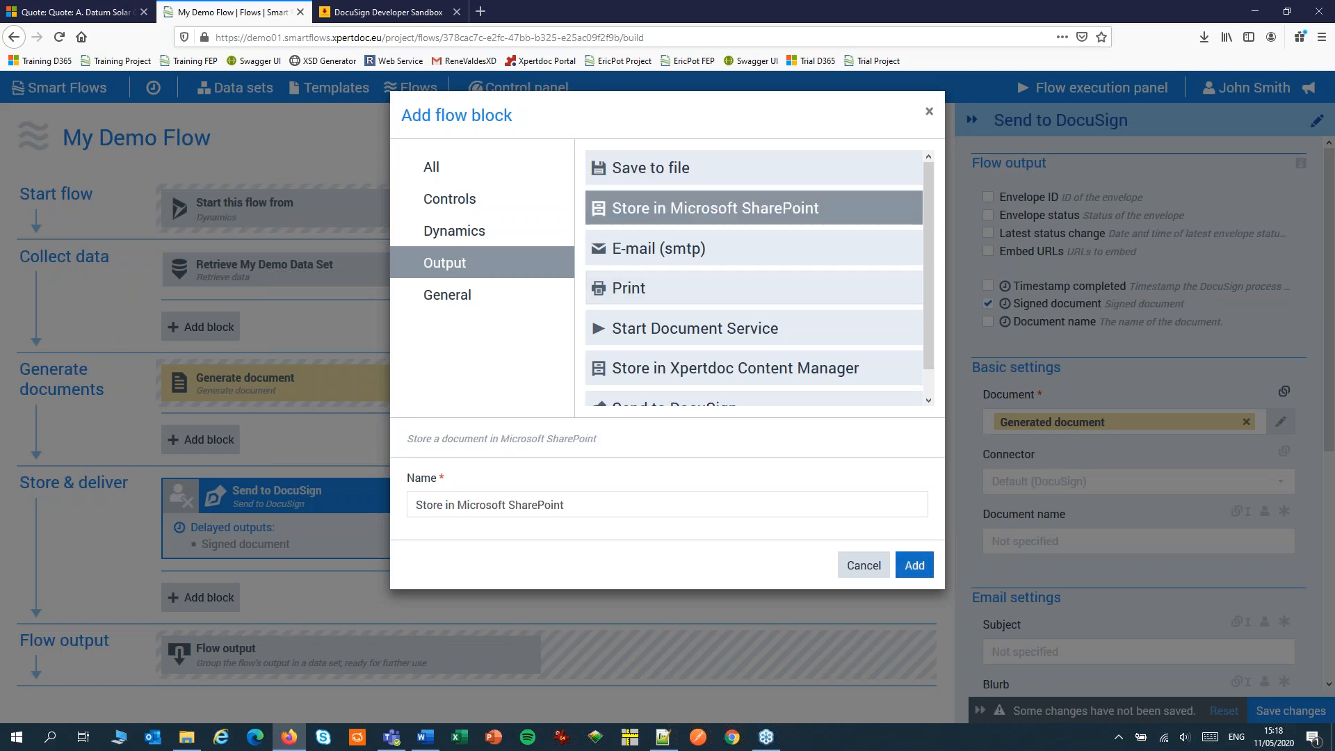
# Step: Add a Store in Microsoft SharePoint block linked to Send to DocuSign's signed document
pyautogui.click(913, 565)
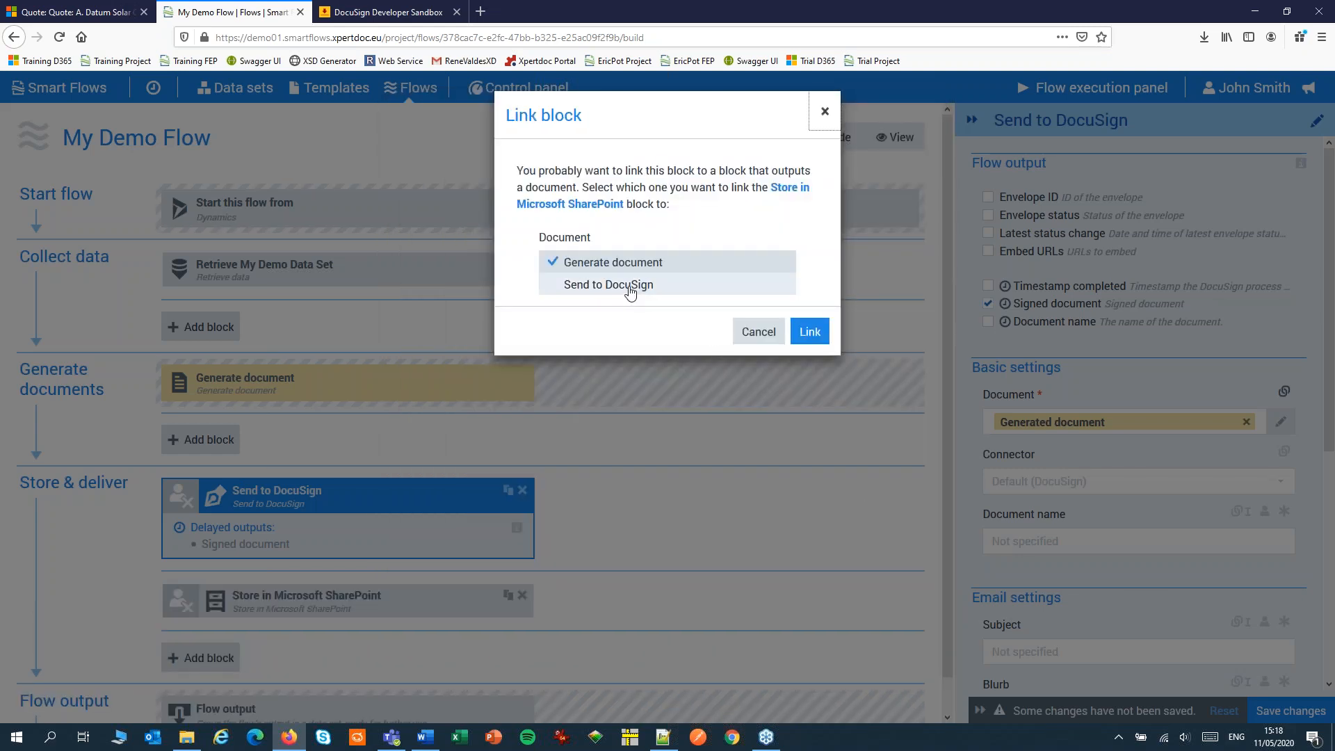
pyautogui.click(608, 284)
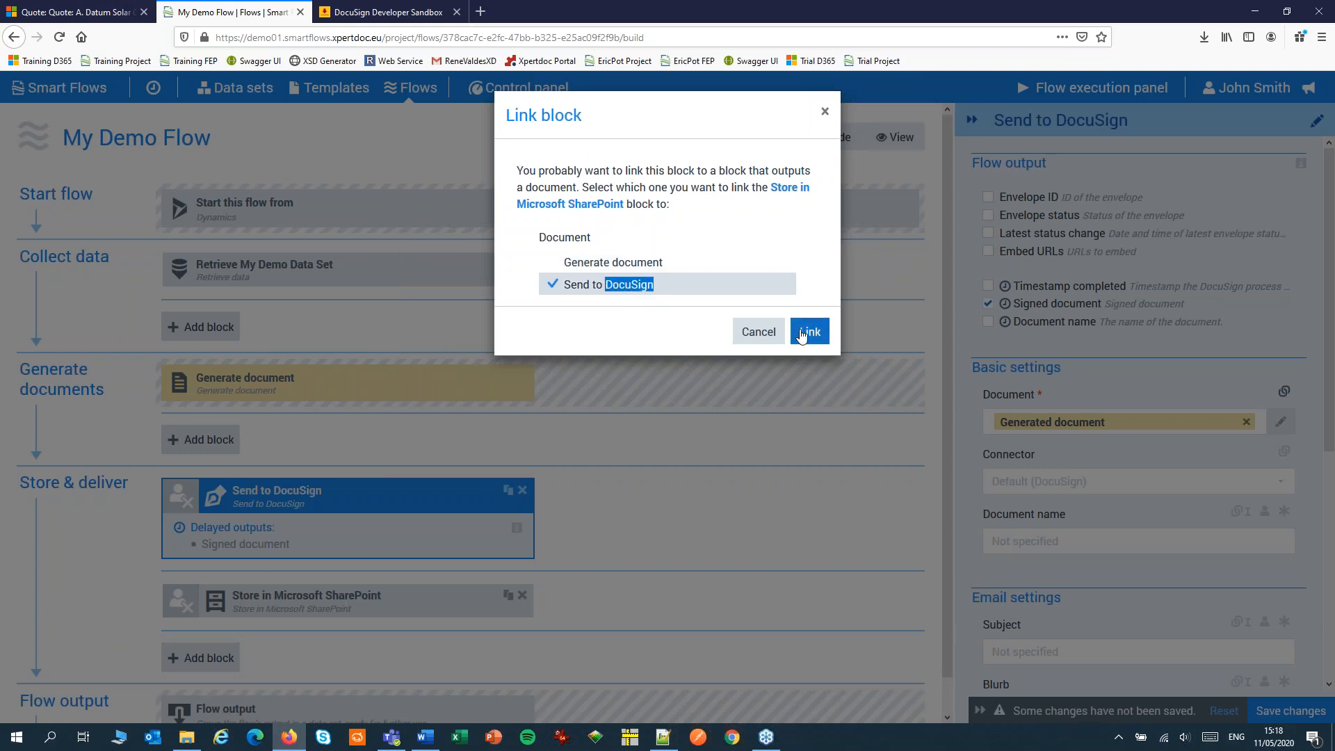
pyautogui.click(807, 331)
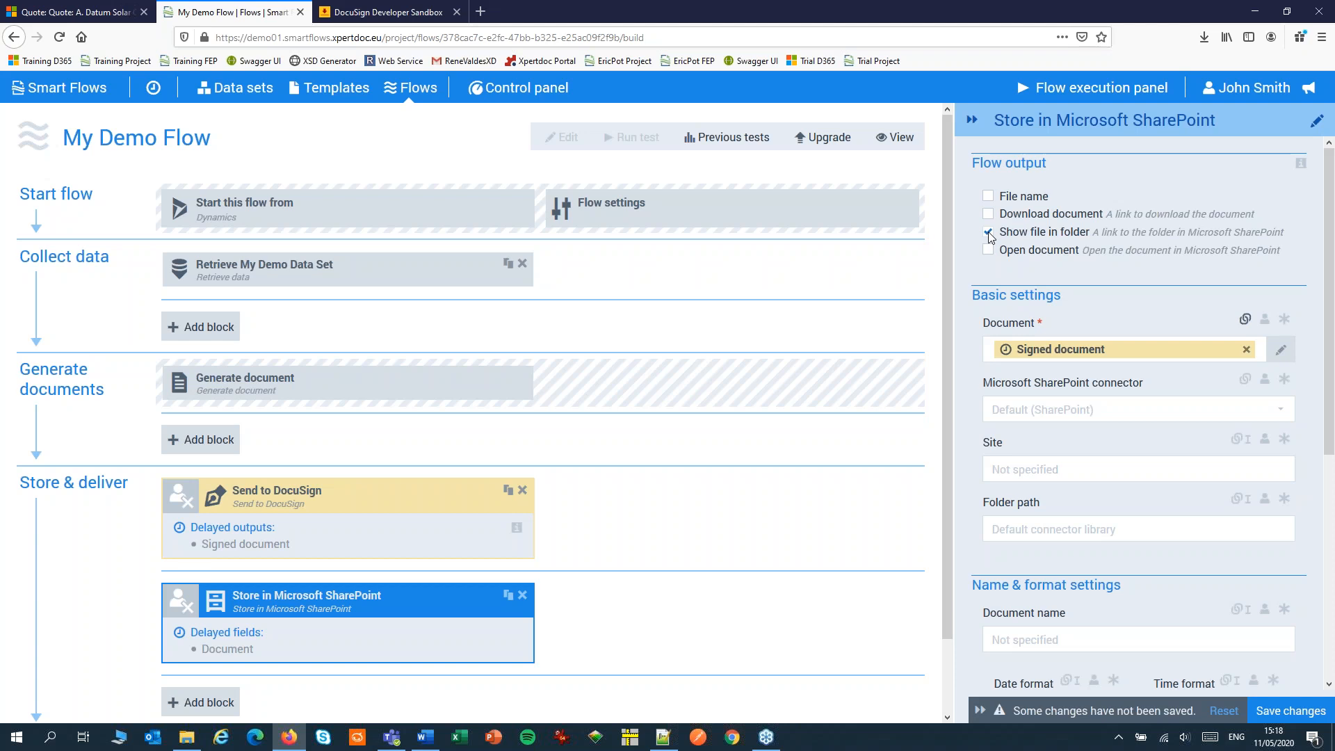
# Step: Output the SharePoint folder link and make the folder path a linked data field
pyautogui.click(987, 232)
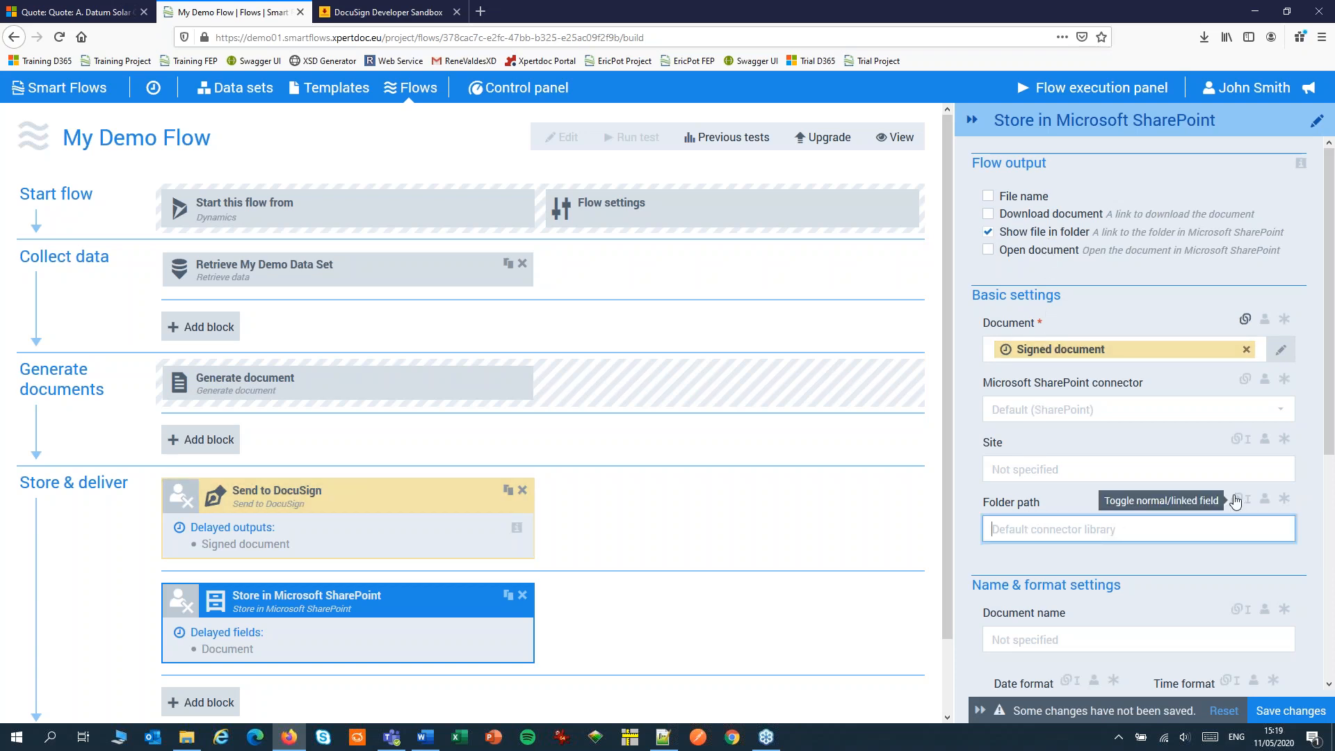
pyautogui.click(1243, 499)
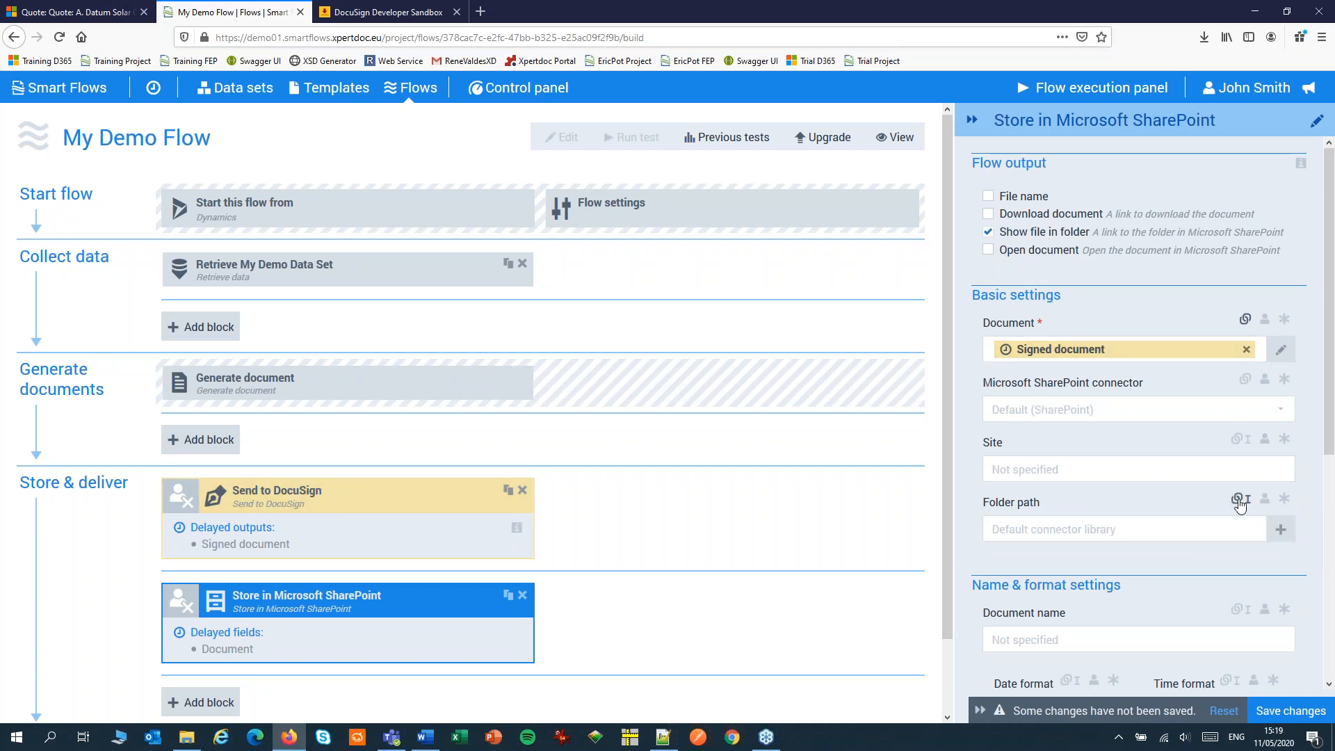
pyautogui.click(1240, 499)
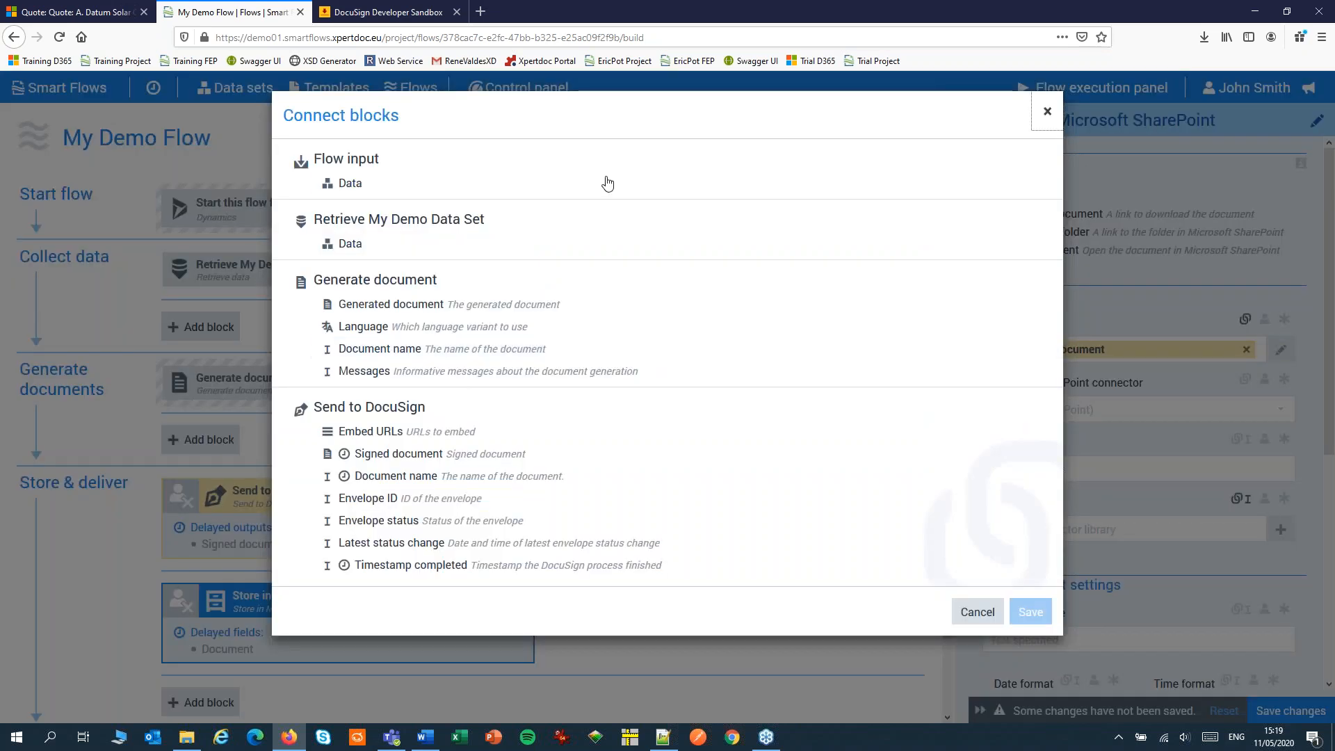
pyautogui.click(350, 243)
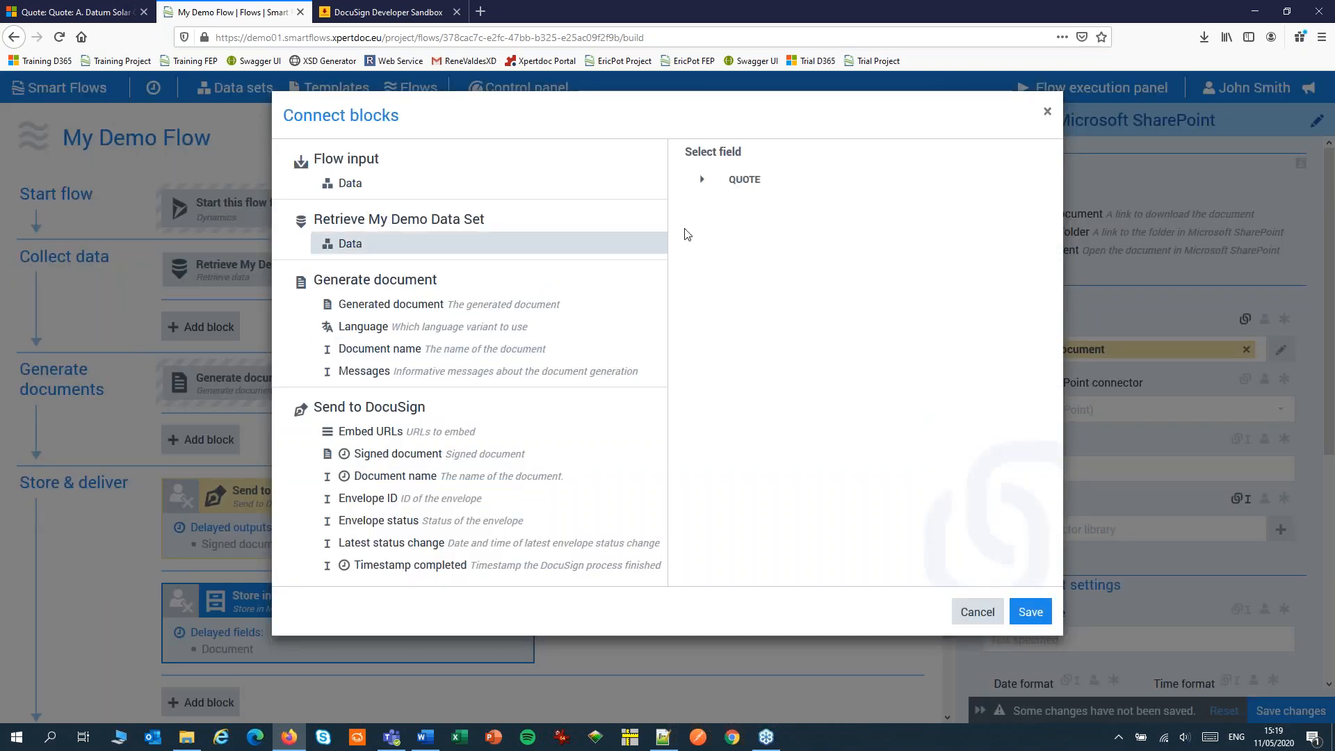
# Step: Link the folder path to QUOTE's SharePoint Document Locations field and save the flow
pyautogui.click(701, 179)
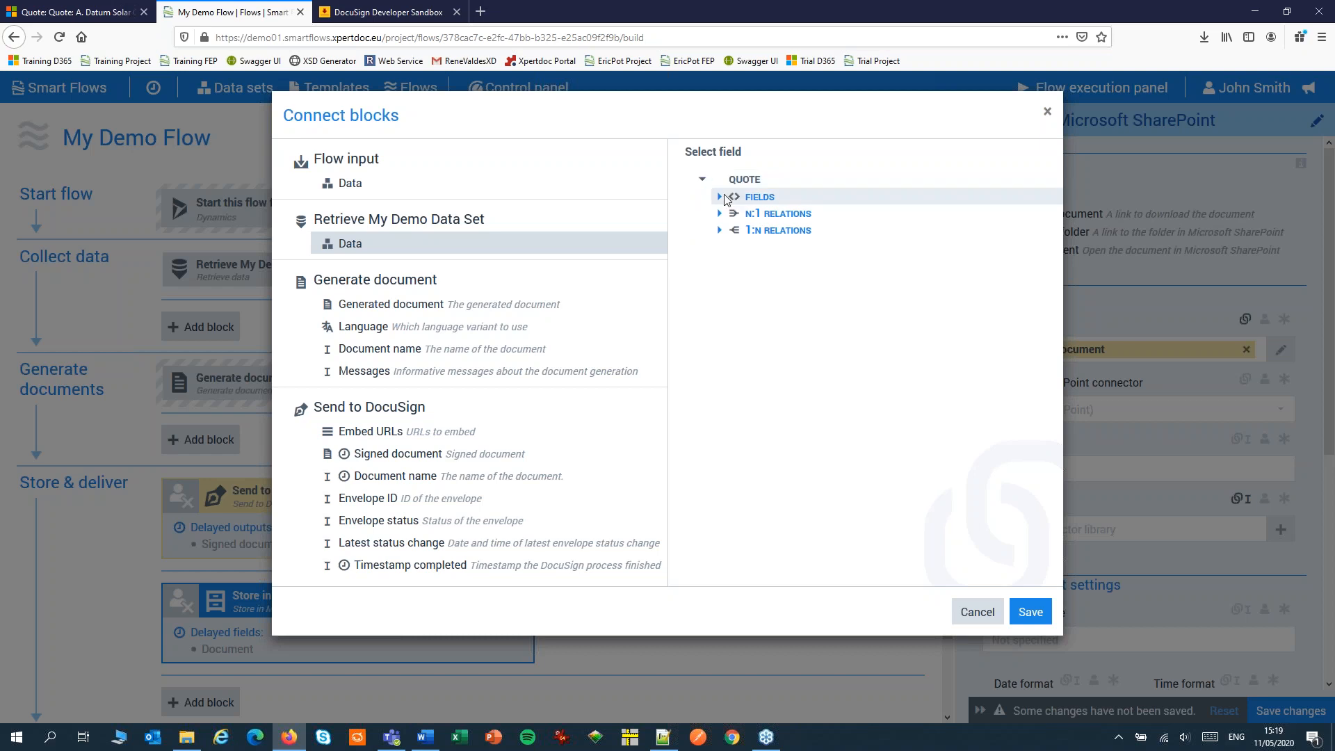
pyautogui.click(719, 197)
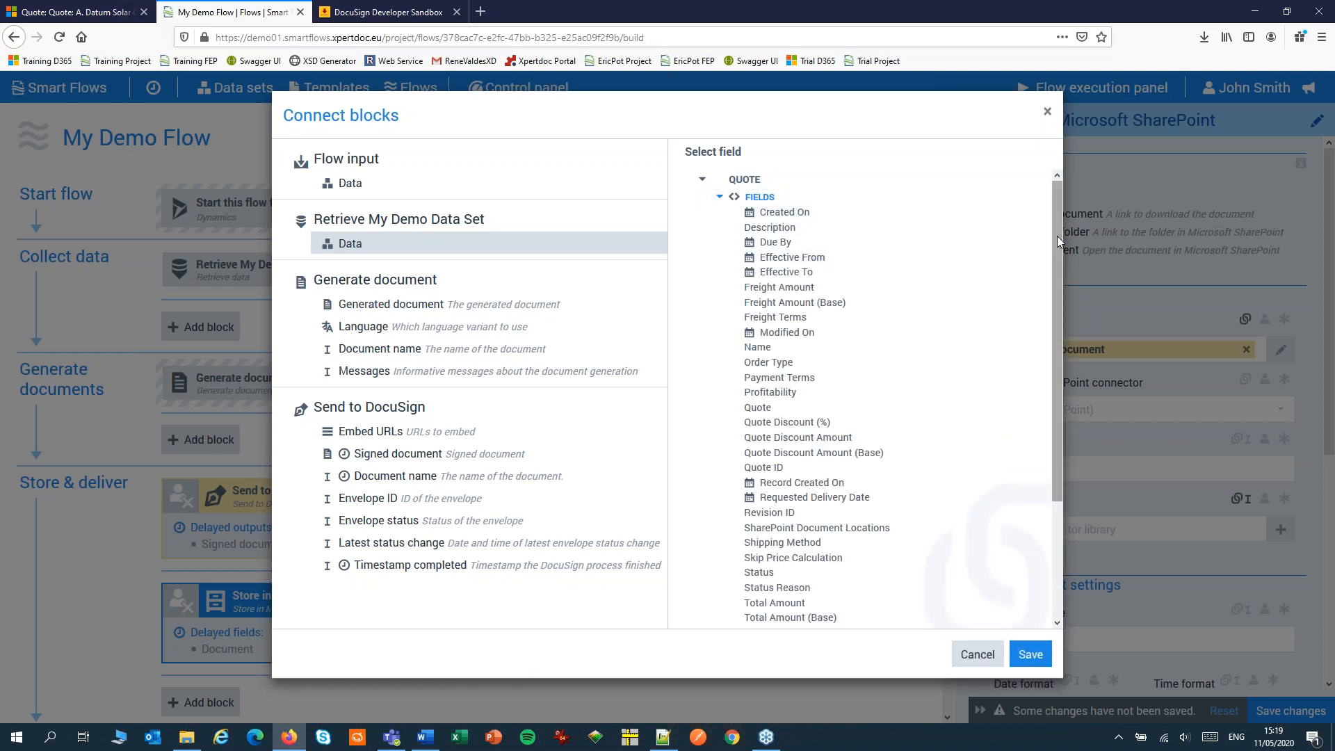
pyautogui.scroll(-3)
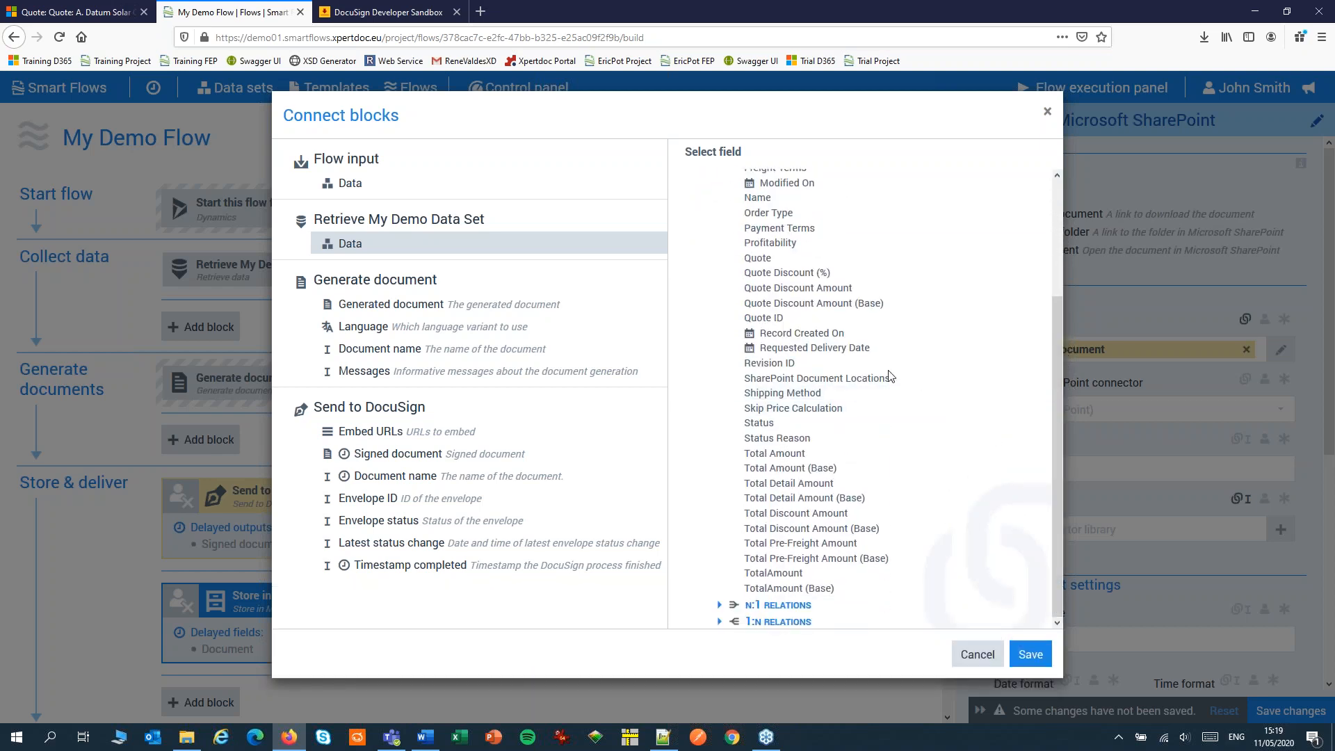
pyautogui.moveTo(815, 378)
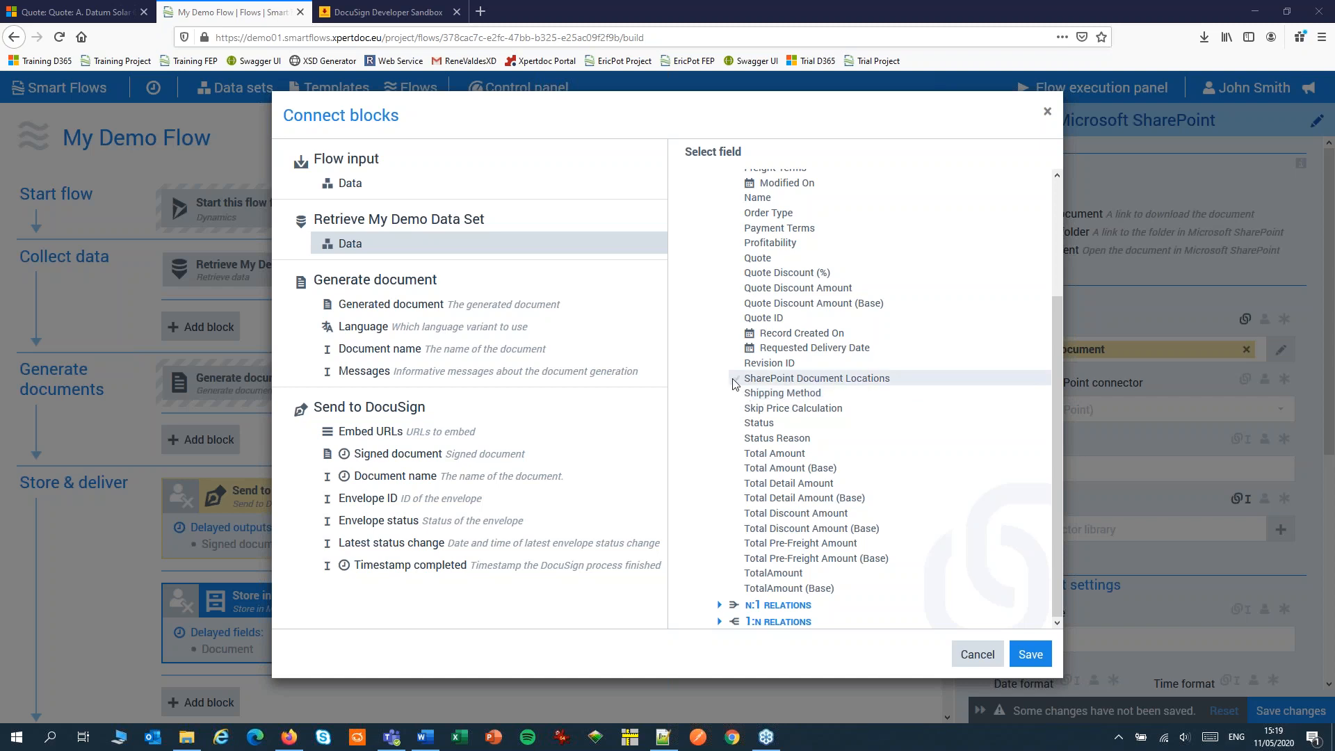
pyautogui.click(815, 379)
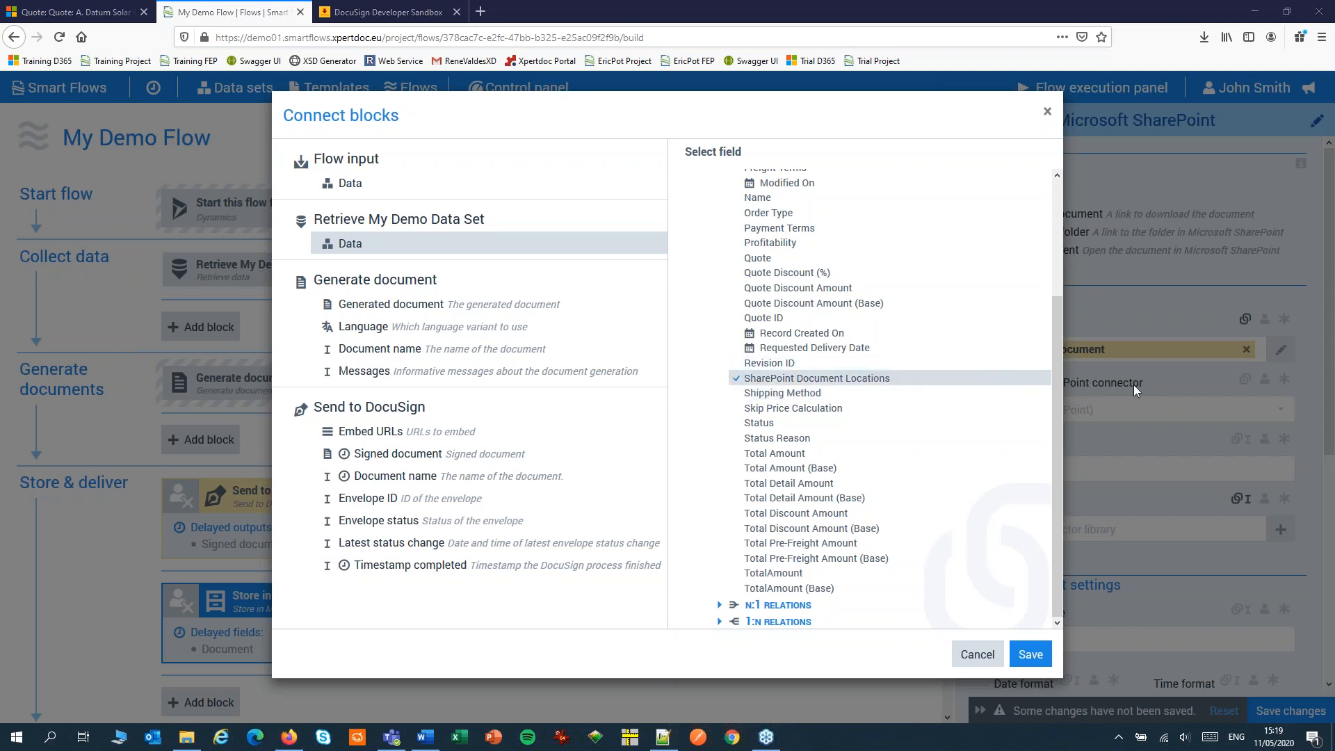
pyautogui.click(1028, 653)
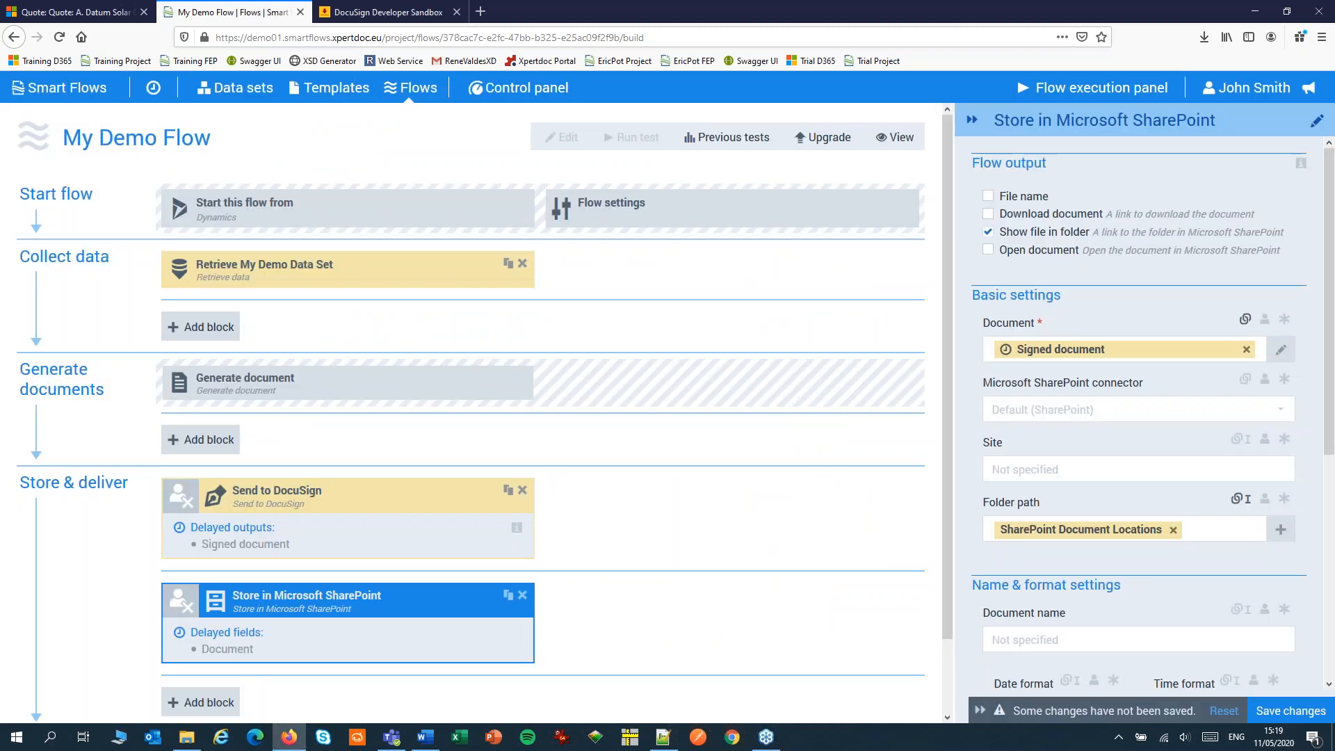
pyautogui.moveTo(919, 444)
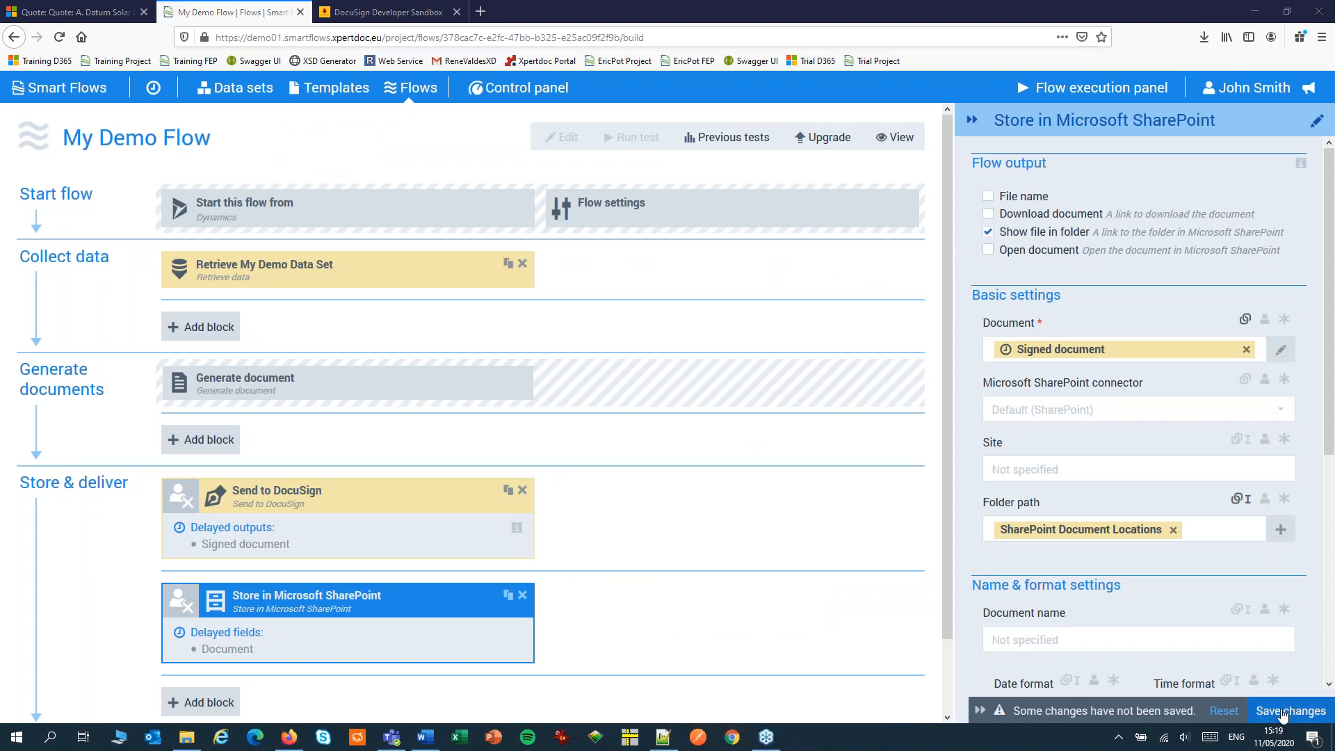
pyautogui.click(1289, 710)
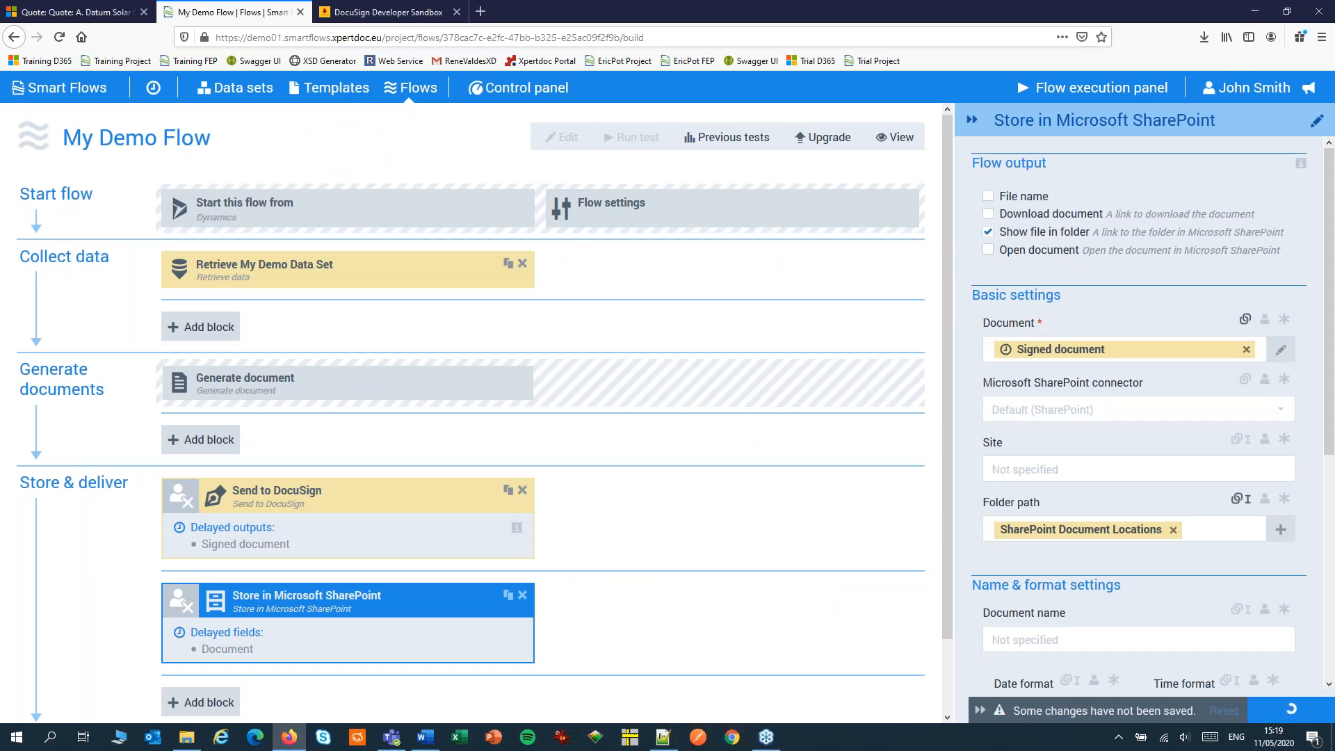
# Step: Show the Flow output block's document, signed document and folder-link outputs
pyautogui.click(1293, 709)
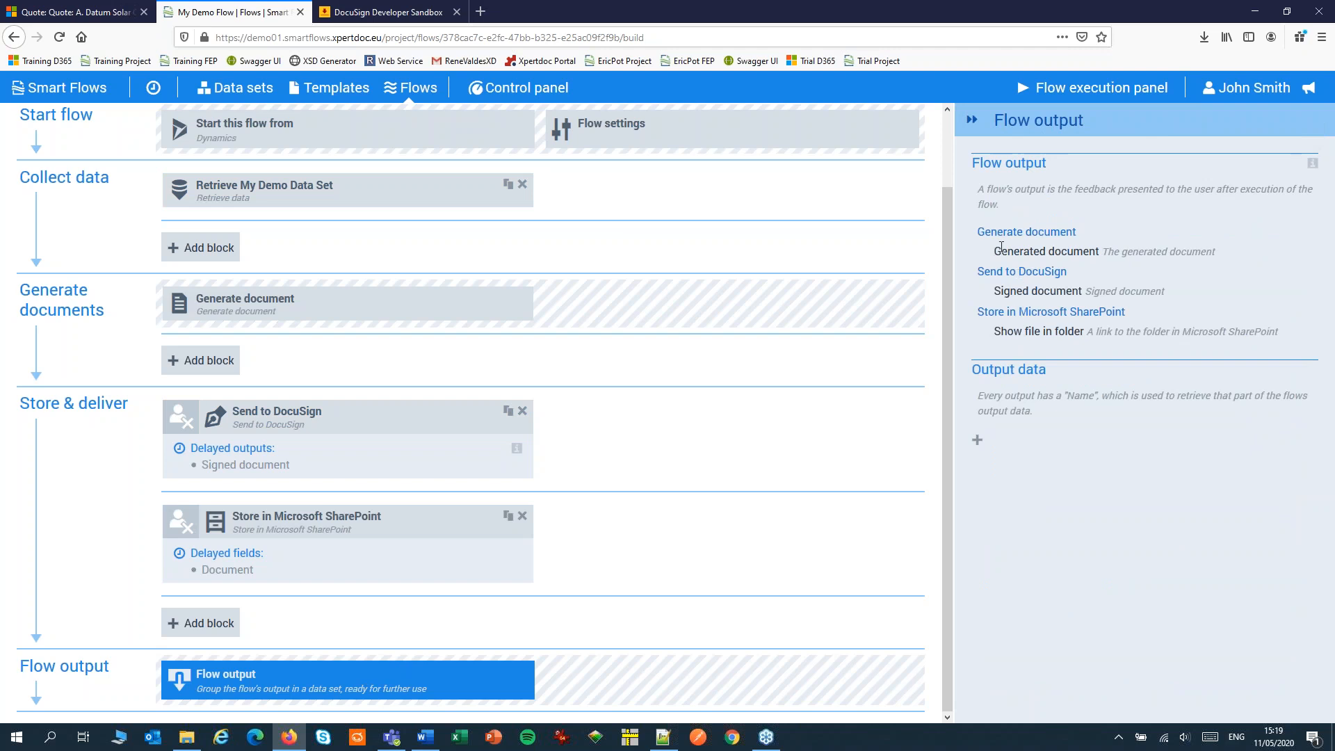
pyautogui.moveTo(982, 300)
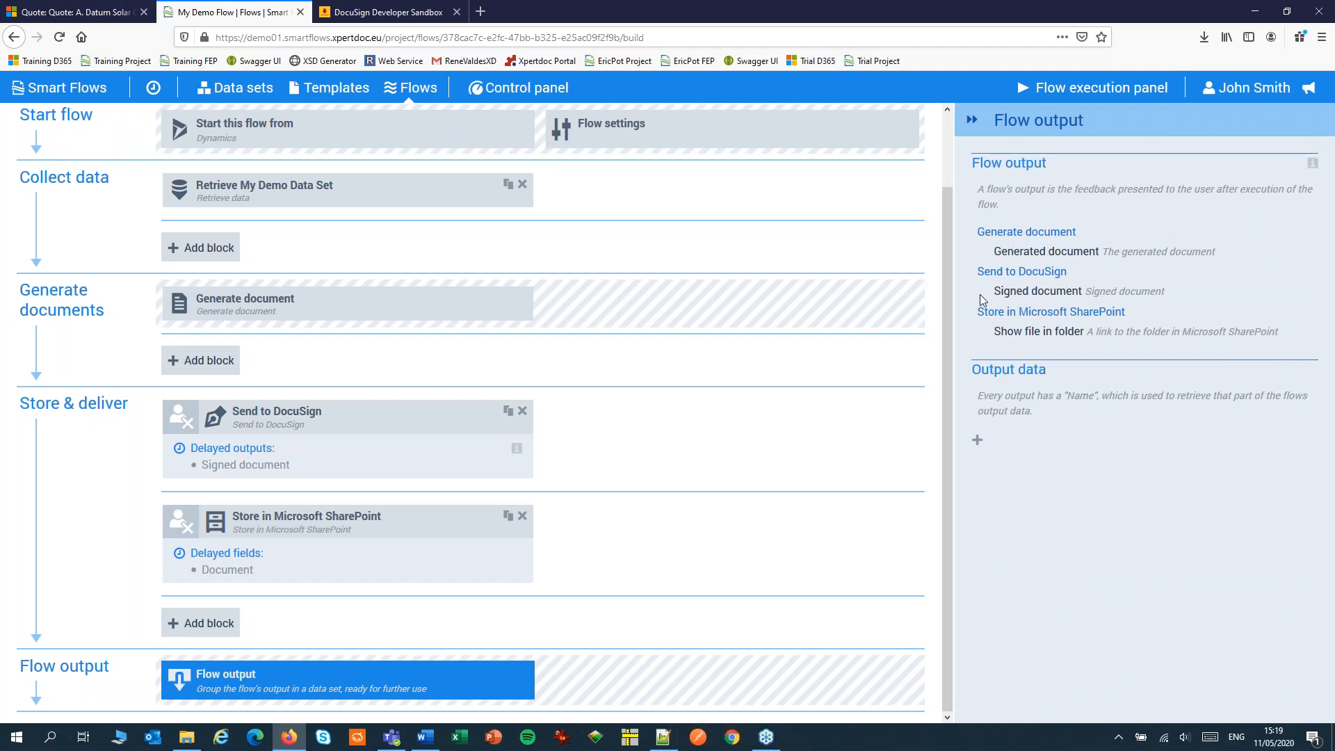
pyautogui.moveTo(979, 307)
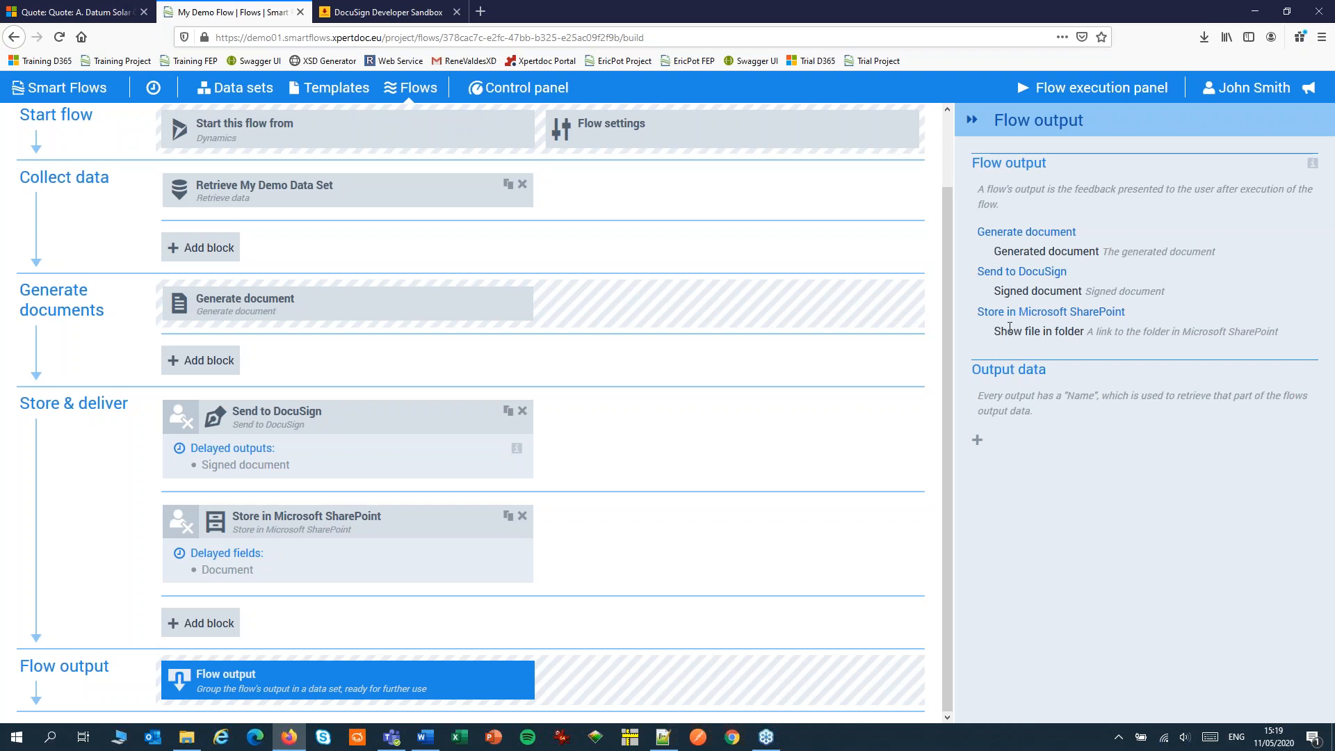
pyautogui.moveTo(382, 312)
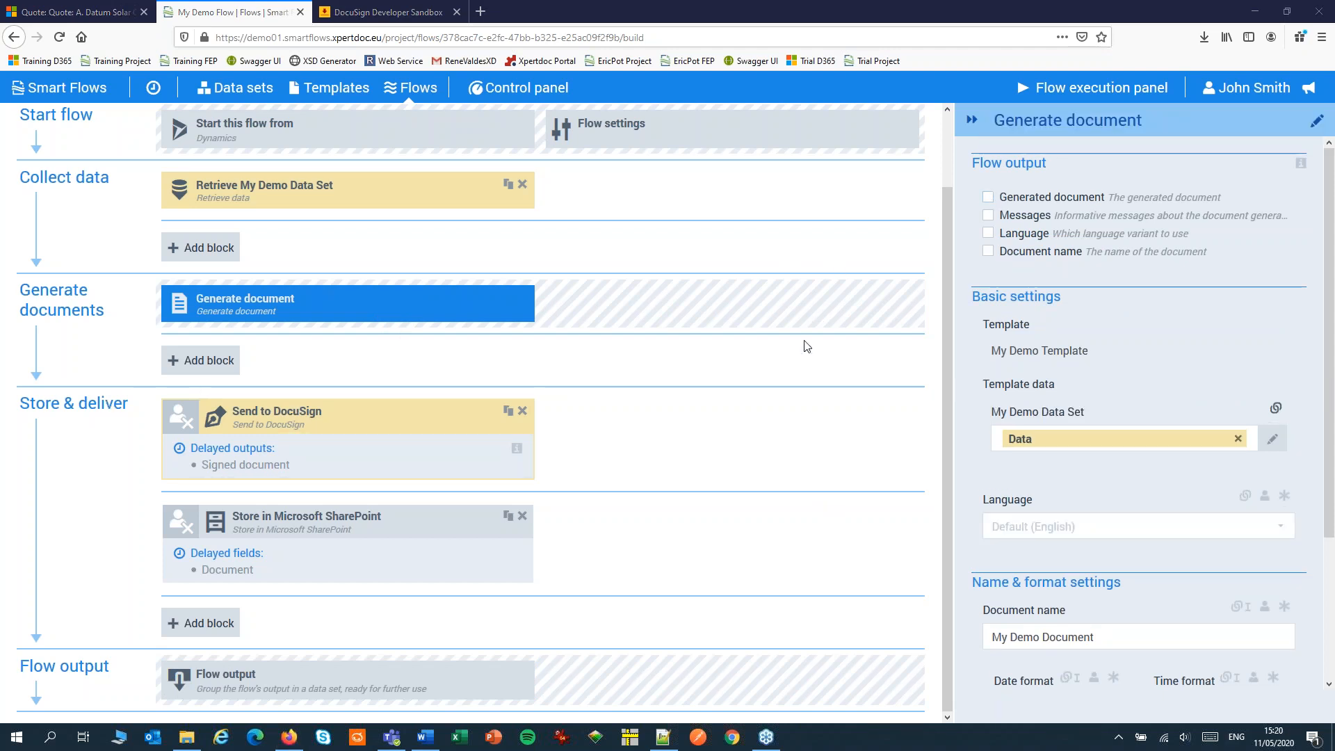
pyautogui.moveTo(792, 369)
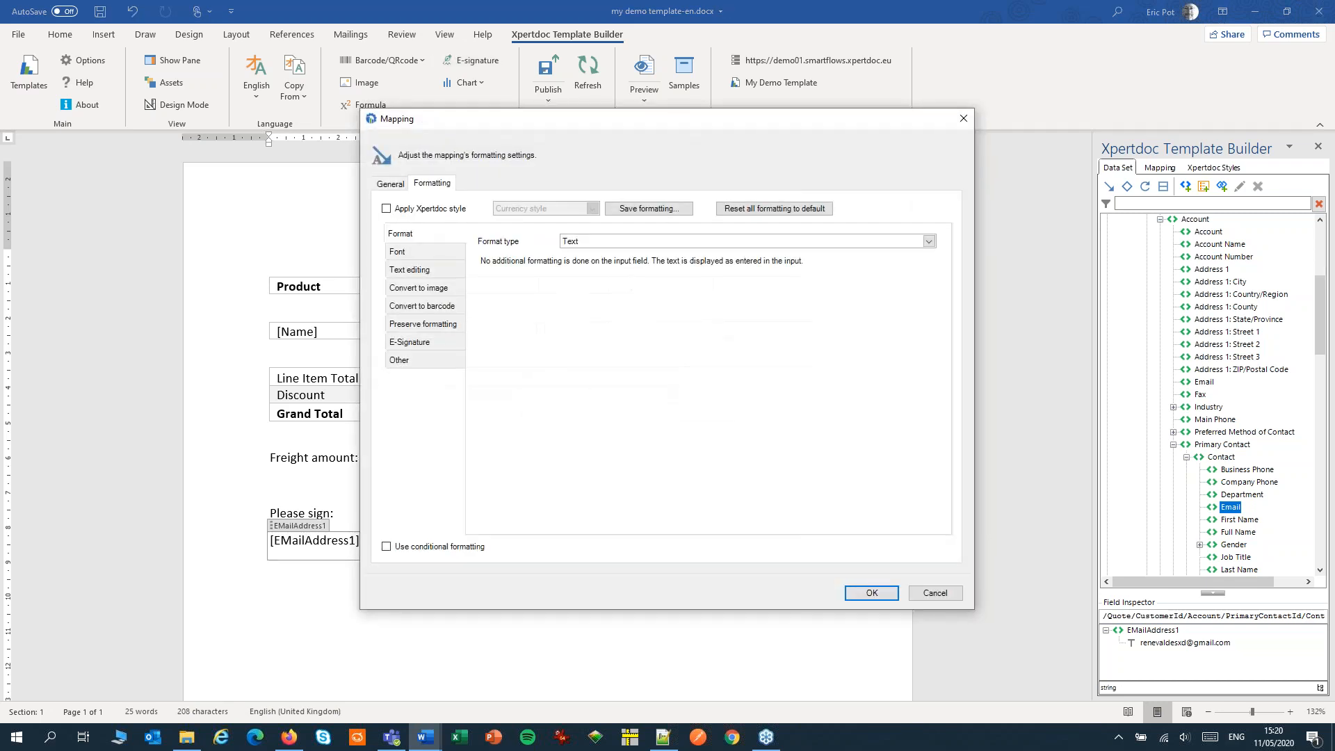
pyautogui.moveTo(859, 431)
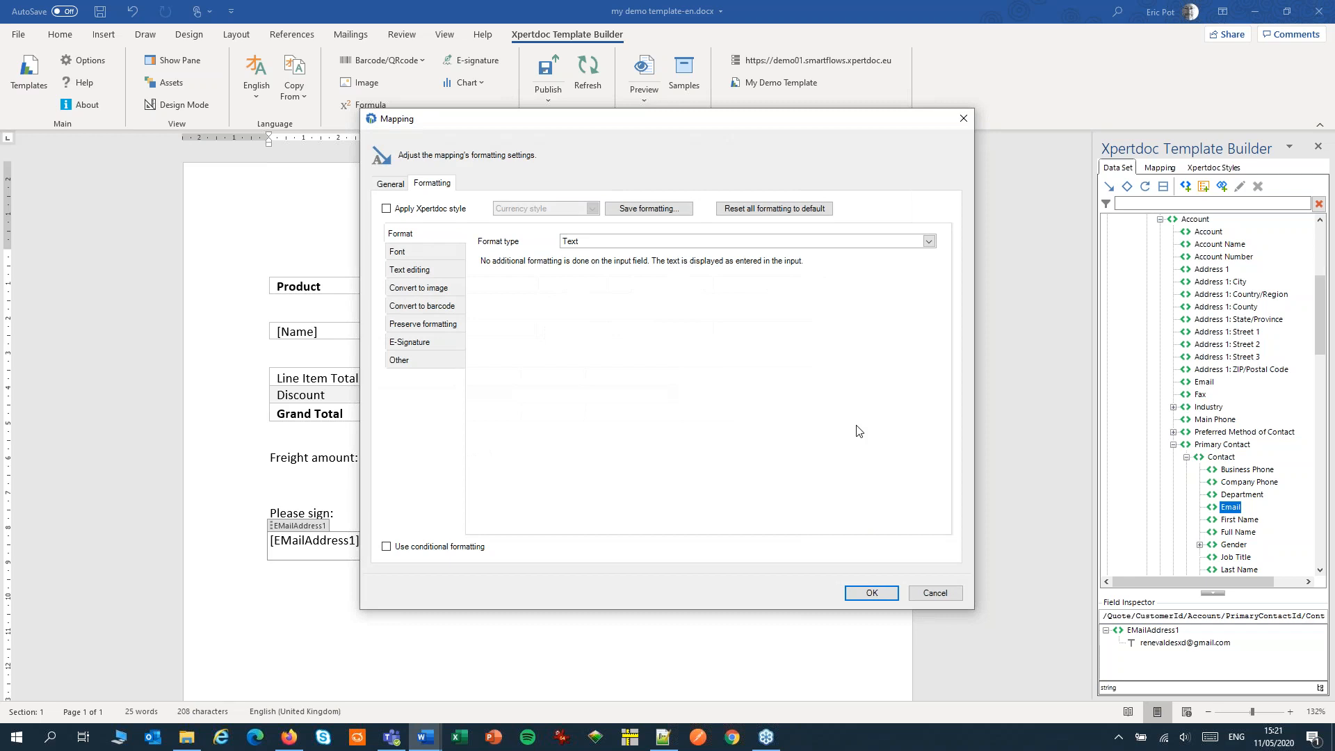
pyautogui.moveTo(474, 213)
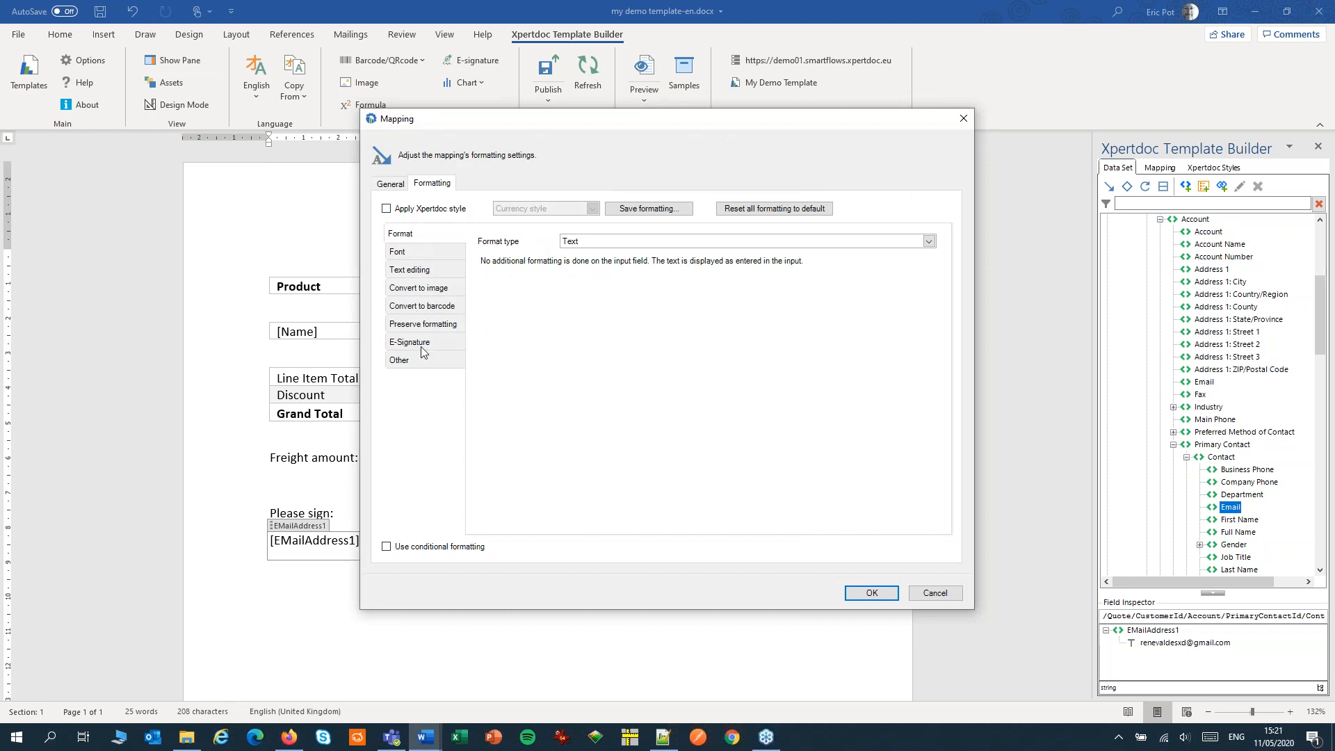
# Step: Make the field a DocuSign e-signature element and open its recipient configuration
pyautogui.click(410, 342)
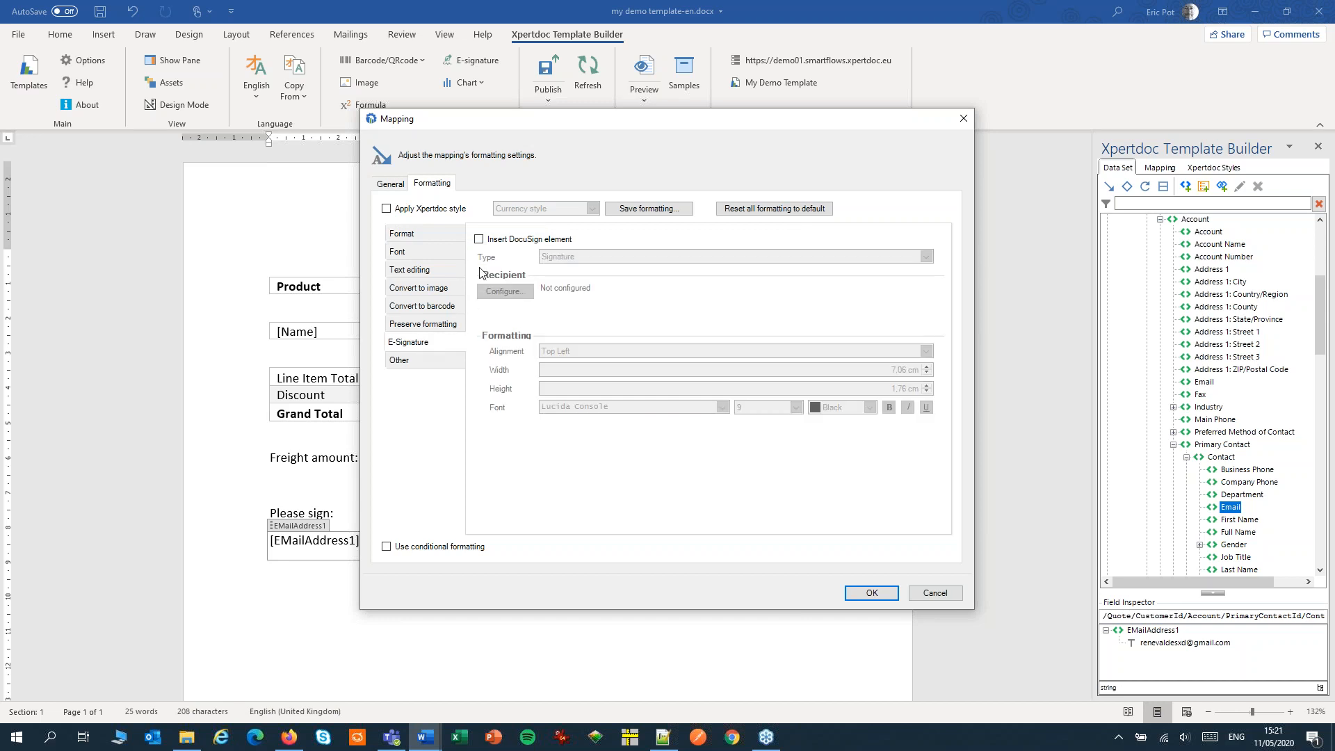
pyautogui.click(478, 239)
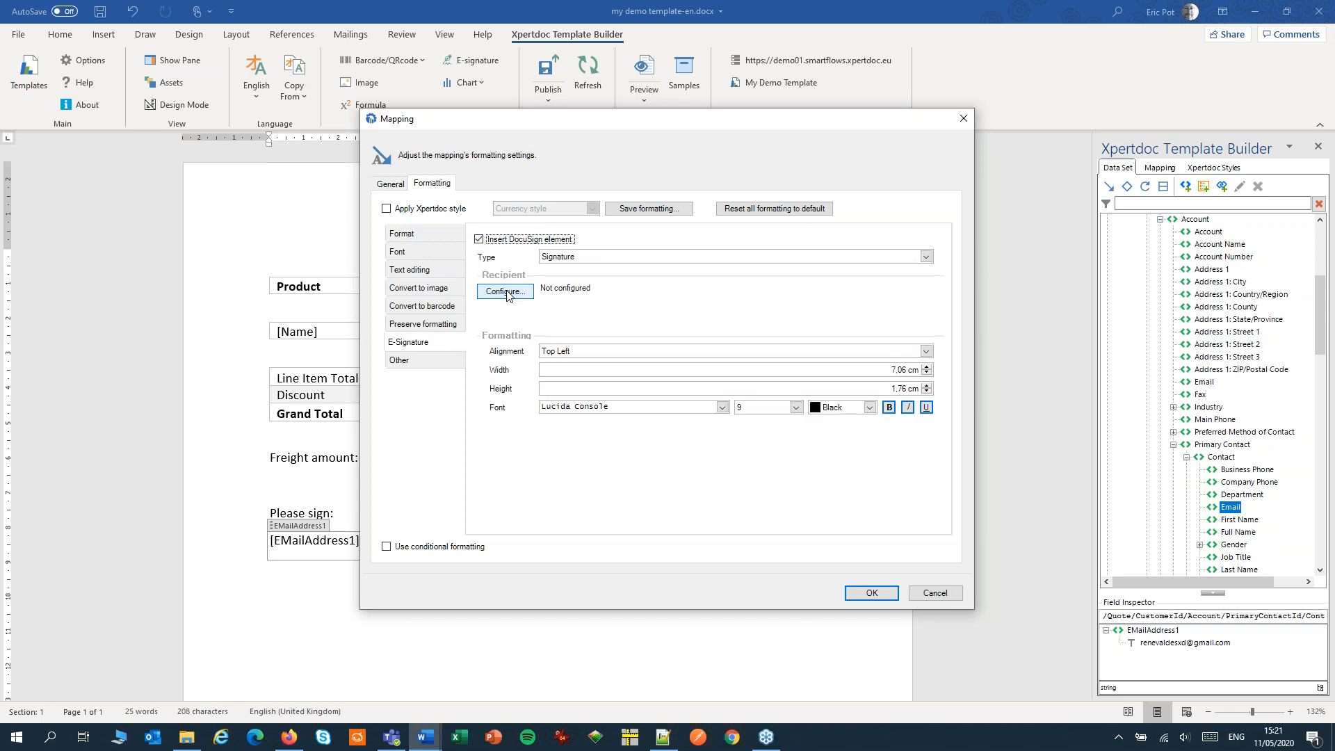
pyautogui.click(504, 291)
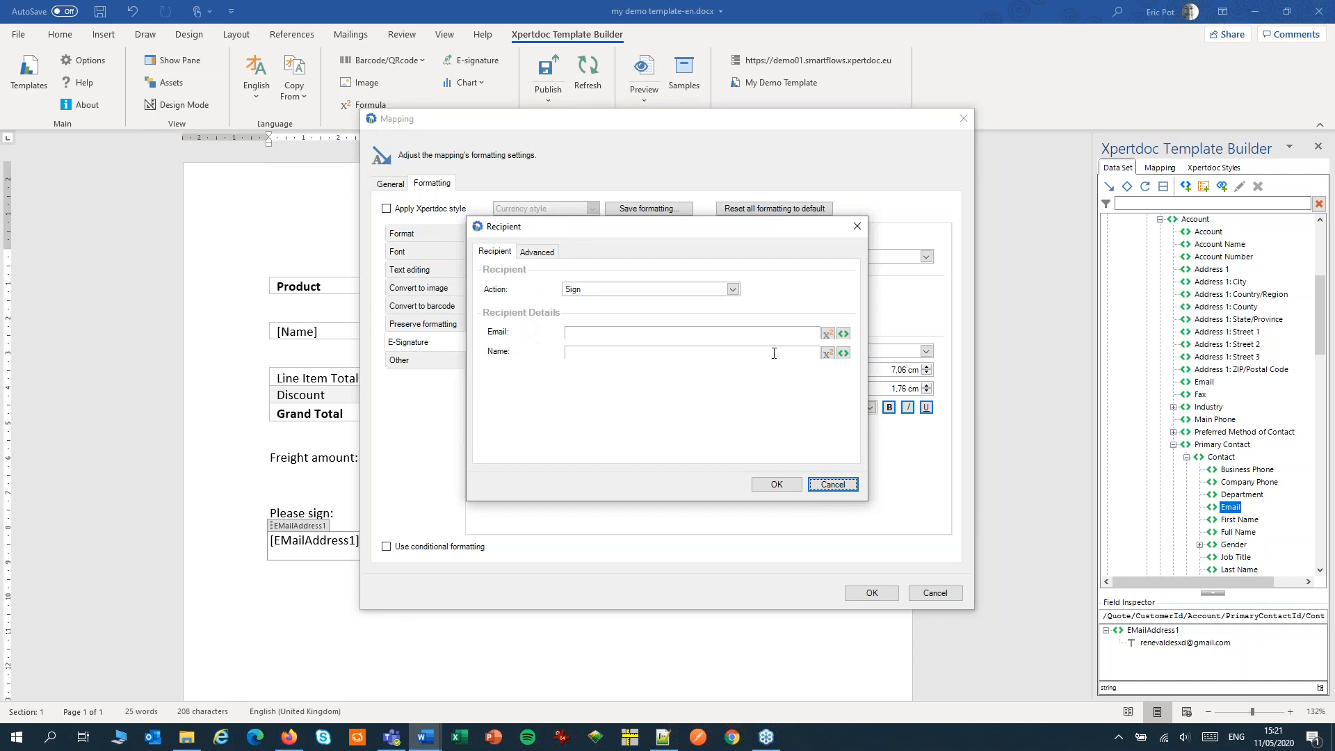
# Step: Map recipient email and name to the contact's Email and Full Name, then begin publishing
pyautogui.click(842, 333)
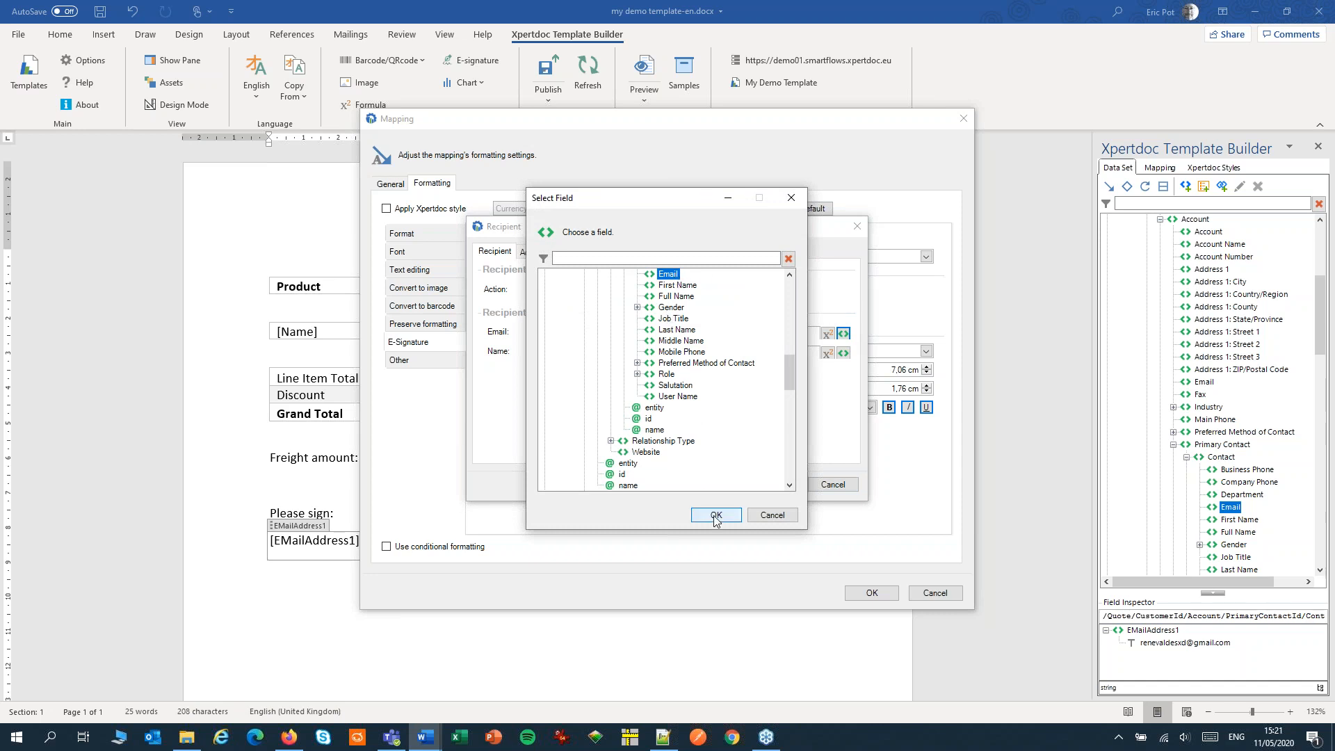
pyautogui.click(715, 515)
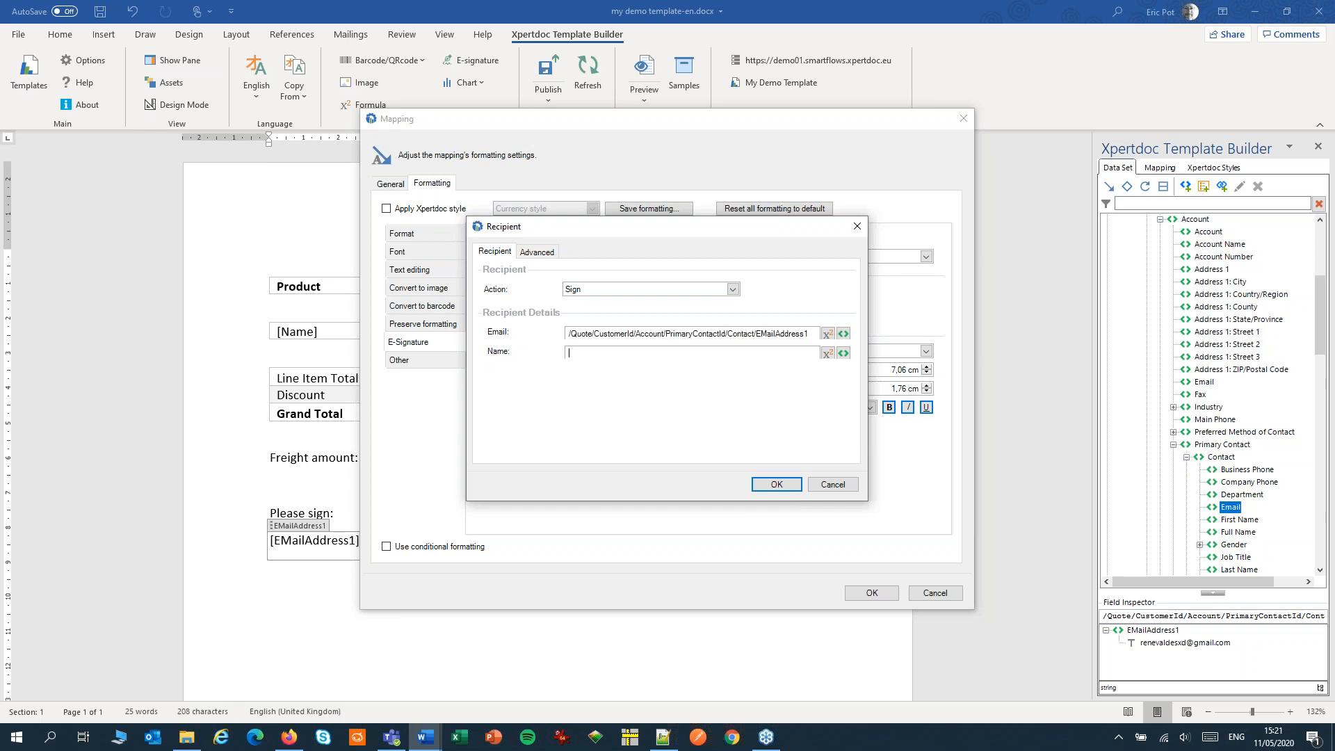
pyautogui.click(842, 353)
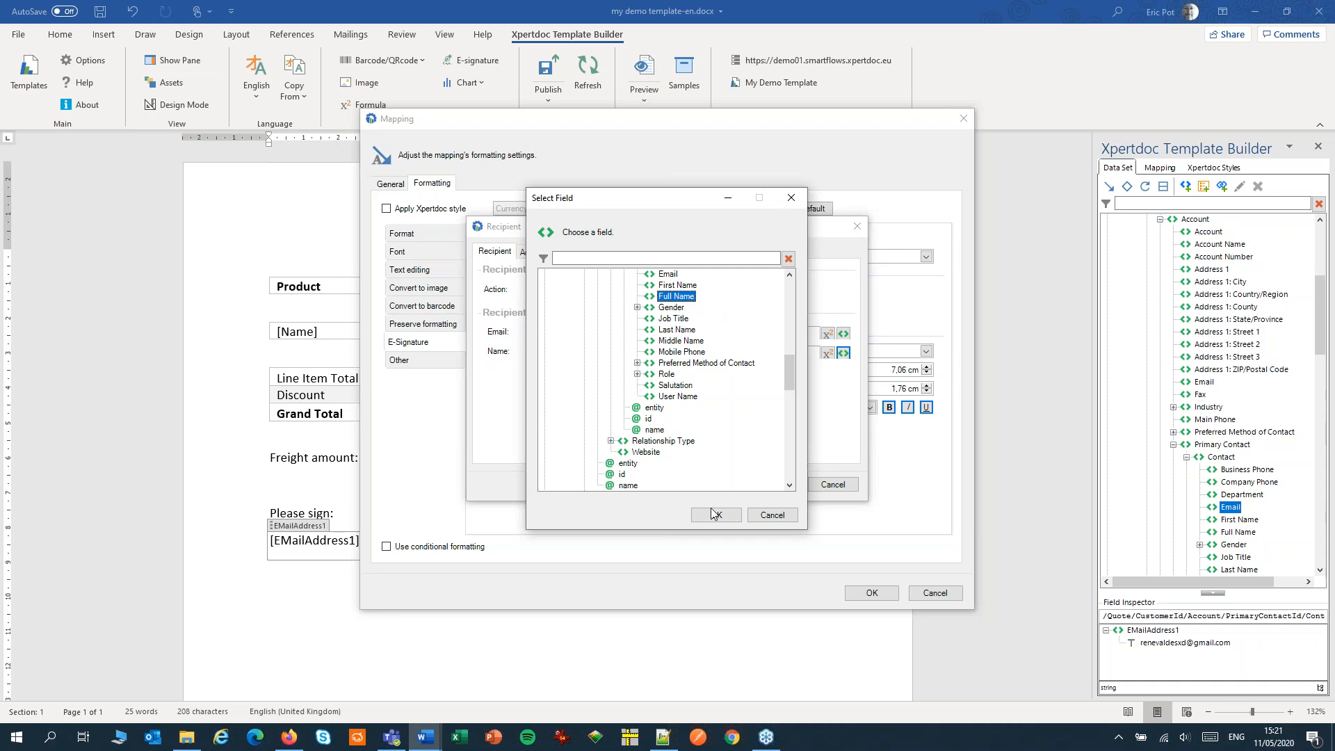
pyautogui.click(715, 515)
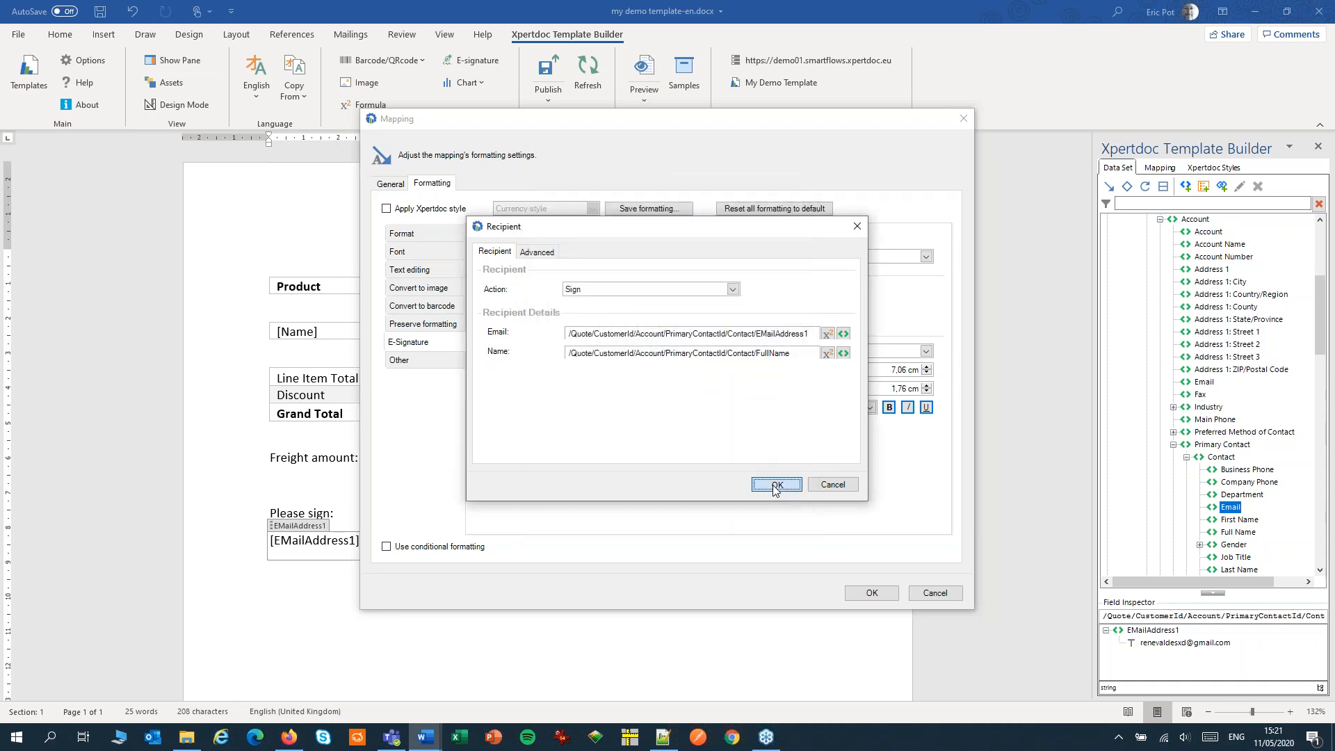
pyautogui.click(774, 484)
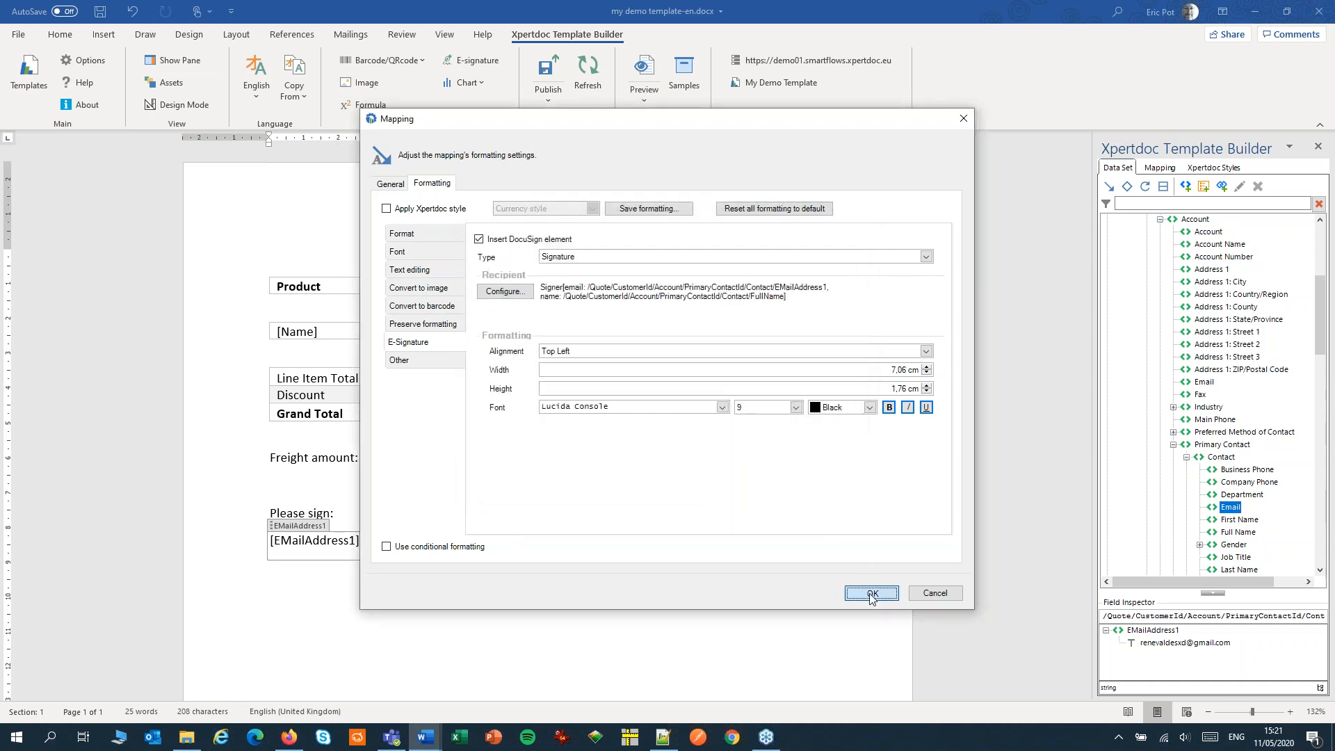
pyautogui.click(870, 592)
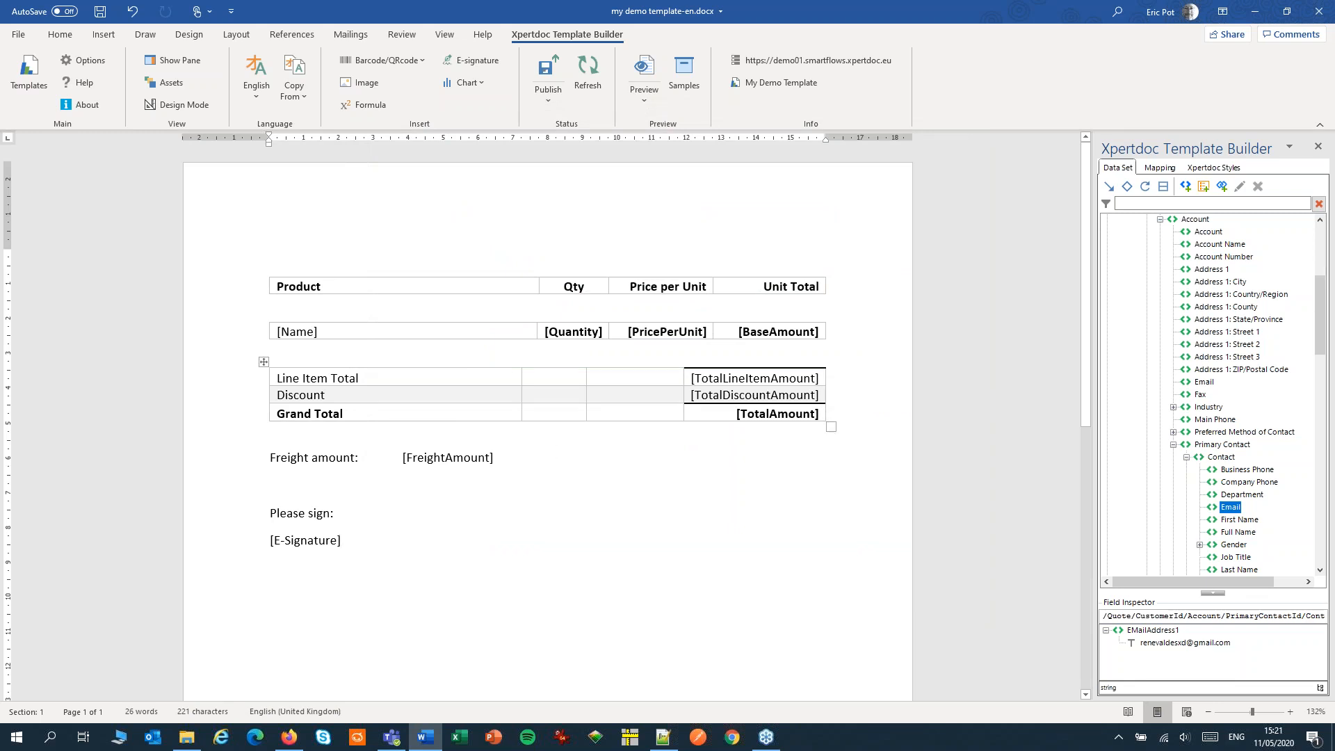
pyautogui.click(547, 71)
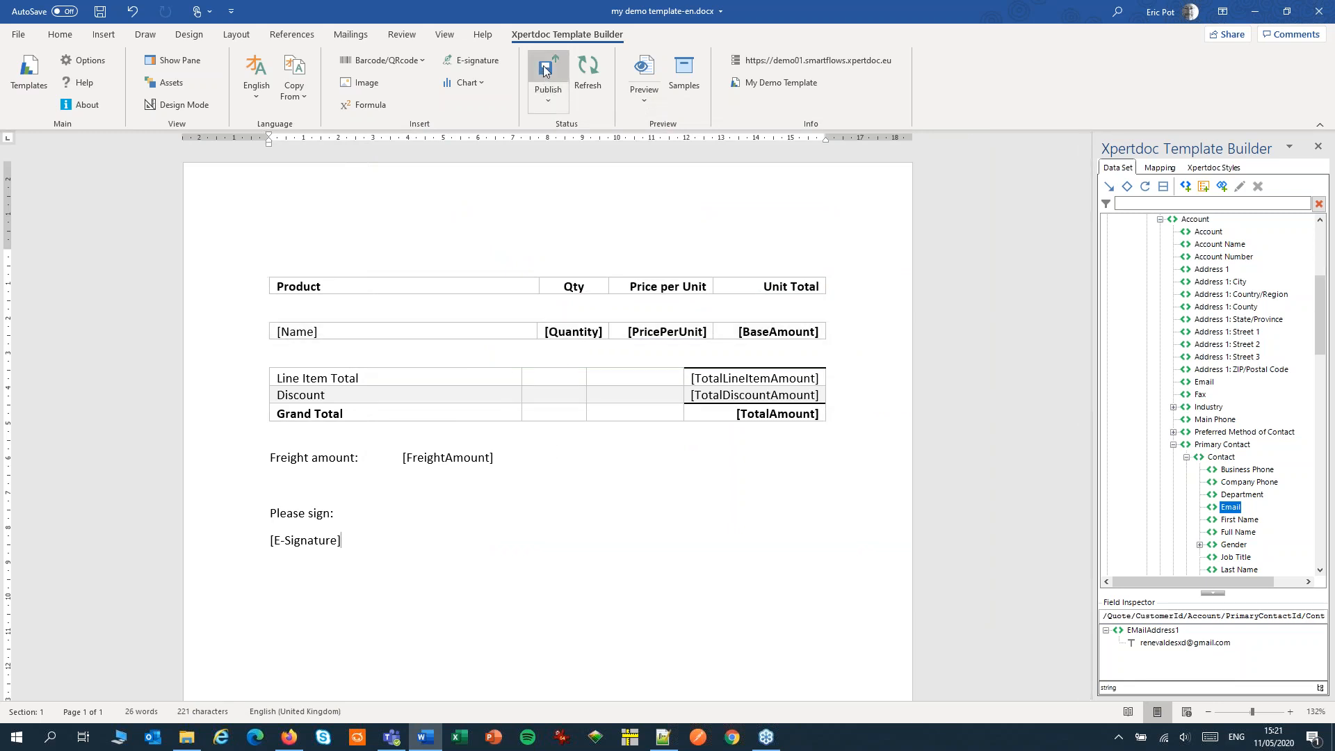
# Step: Publish My Demo Template with the comment 'DocuSign' and acknowledge the confirmation
pyautogui.click(547, 72)
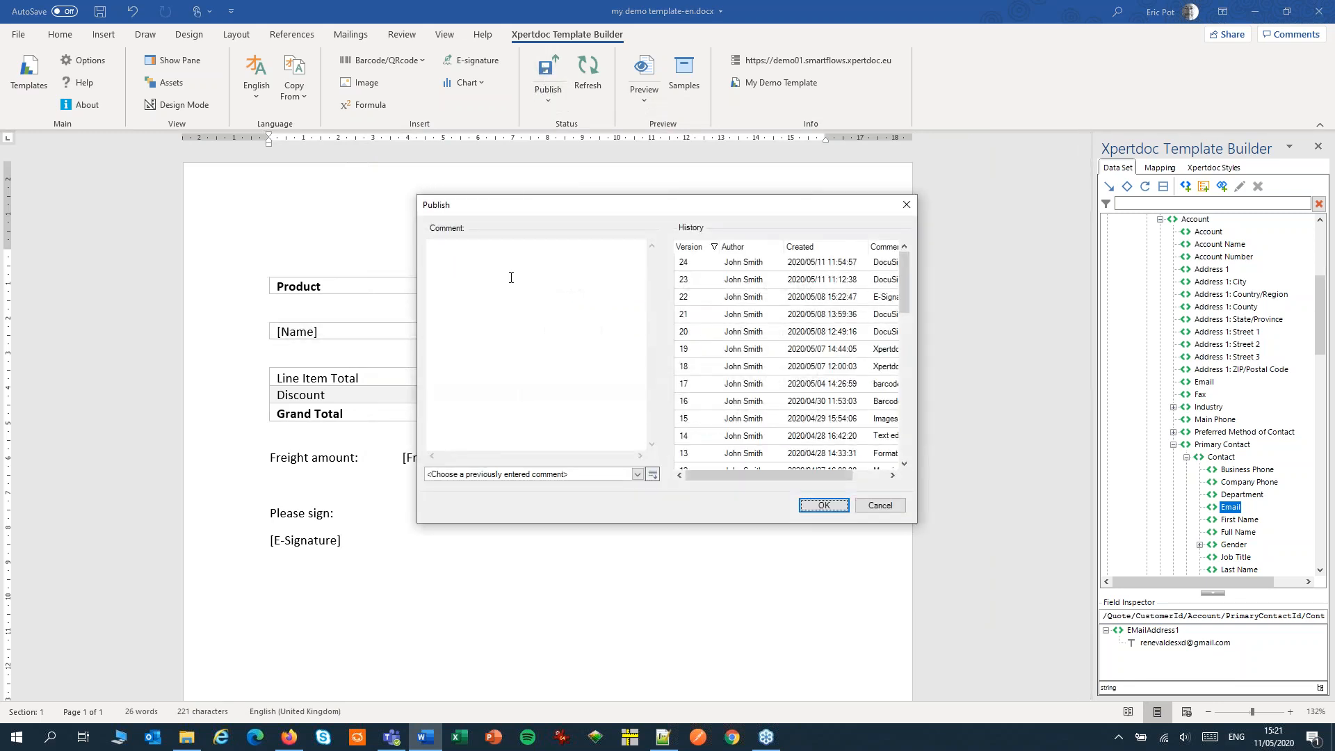
pyautogui.write('Docu')
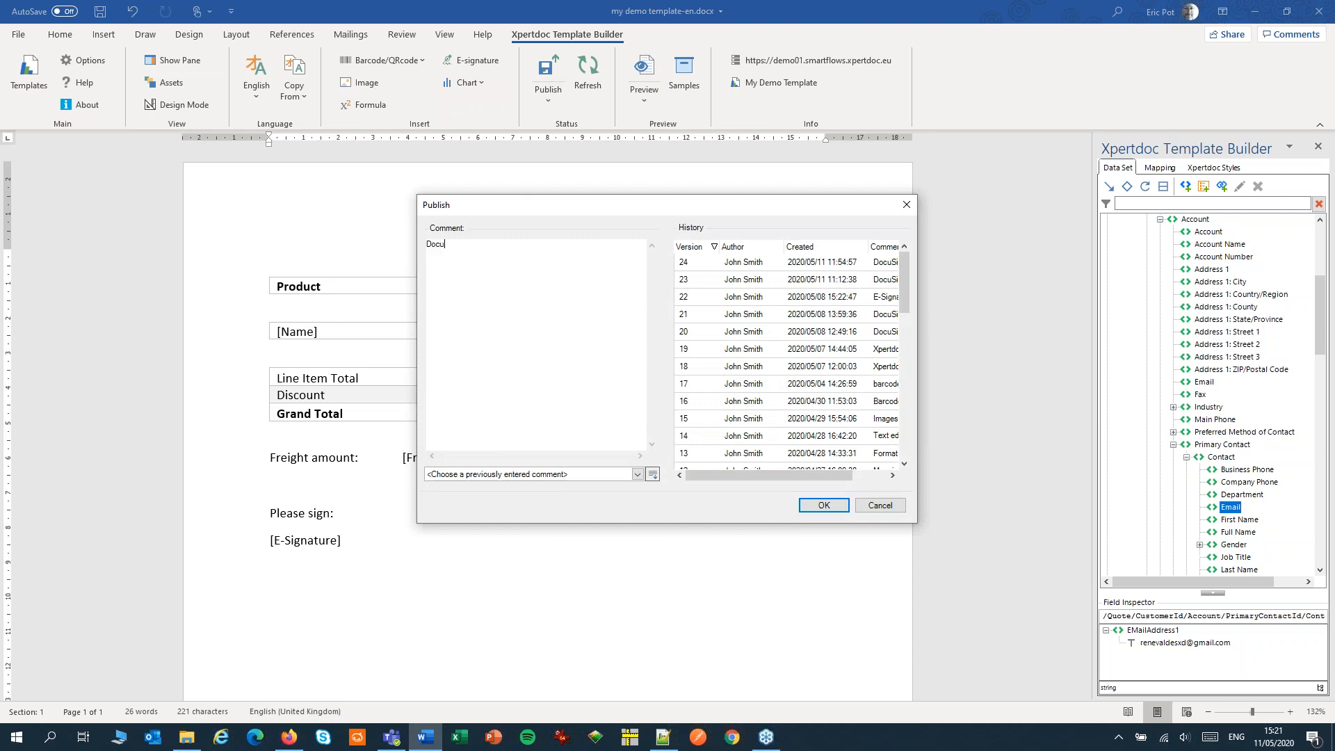
pyautogui.write('Sign')
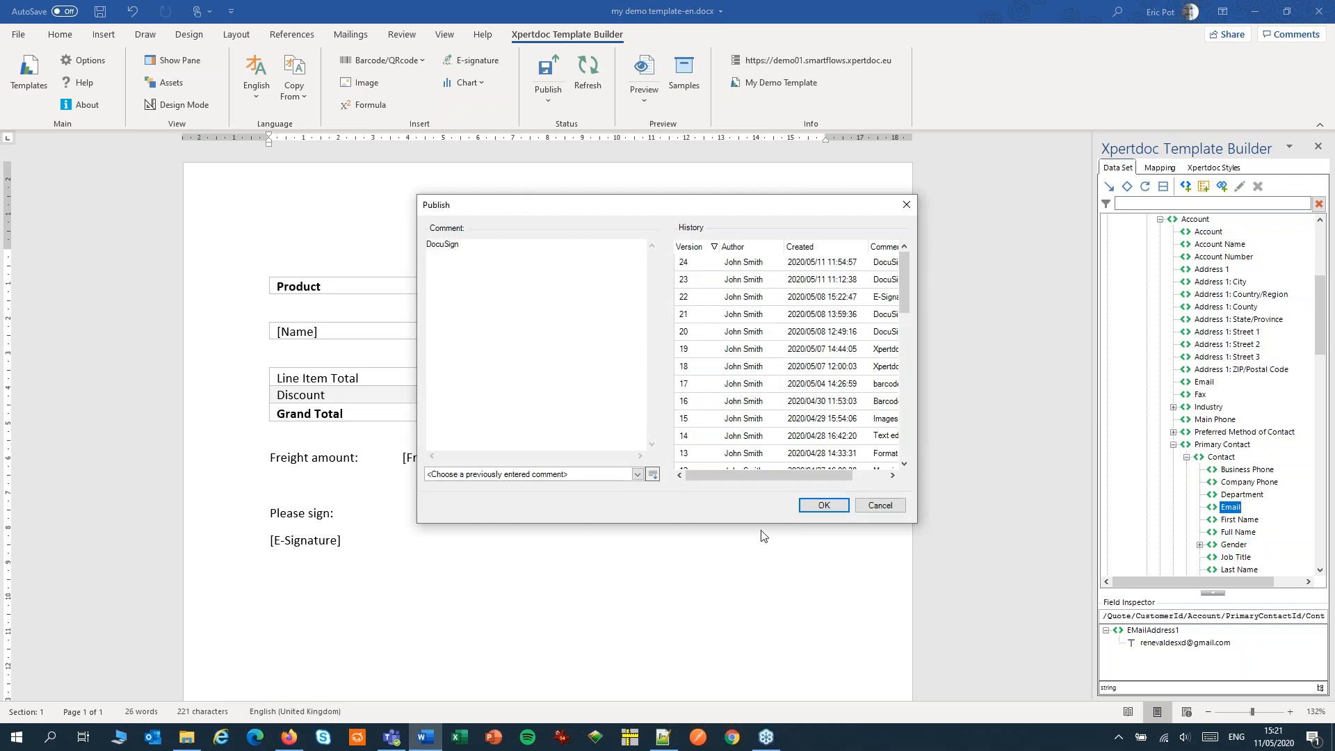
pyautogui.click(823, 505)
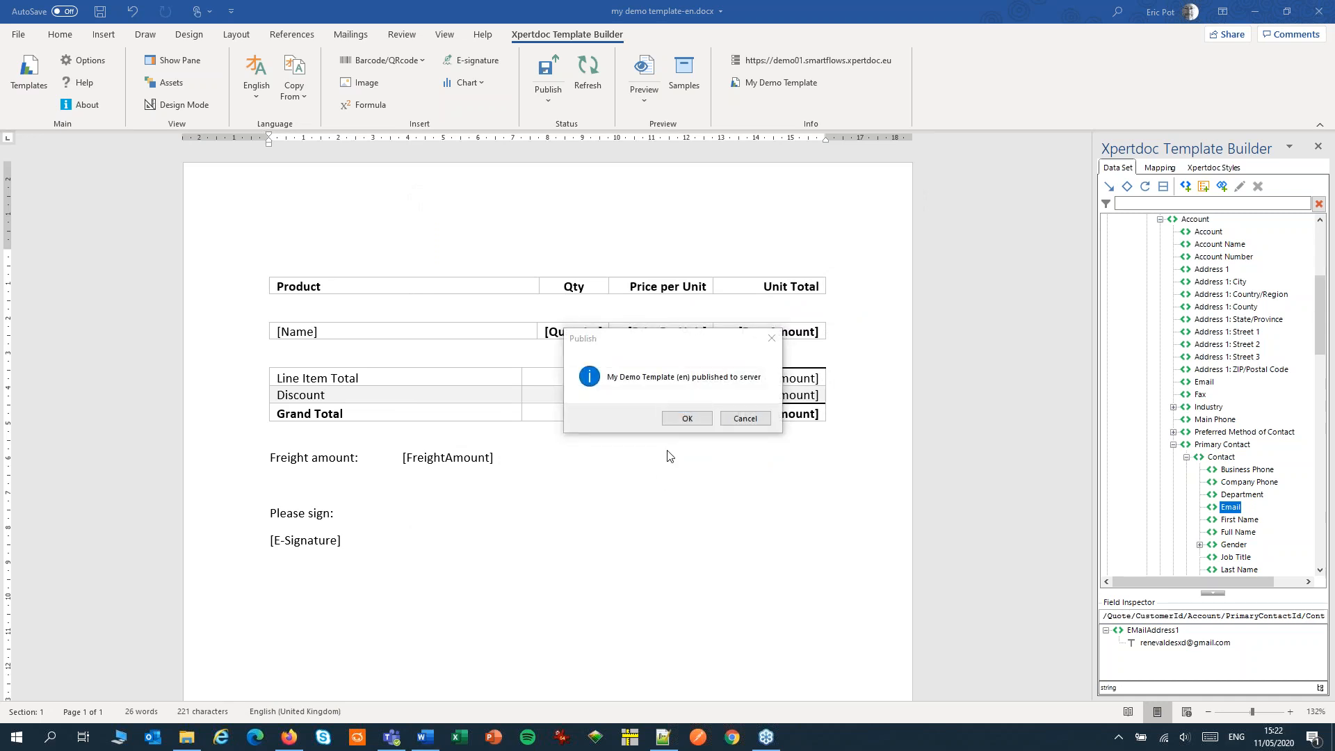
pyautogui.click(686, 418)
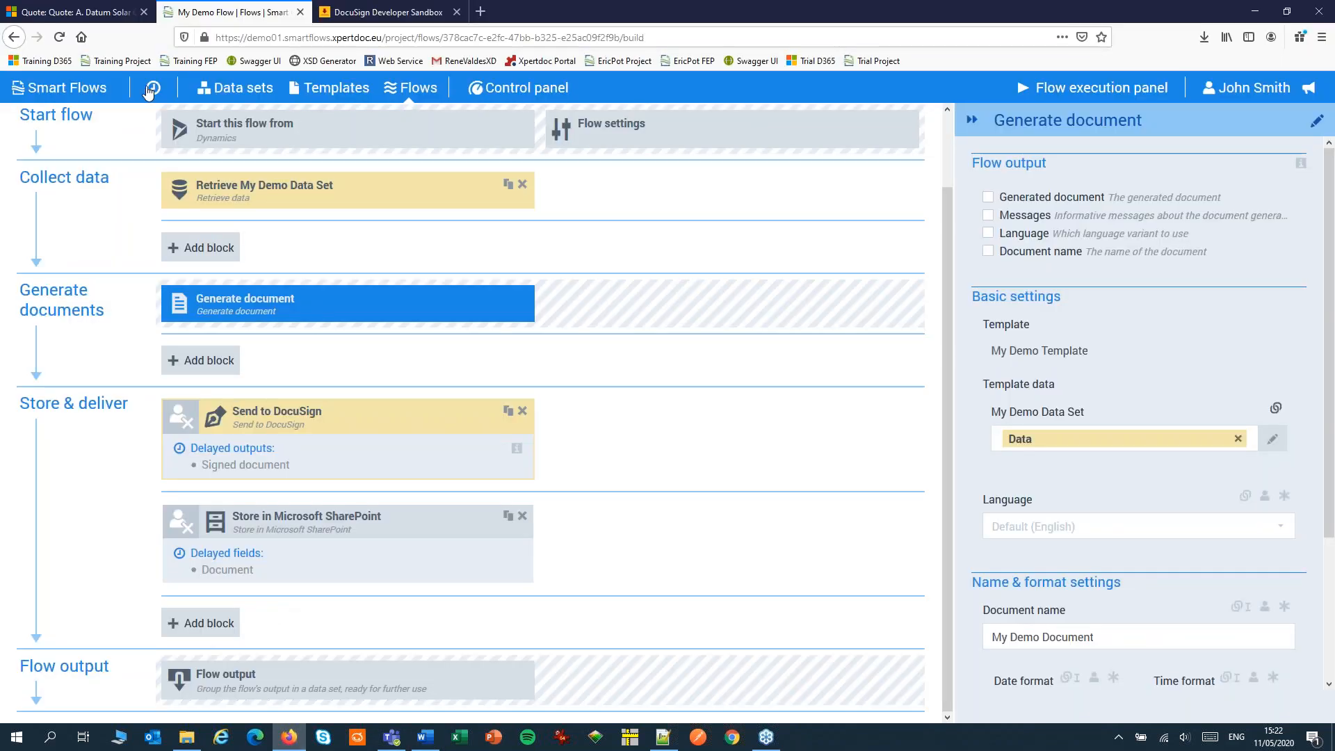
# Step: From the A. Datum Solar Quote, choose Smart Flows > Run a Flow
pyautogui.click(73, 12)
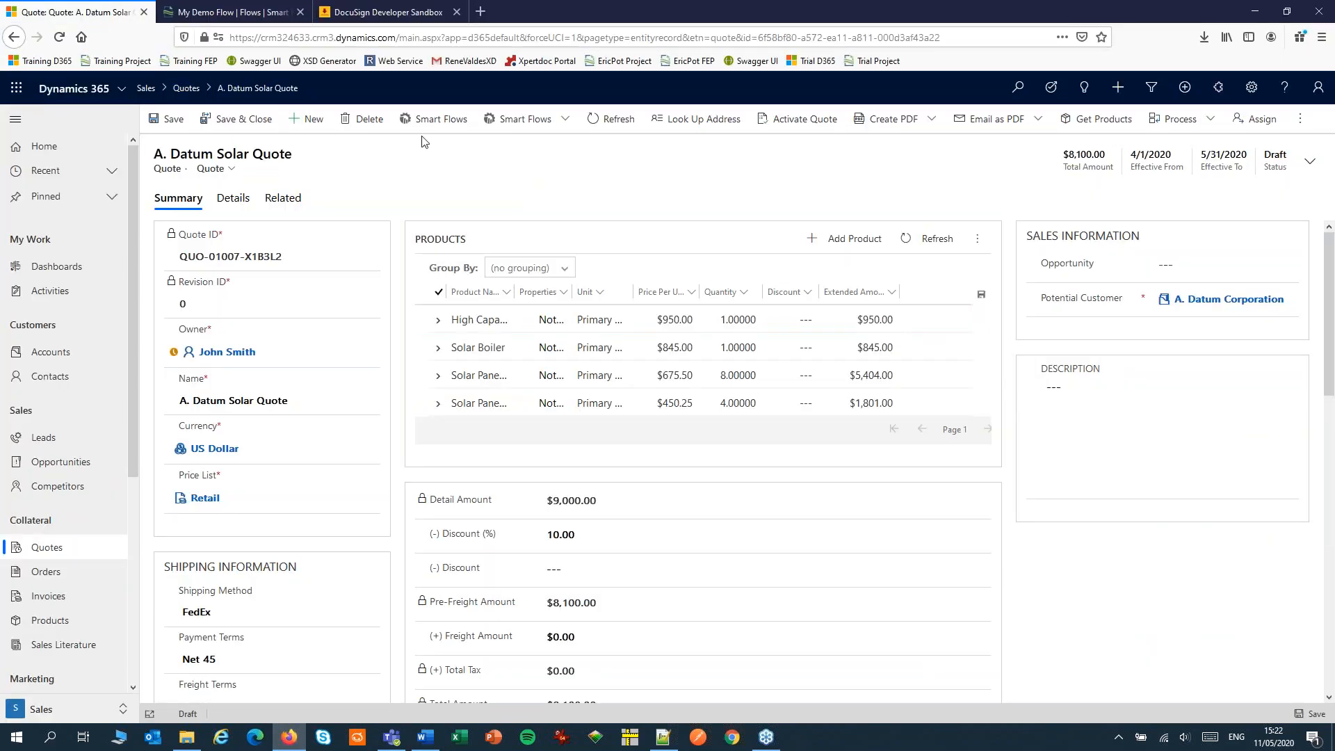
pyautogui.click(433, 118)
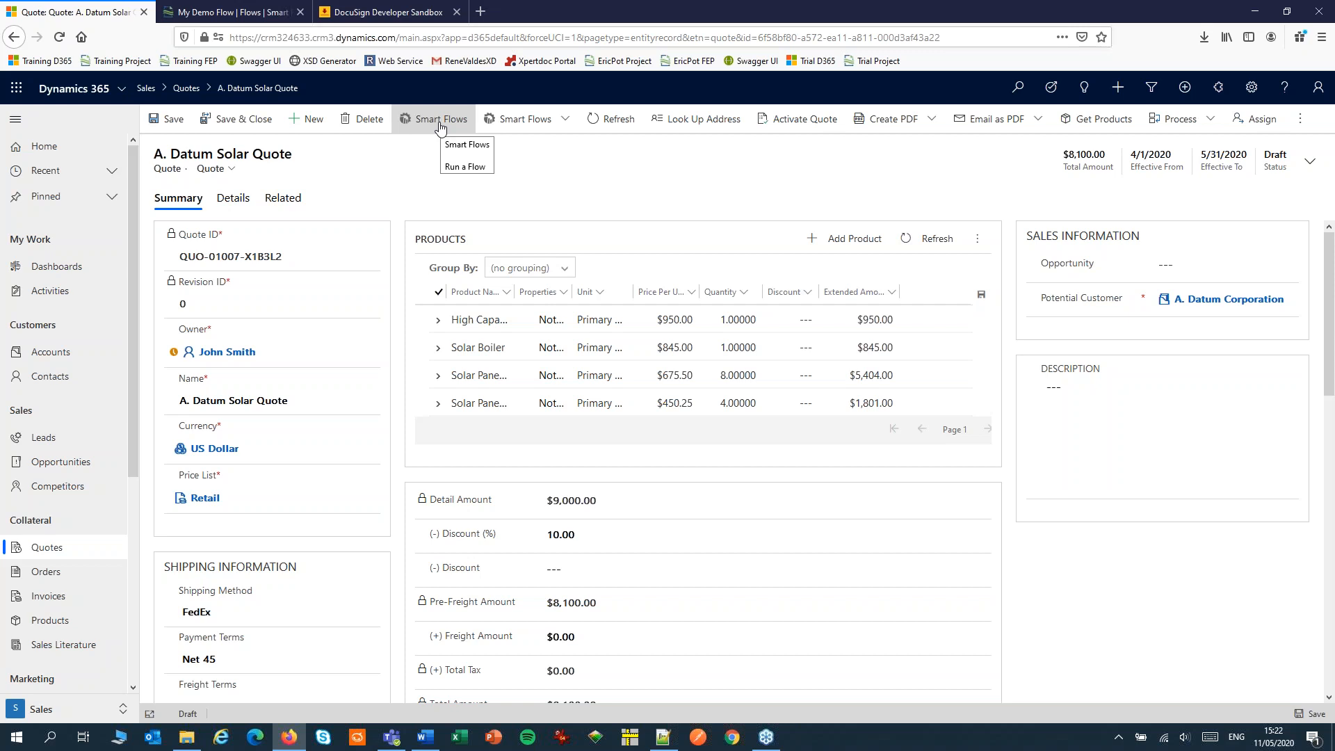
pyautogui.click(466, 166)
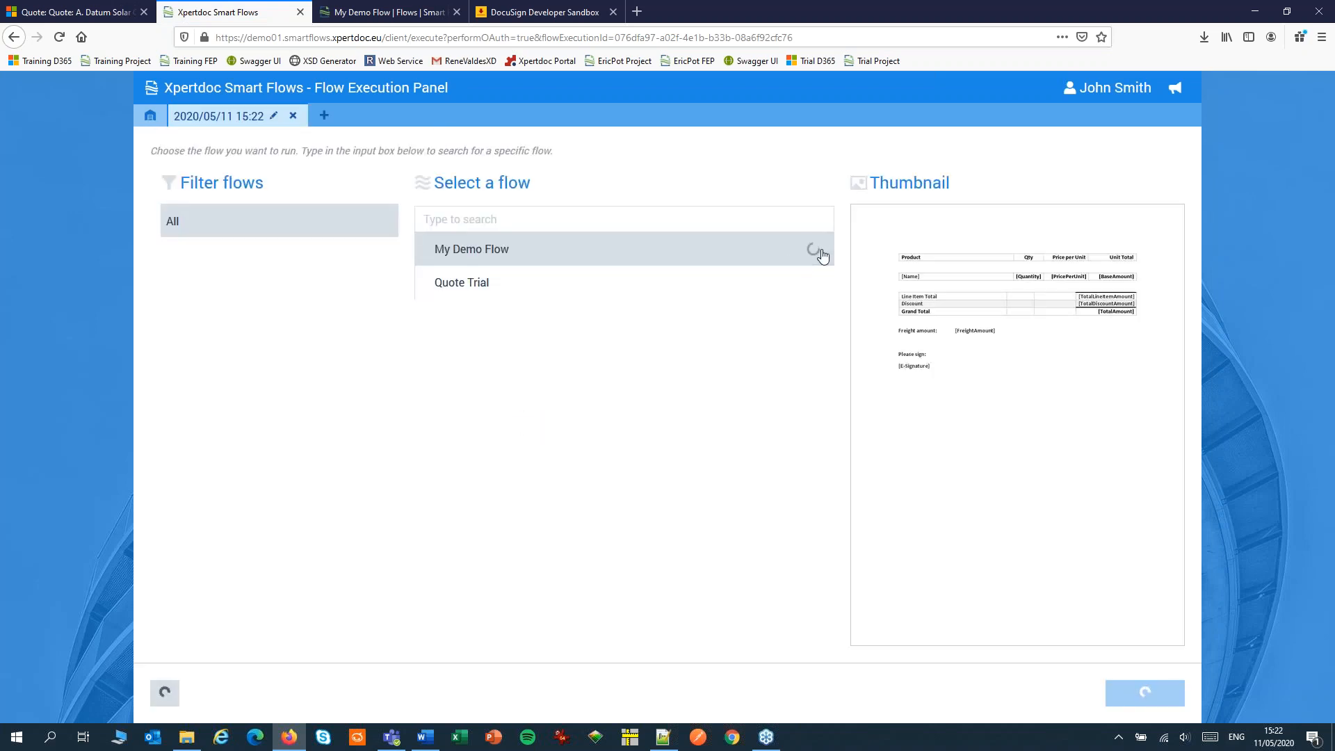
# Step: Start My Demo Flow and let it wait for the Send to DocuSign event
pyautogui.click(471, 249)
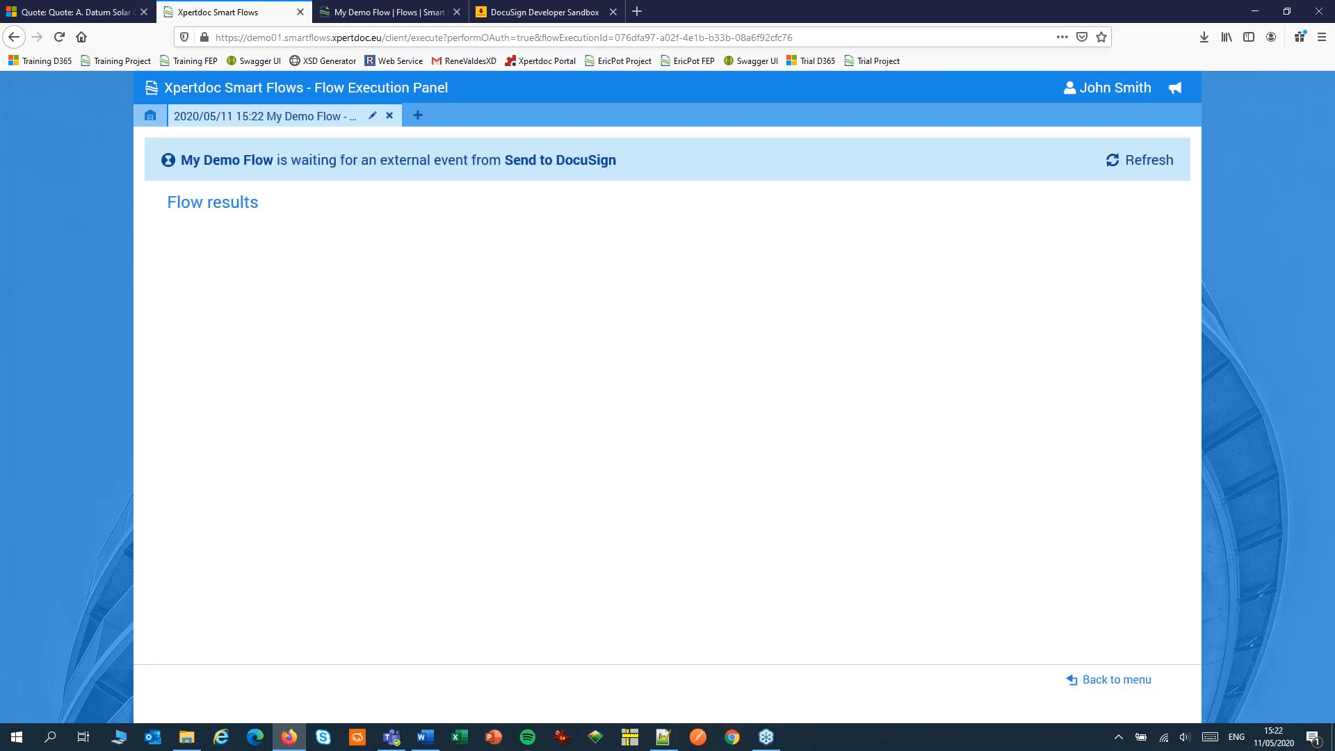
pyautogui.moveTo(541, 212)
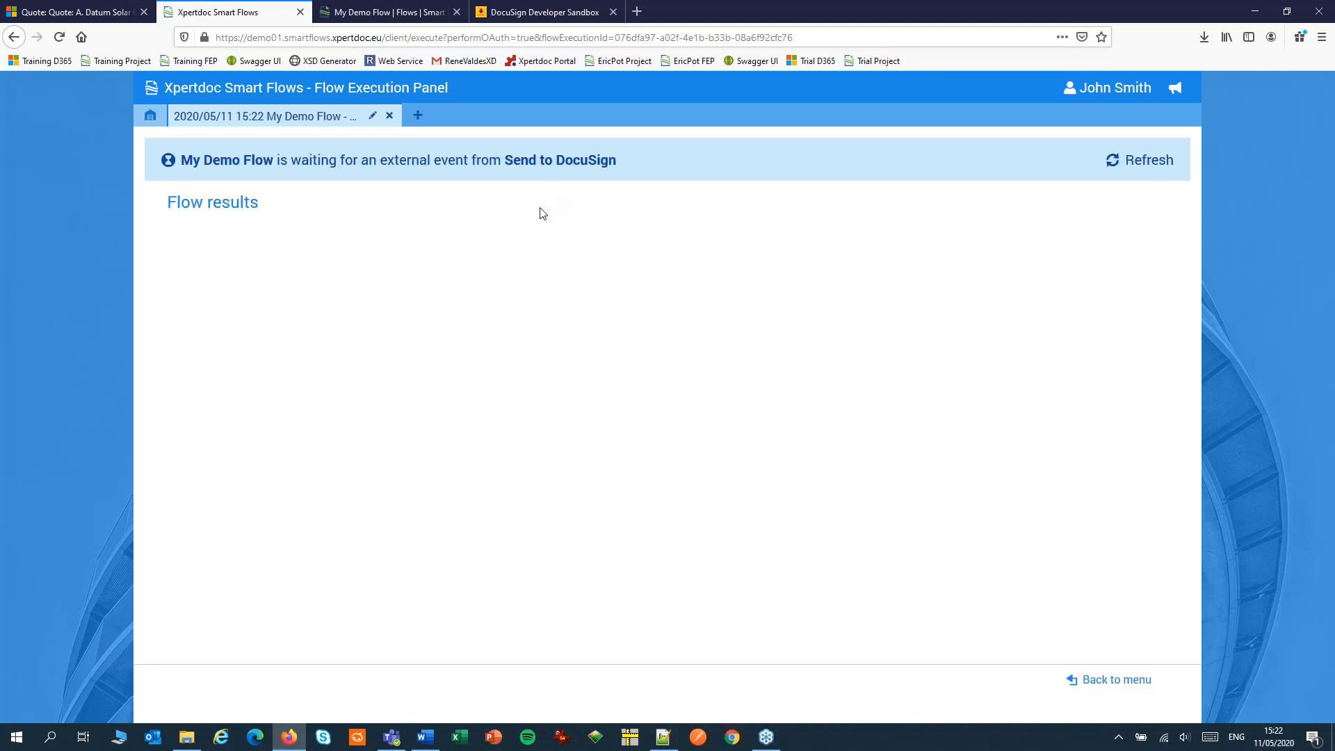
pyautogui.moveTo(536, 220)
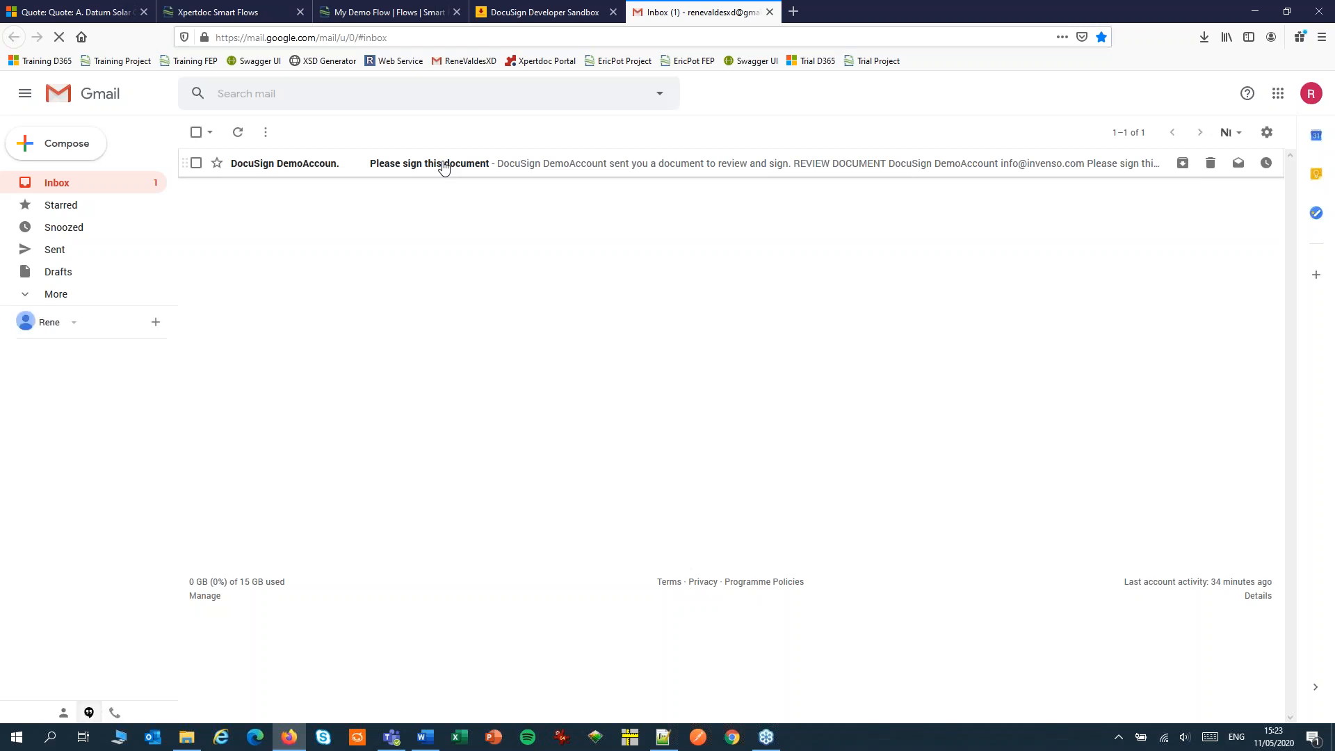
# Step: Open the DocuSign 'Please sign this document' email and choose Review Document
pyautogui.click(429, 163)
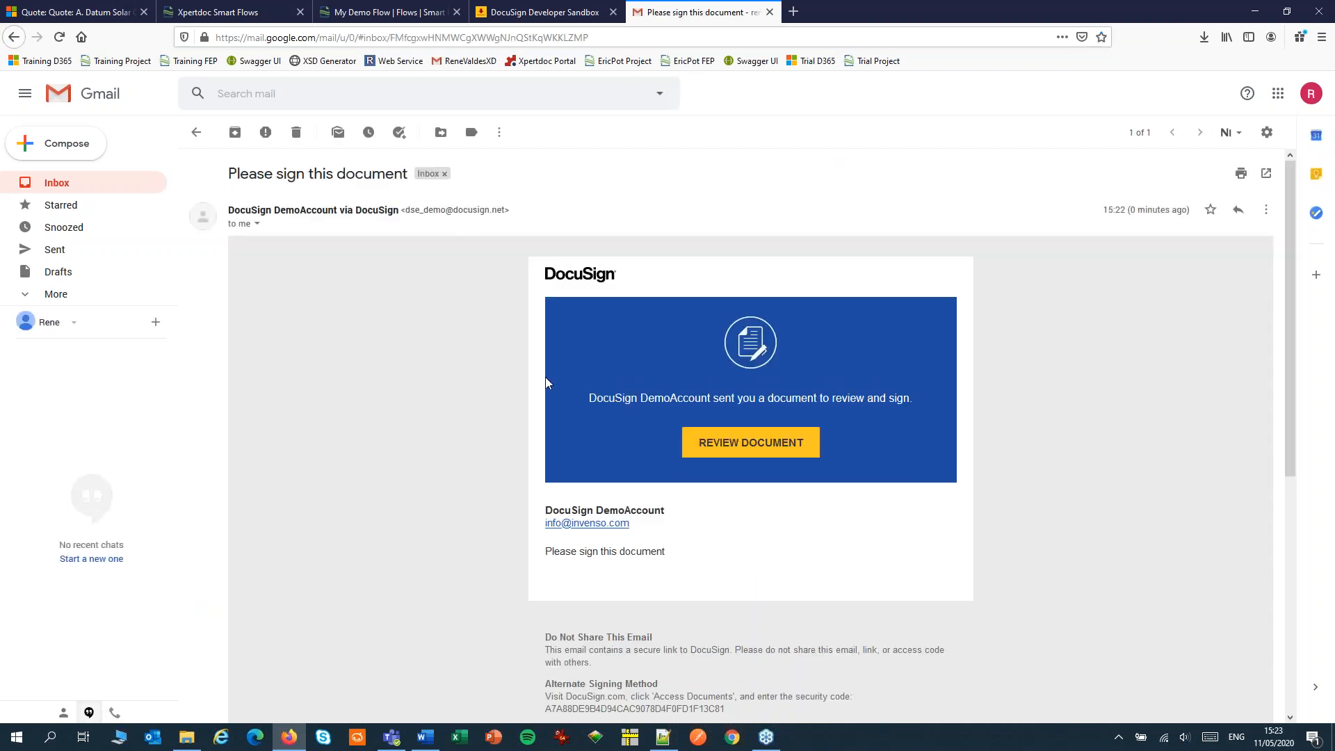
pyautogui.moveTo(750, 442)
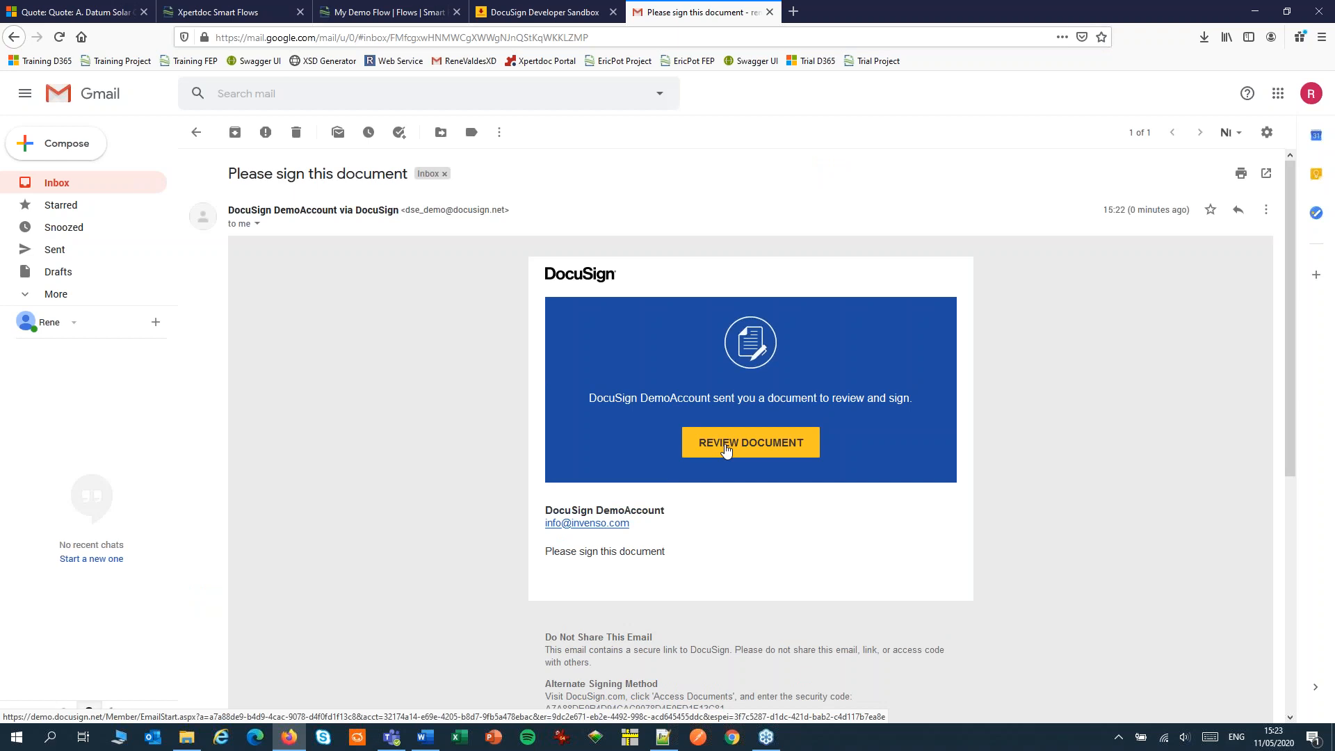
pyautogui.click(750, 442)
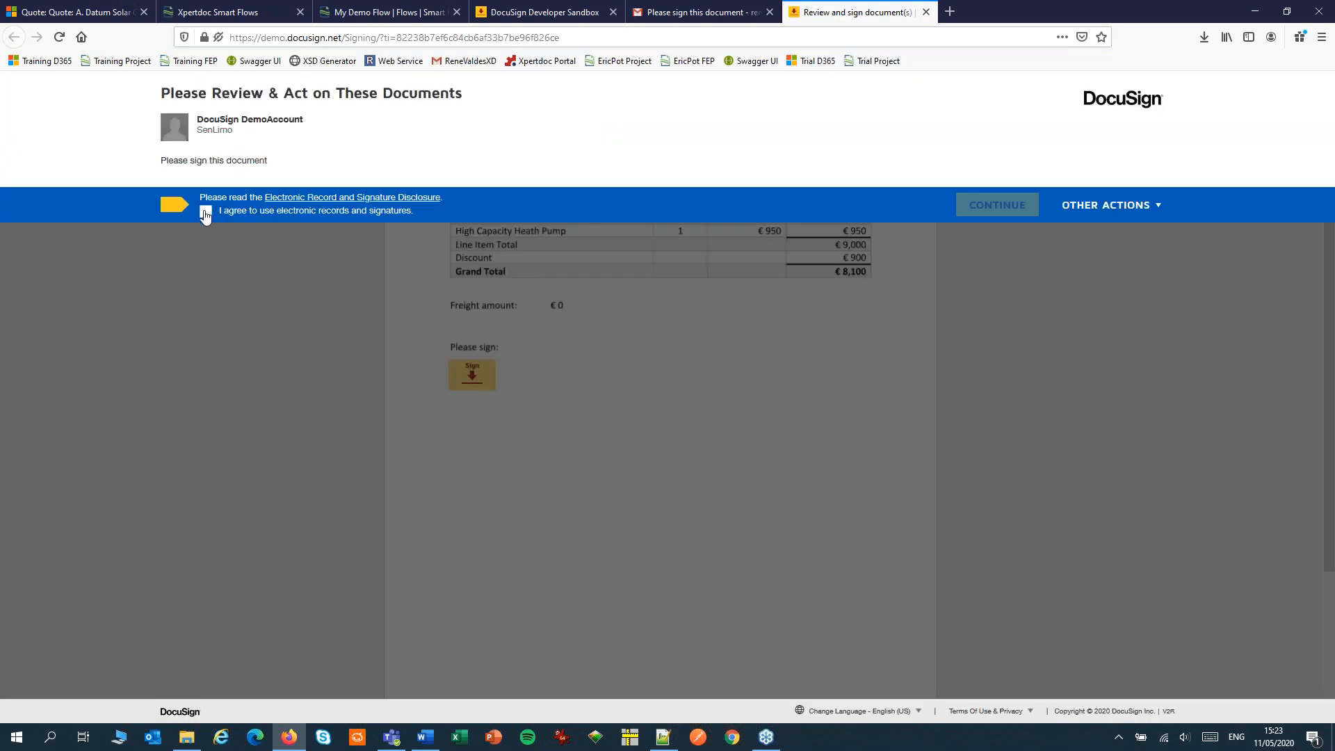
# Step: Agree to electronic signatures and open the signature field with the preset style
pyautogui.click(206, 210)
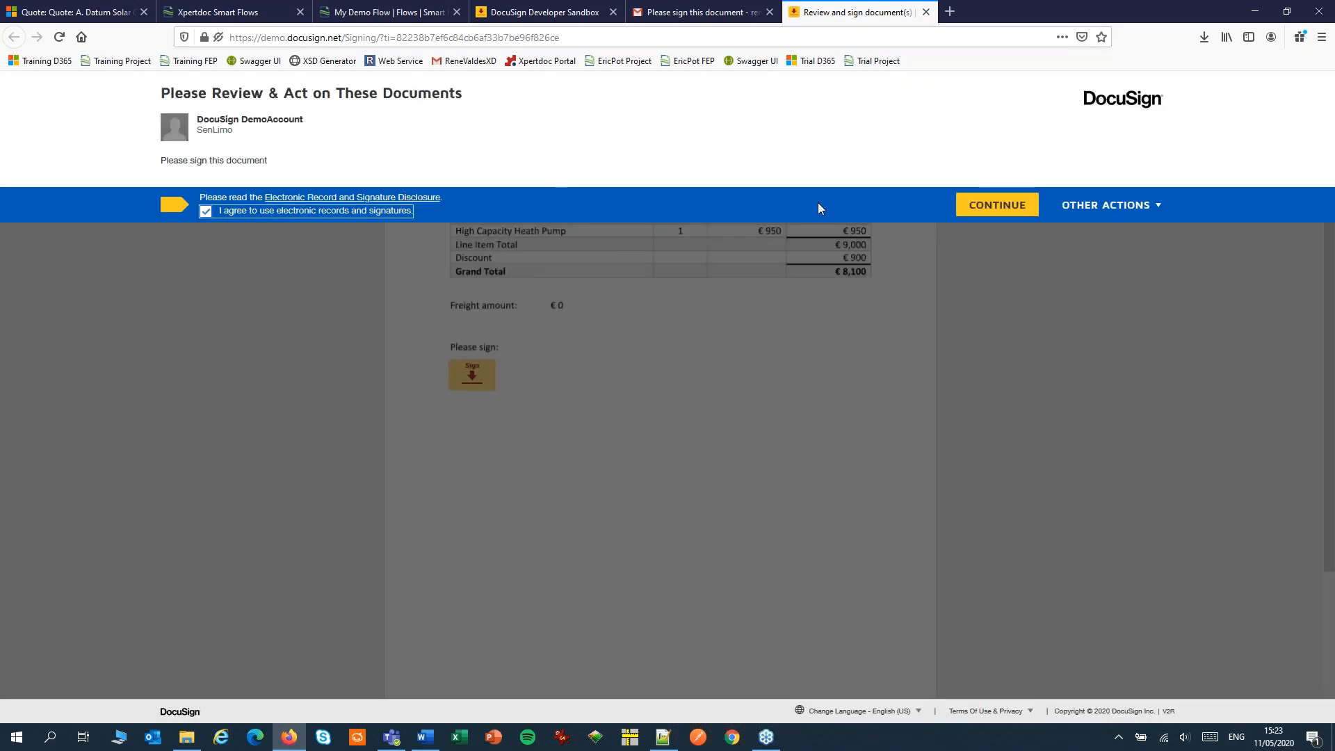
pyautogui.click(995, 204)
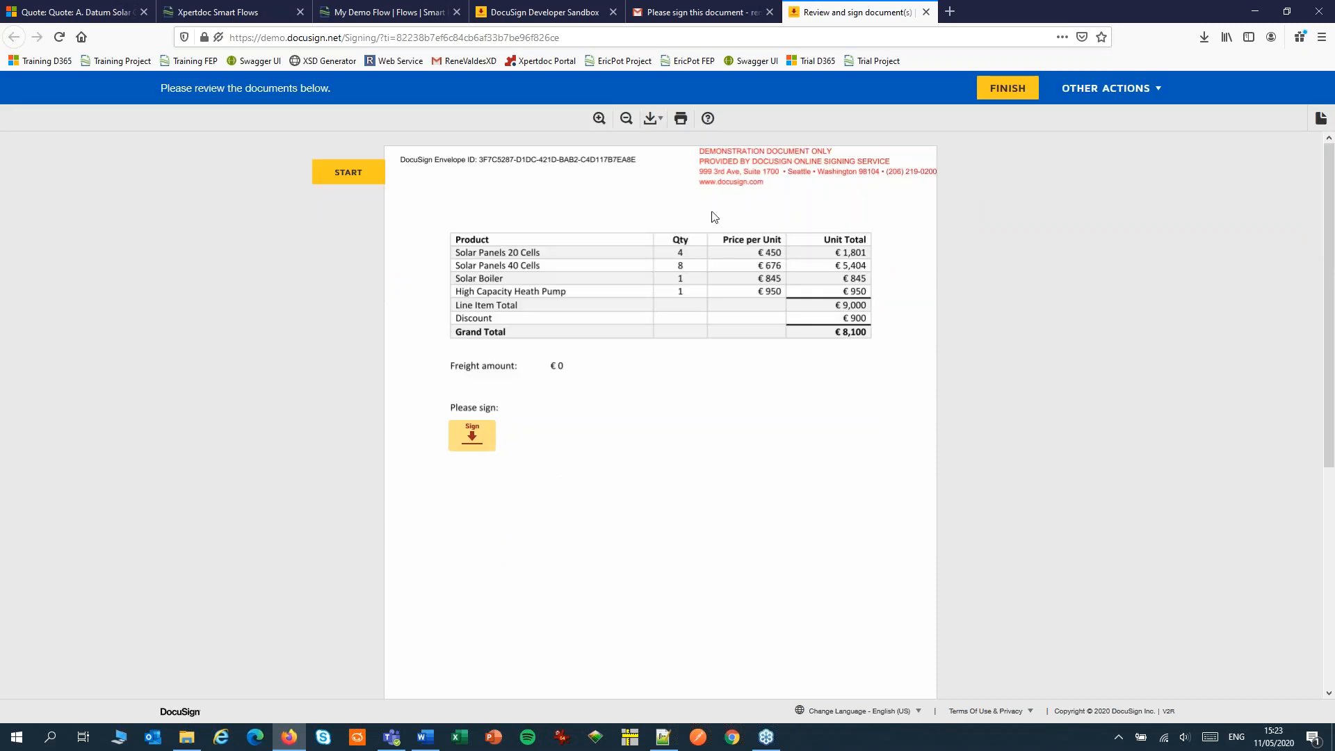
pyautogui.click(471, 435)
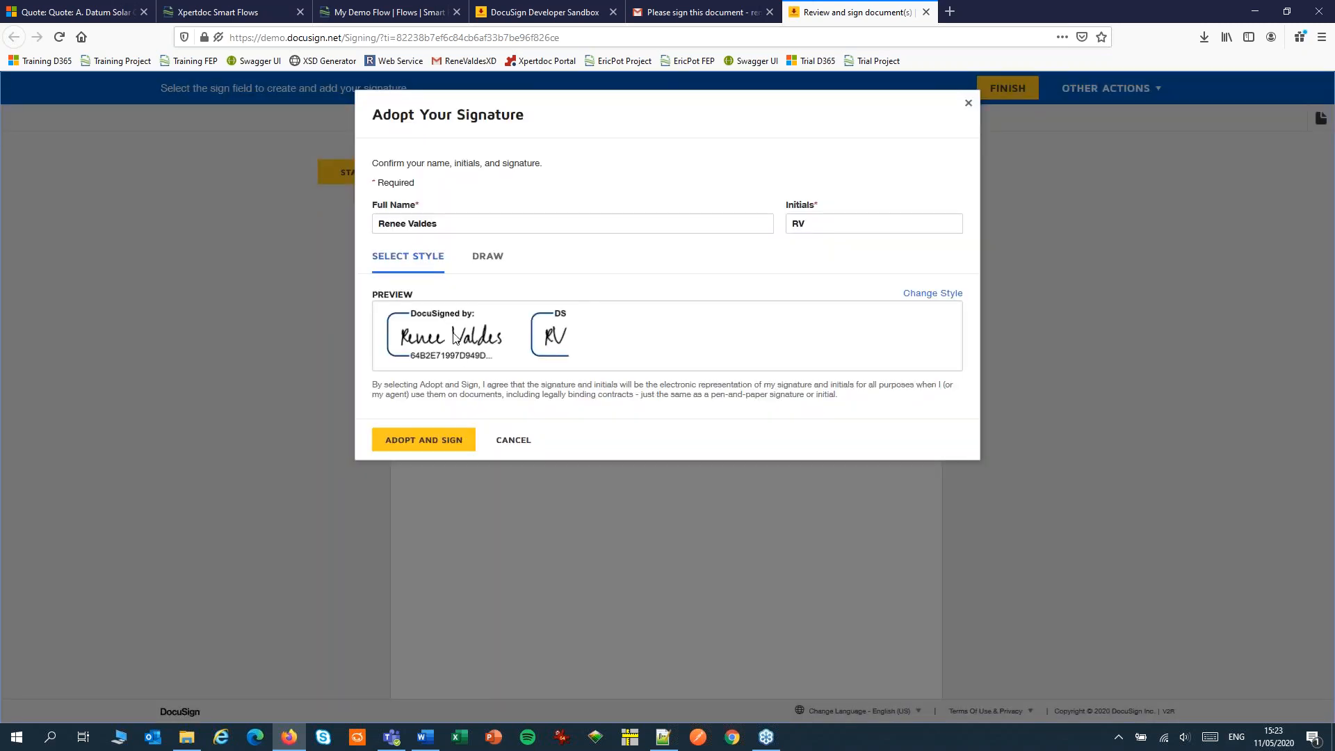
pyautogui.click(487, 256)
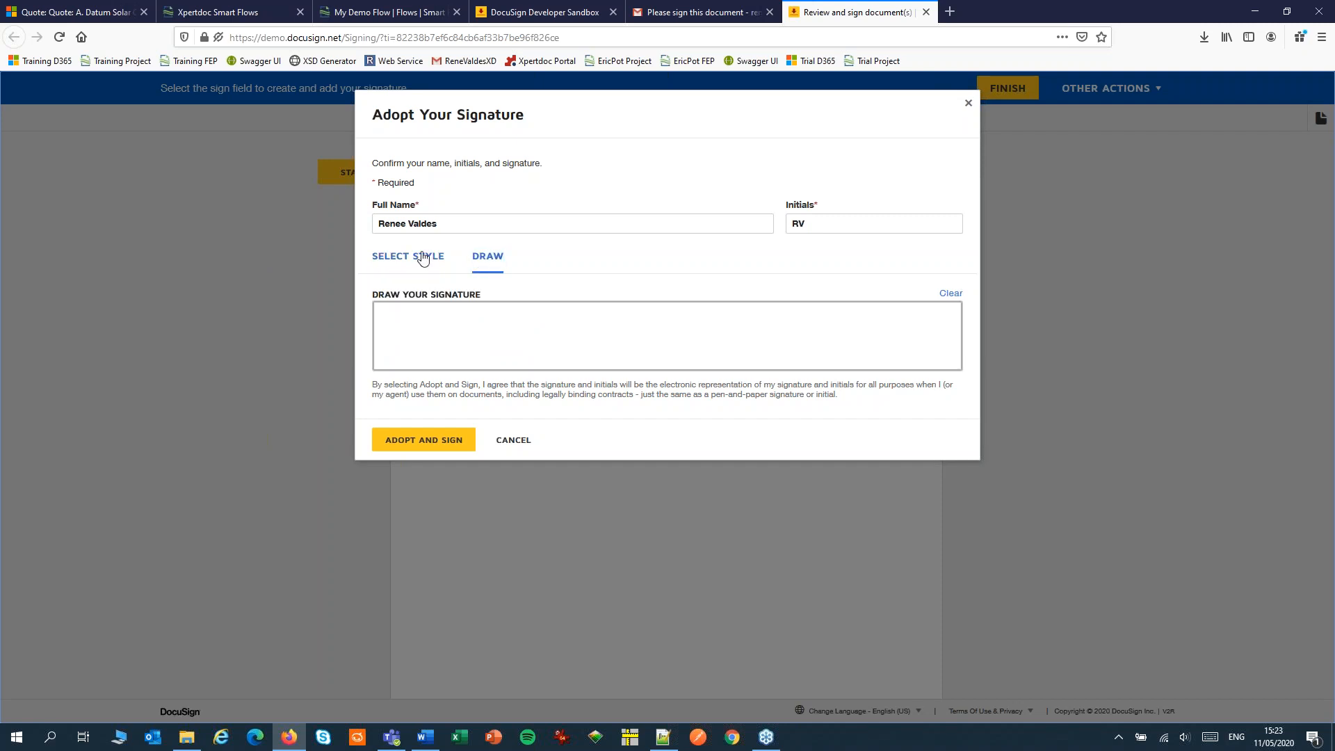
pyautogui.click(408, 256)
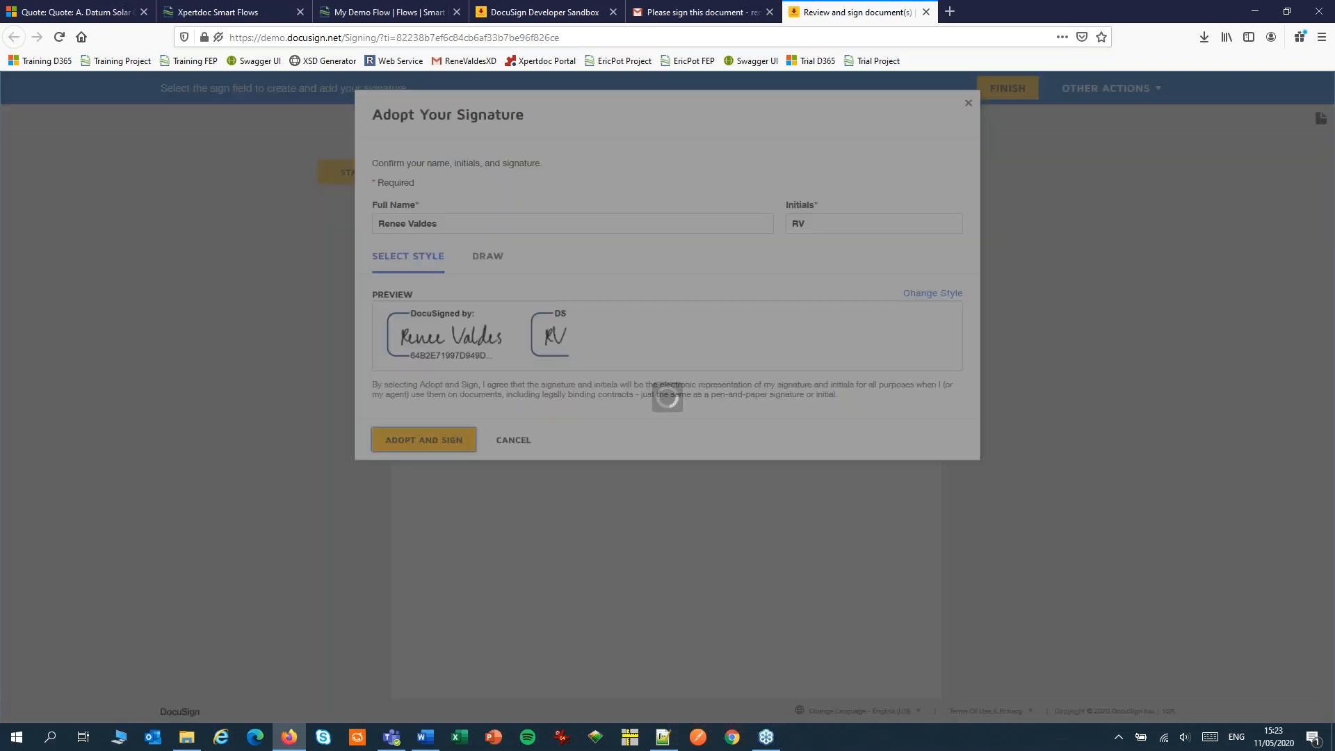
# Step: Adopt the signature, finish signing, and decline creating a DocuSign account
pyautogui.click(423, 440)
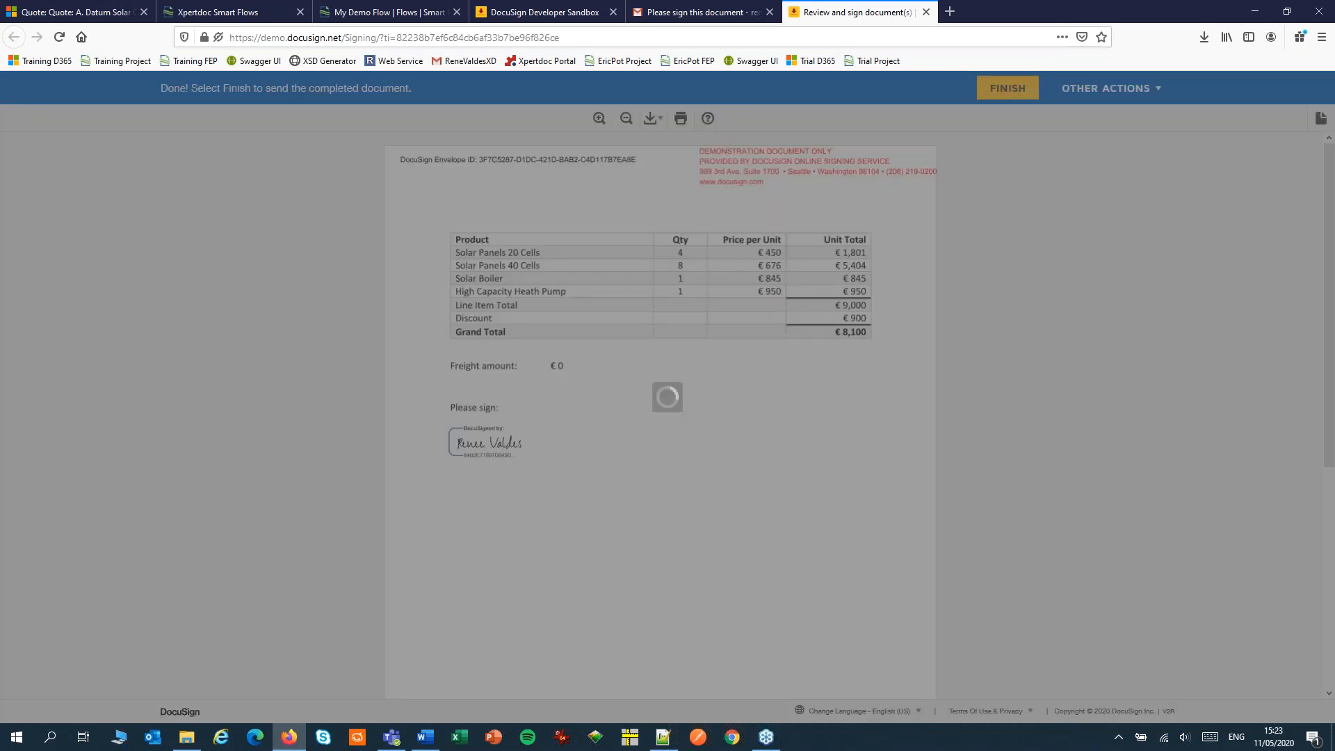
pyautogui.click(1005, 88)
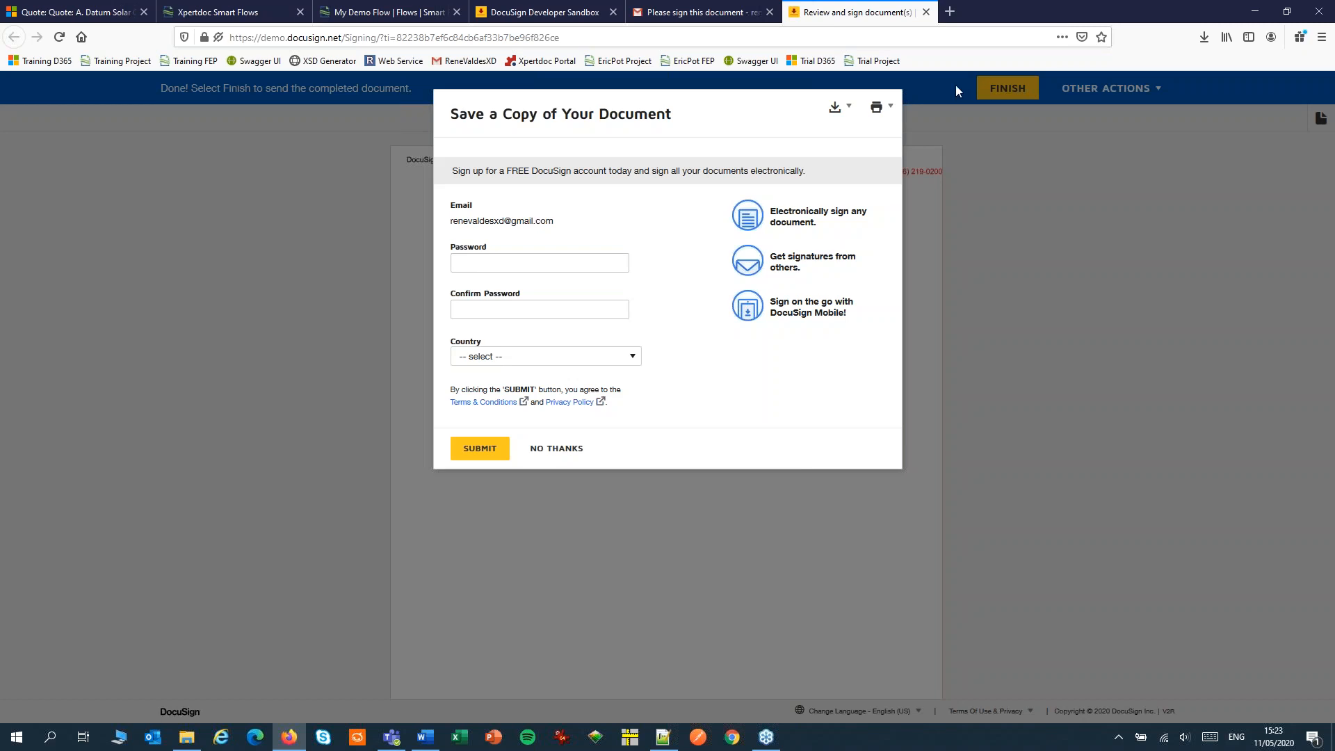
pyautogui.moveTo(525, 401)
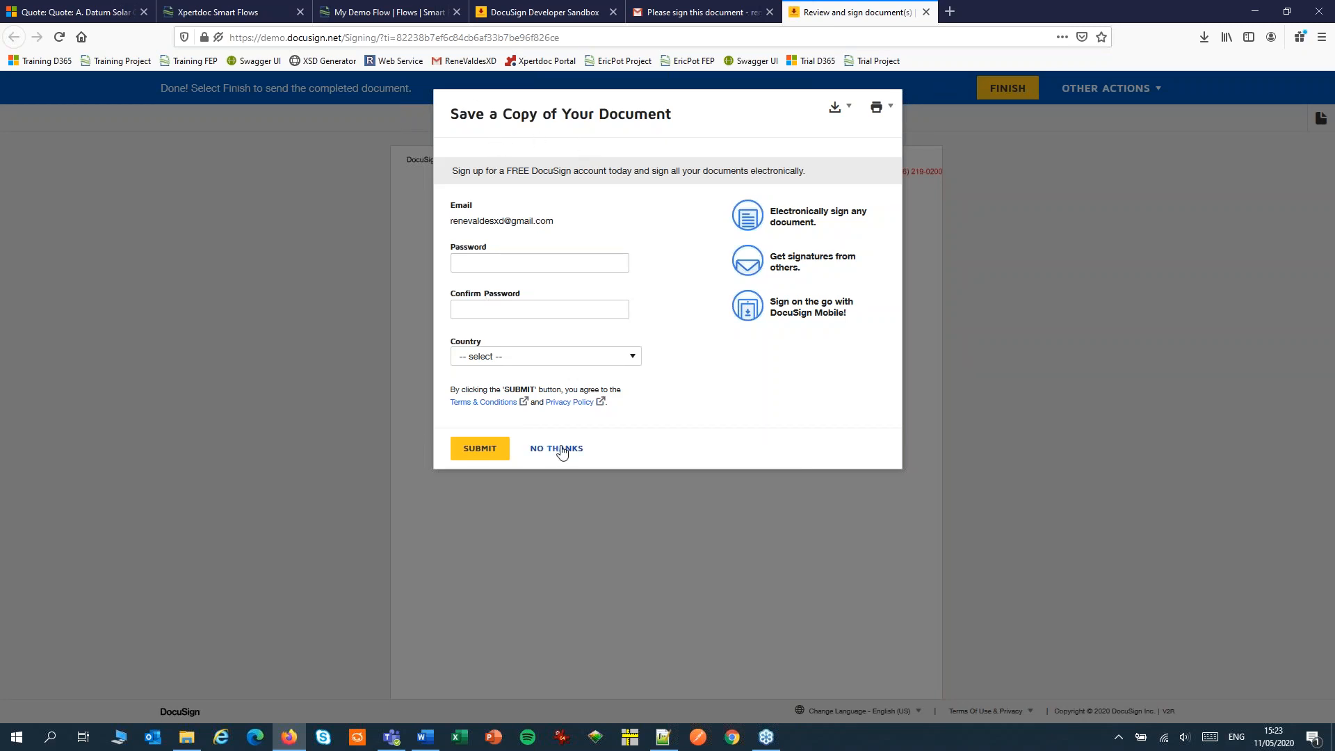
pyautogui.click(554, 448)
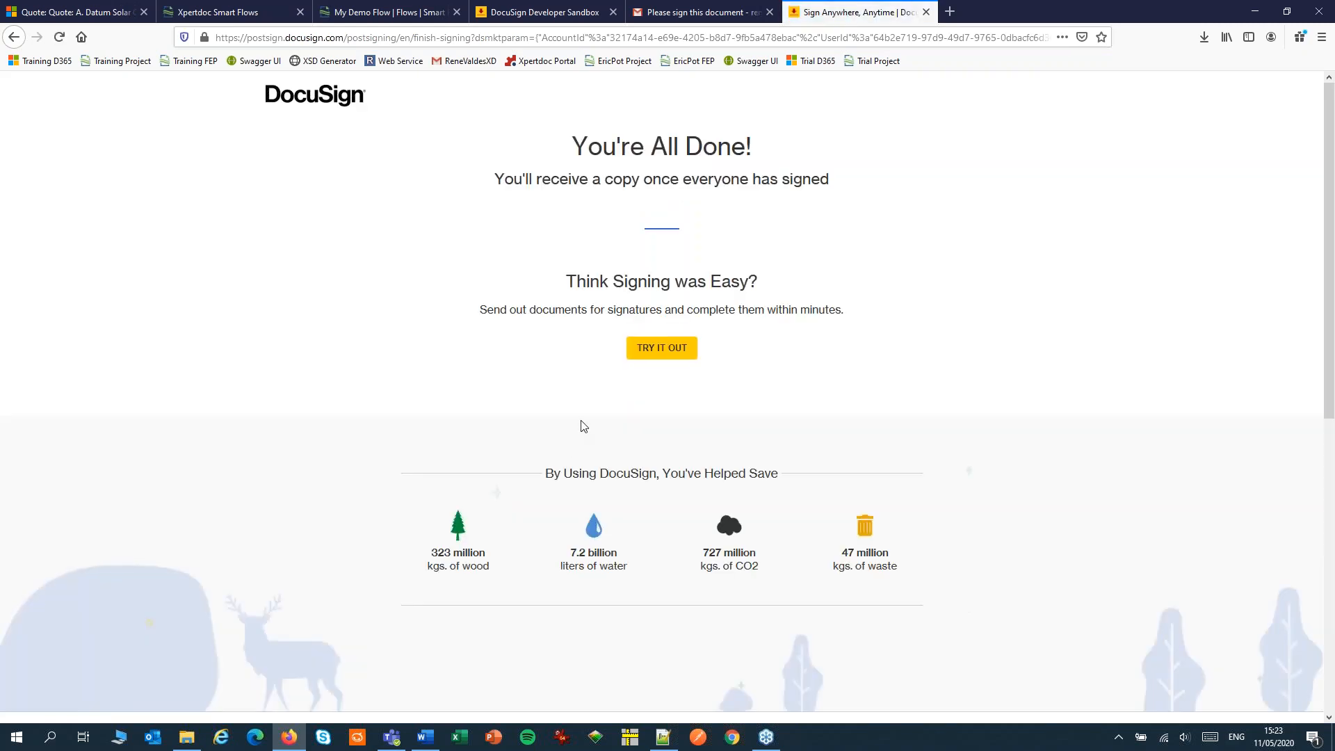
# Step: Refresh the flow results to confirm success, then view the downloaded signed PDF
pyautogui.click(217, 11)
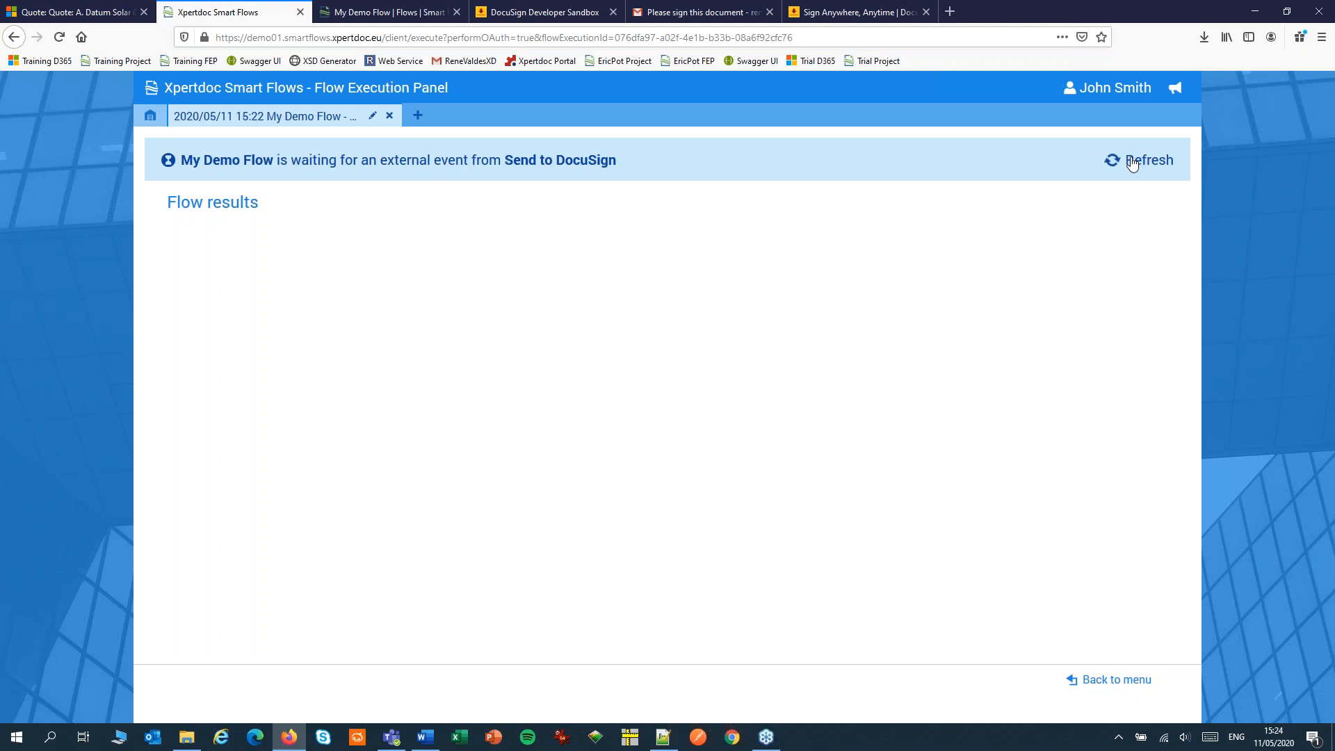
pyautogui.click(1146, 160)
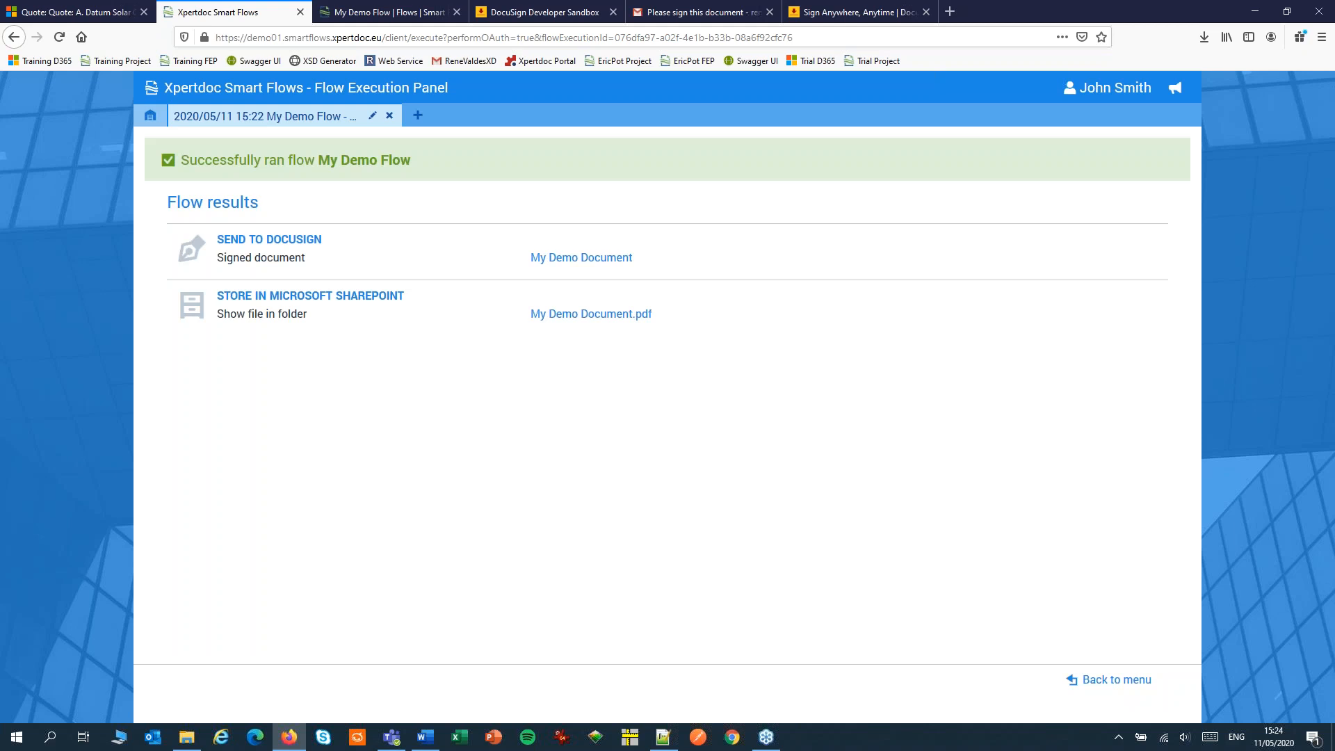
pyautogui.moveTo(542, 257)
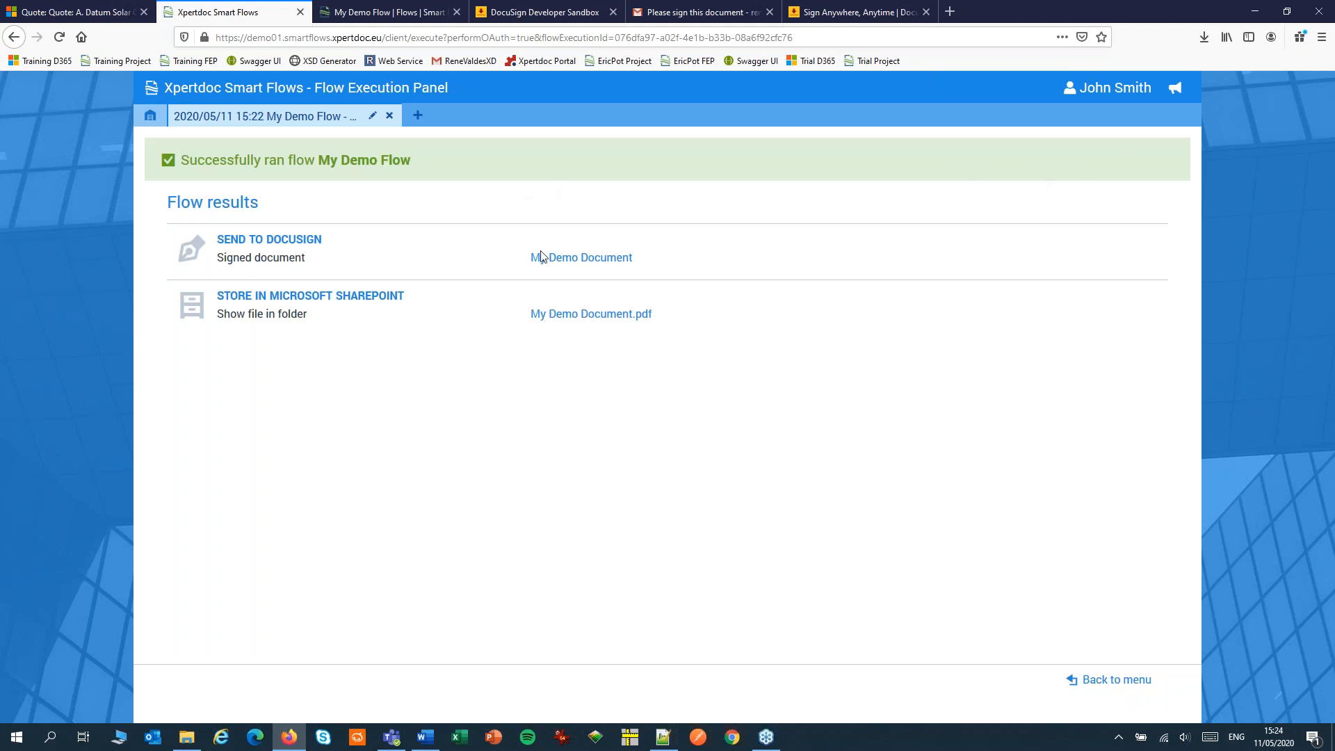
pyautogui.moveTo(586, 317)
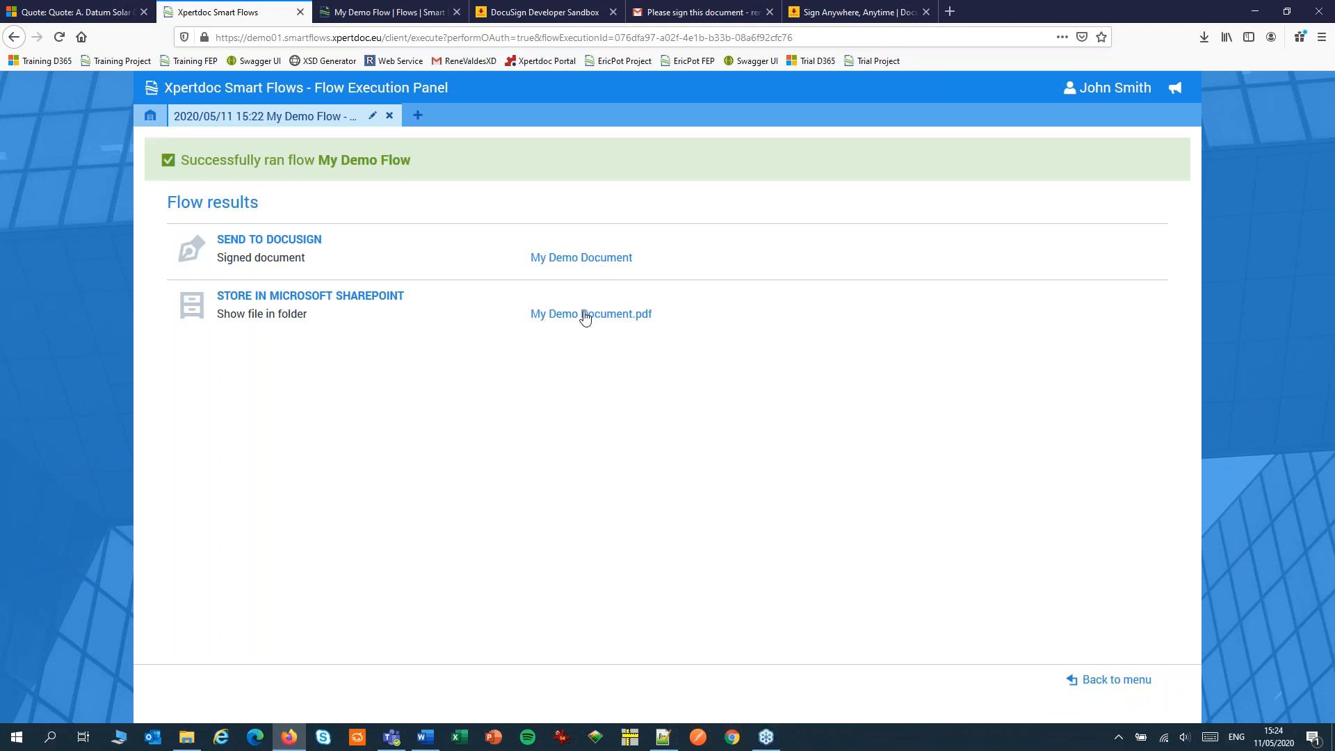
pyautogui.moveTo(591, 313)
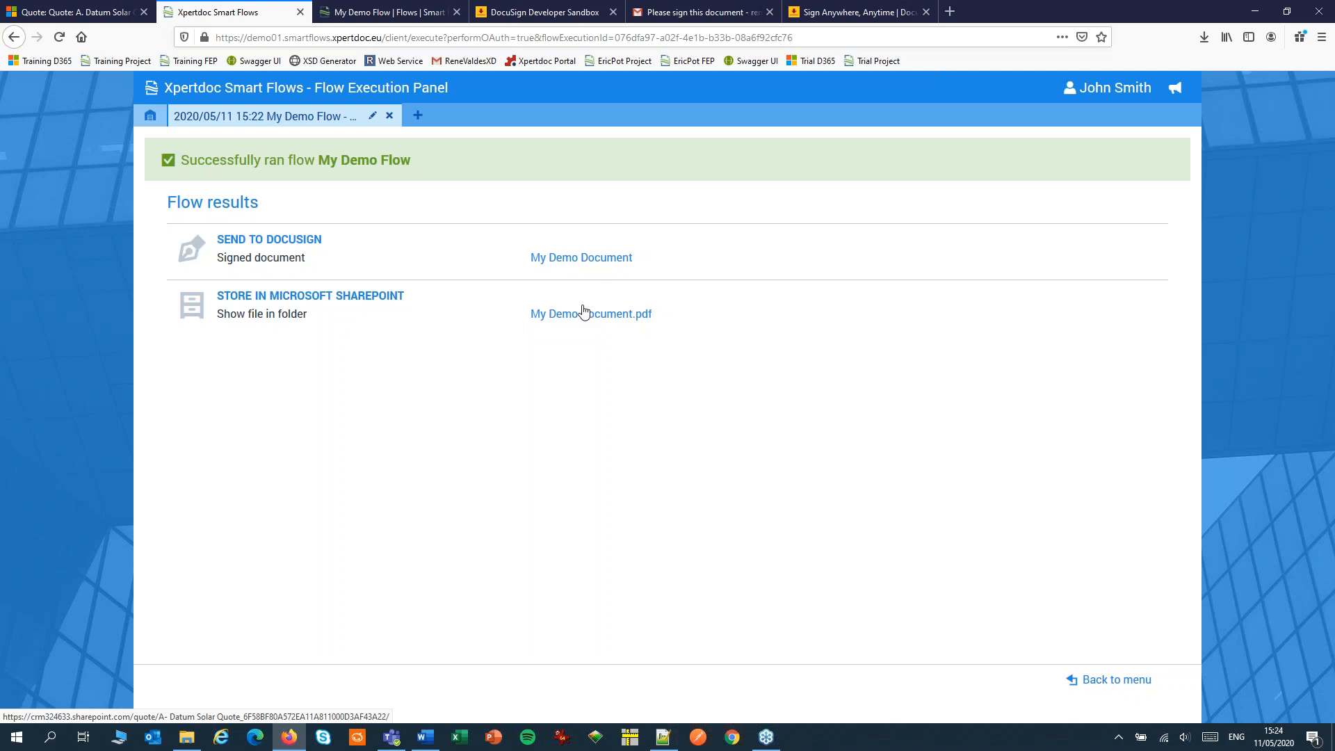
pyautogui.moveTo(581, 257)
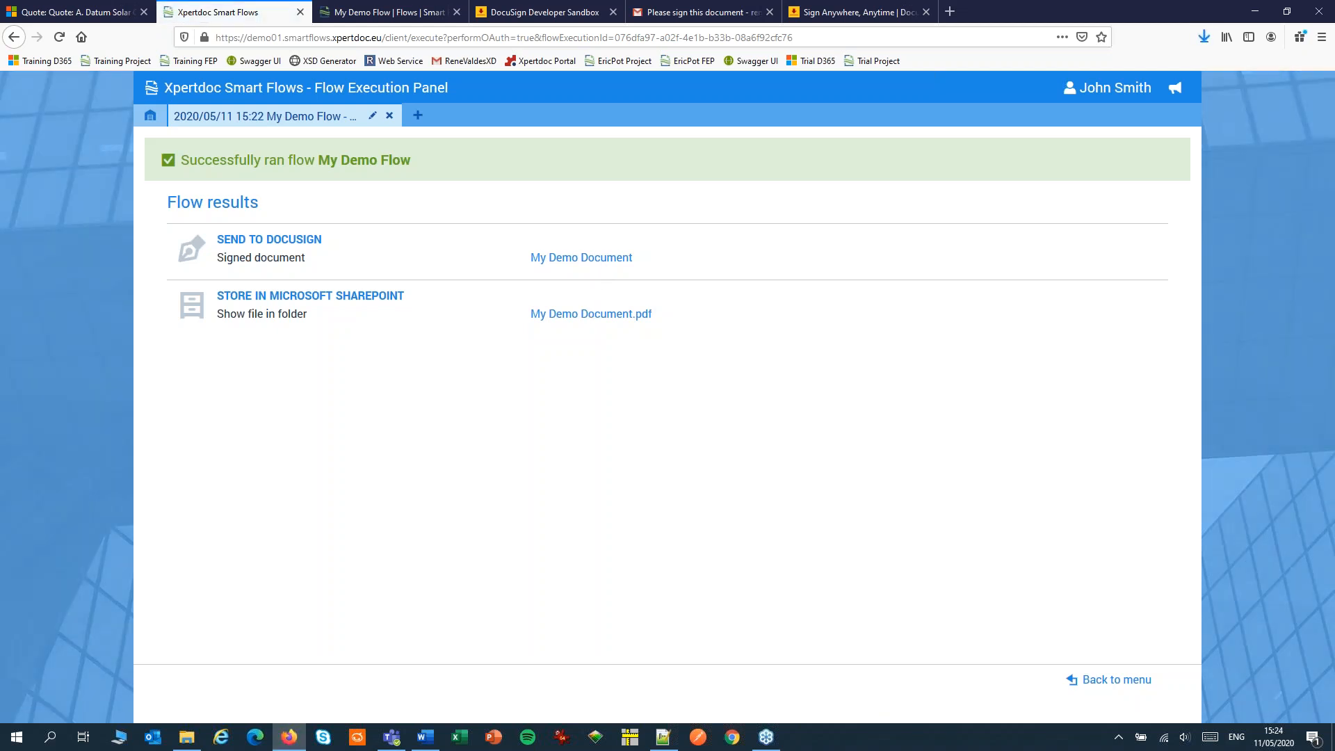
pyautogui.click(1203, 36)
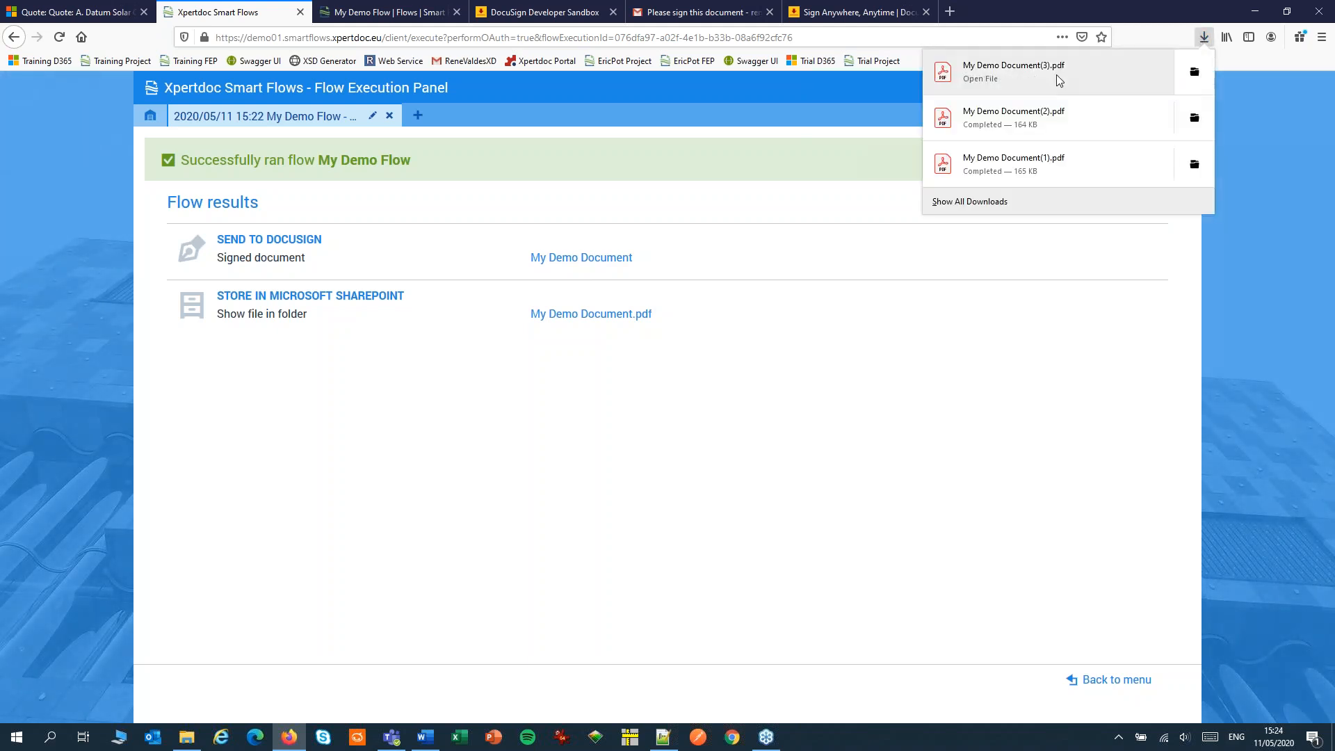
pyautogui.click(1013, 72)
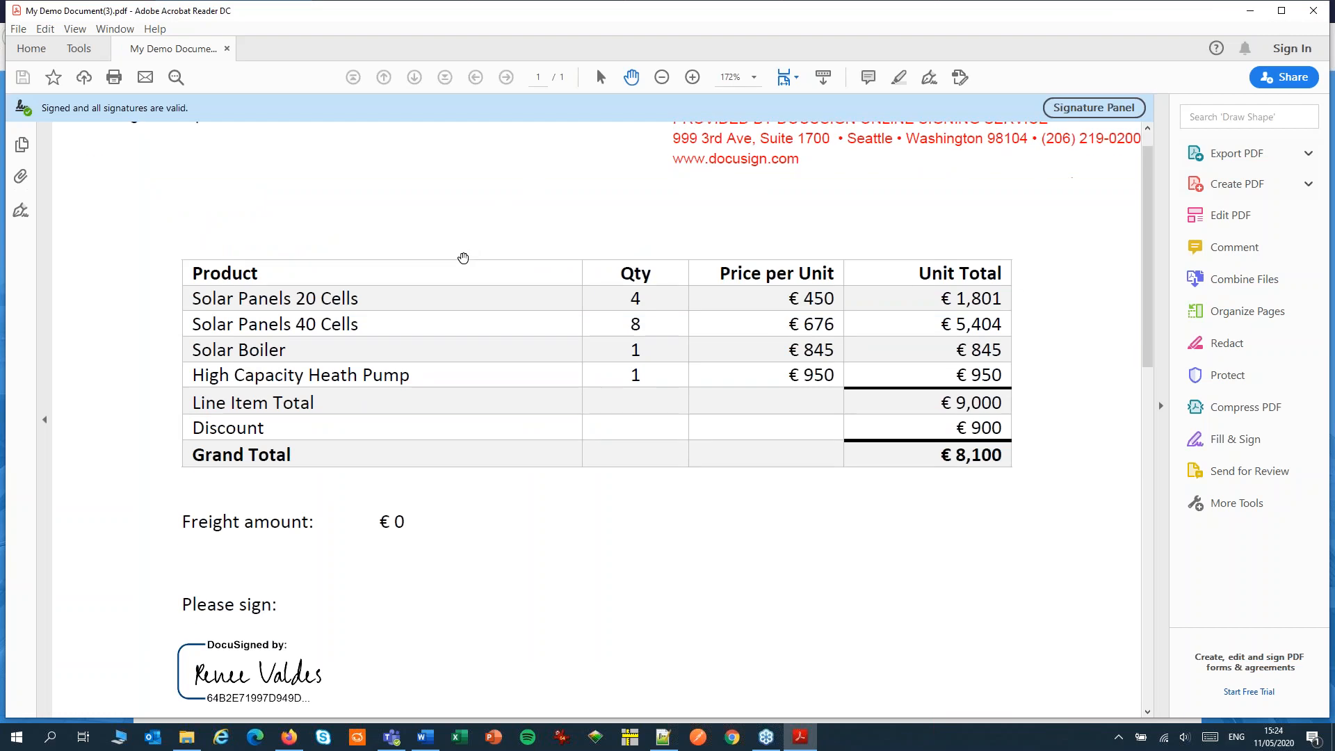
pyautogui.scroll(-3)
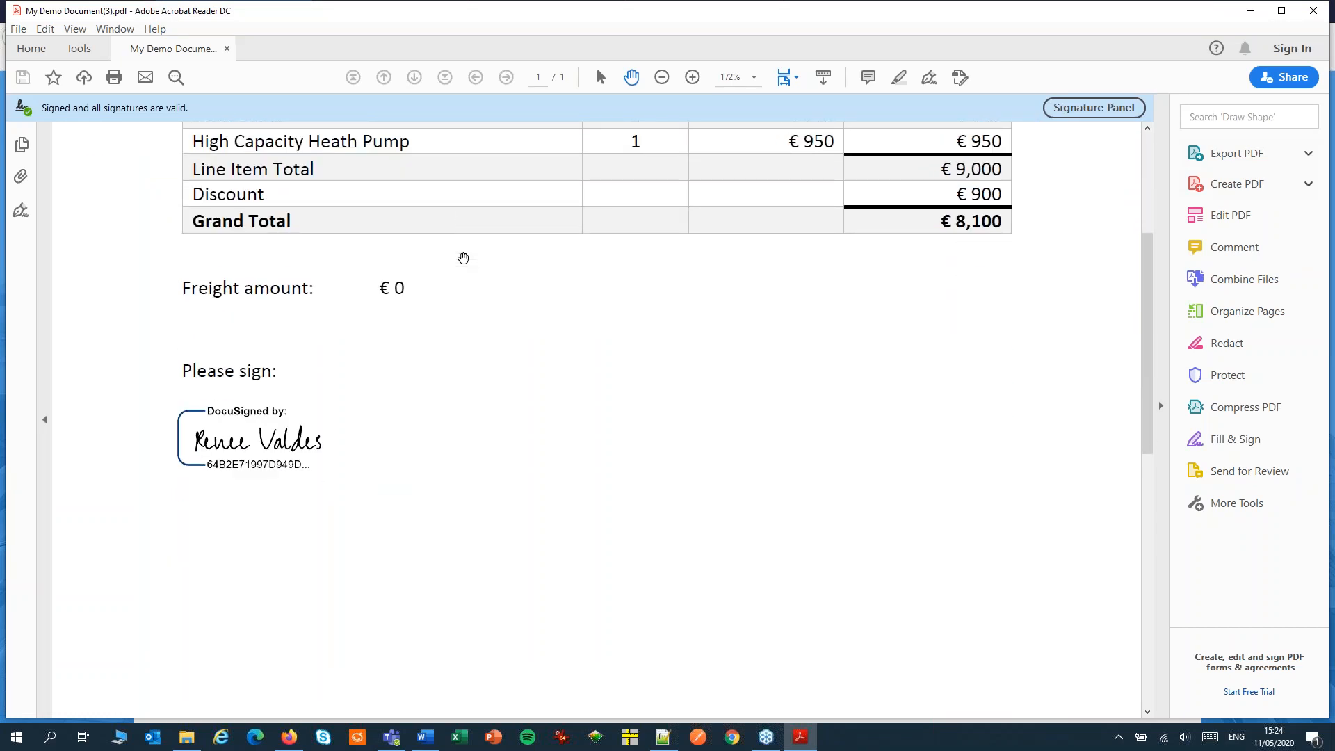
pyautogui.moveTo(437, 293)
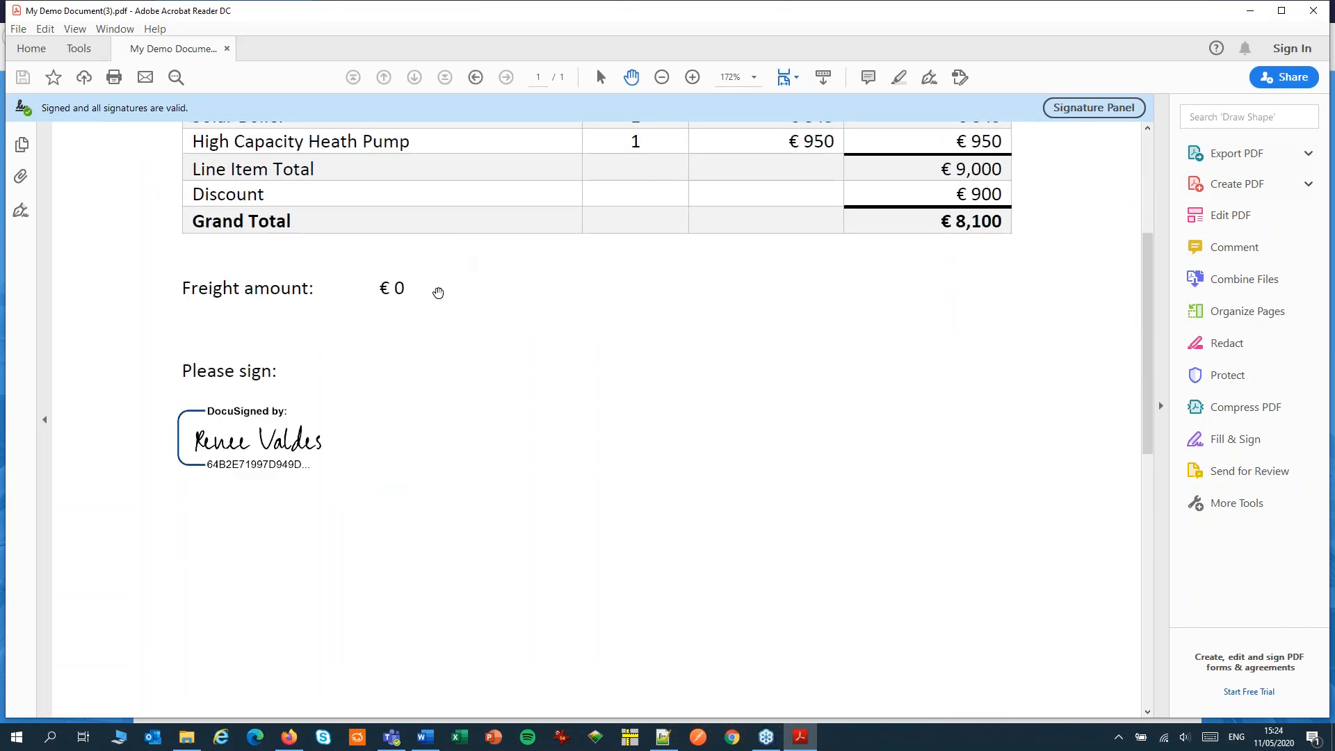